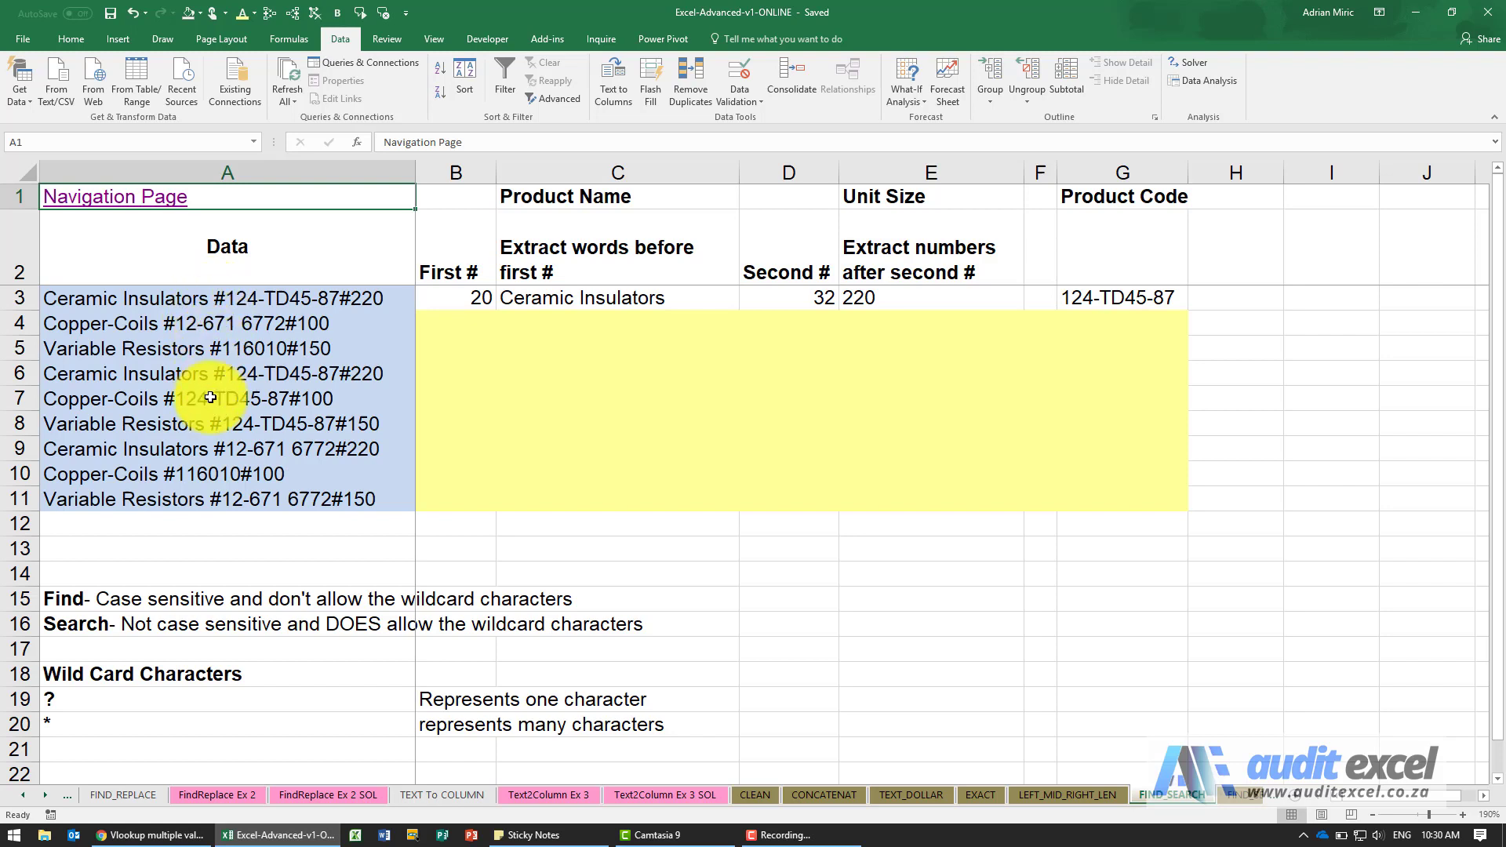
Enter =FIND("#",A4) in B4 to locate the first # in the Copper-Coils entry
left_click(216, 298)
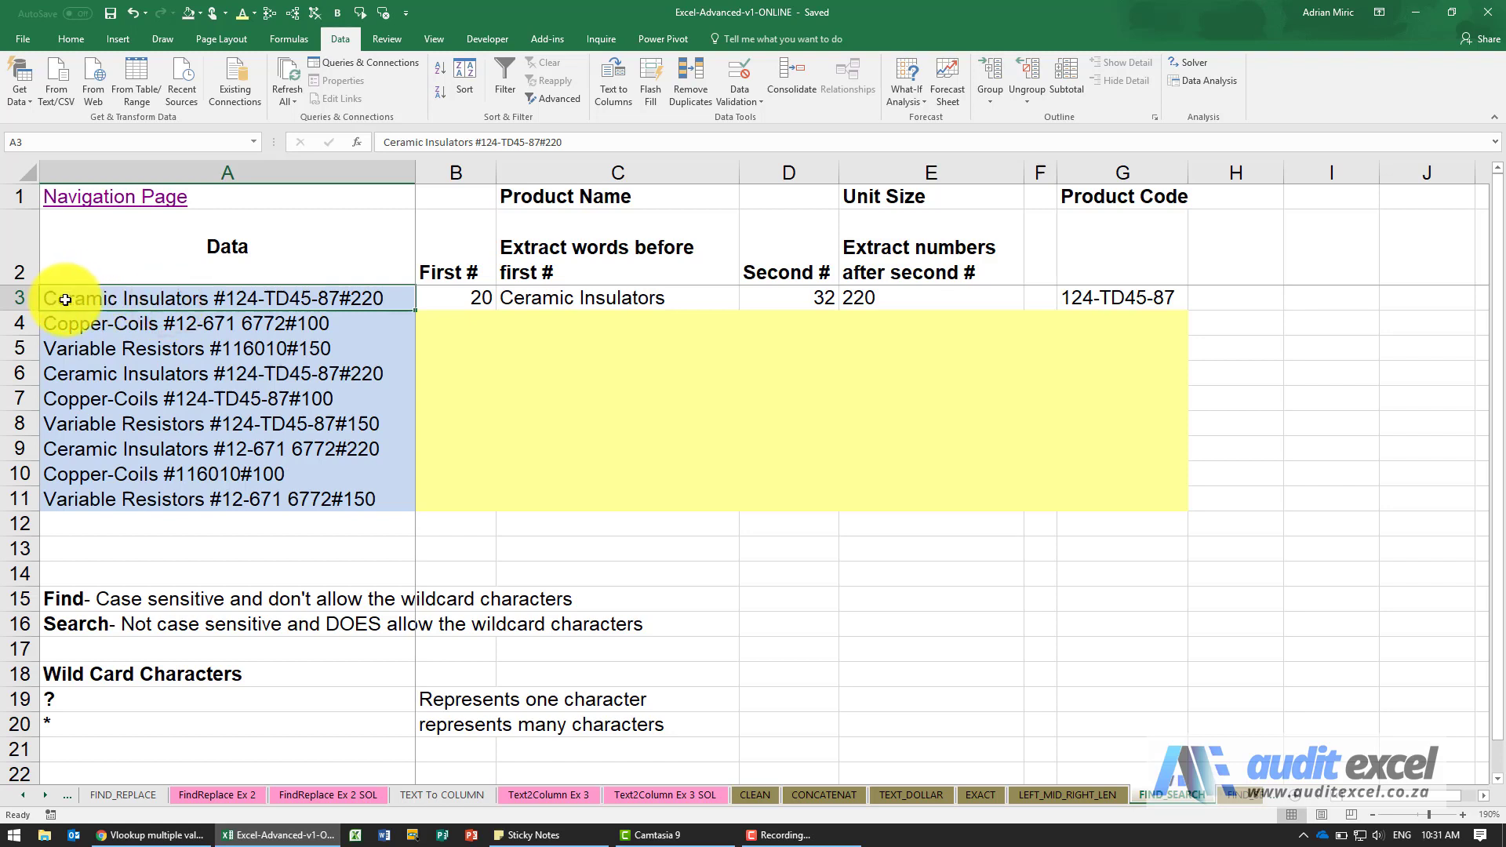
mouse_move(149, 319)
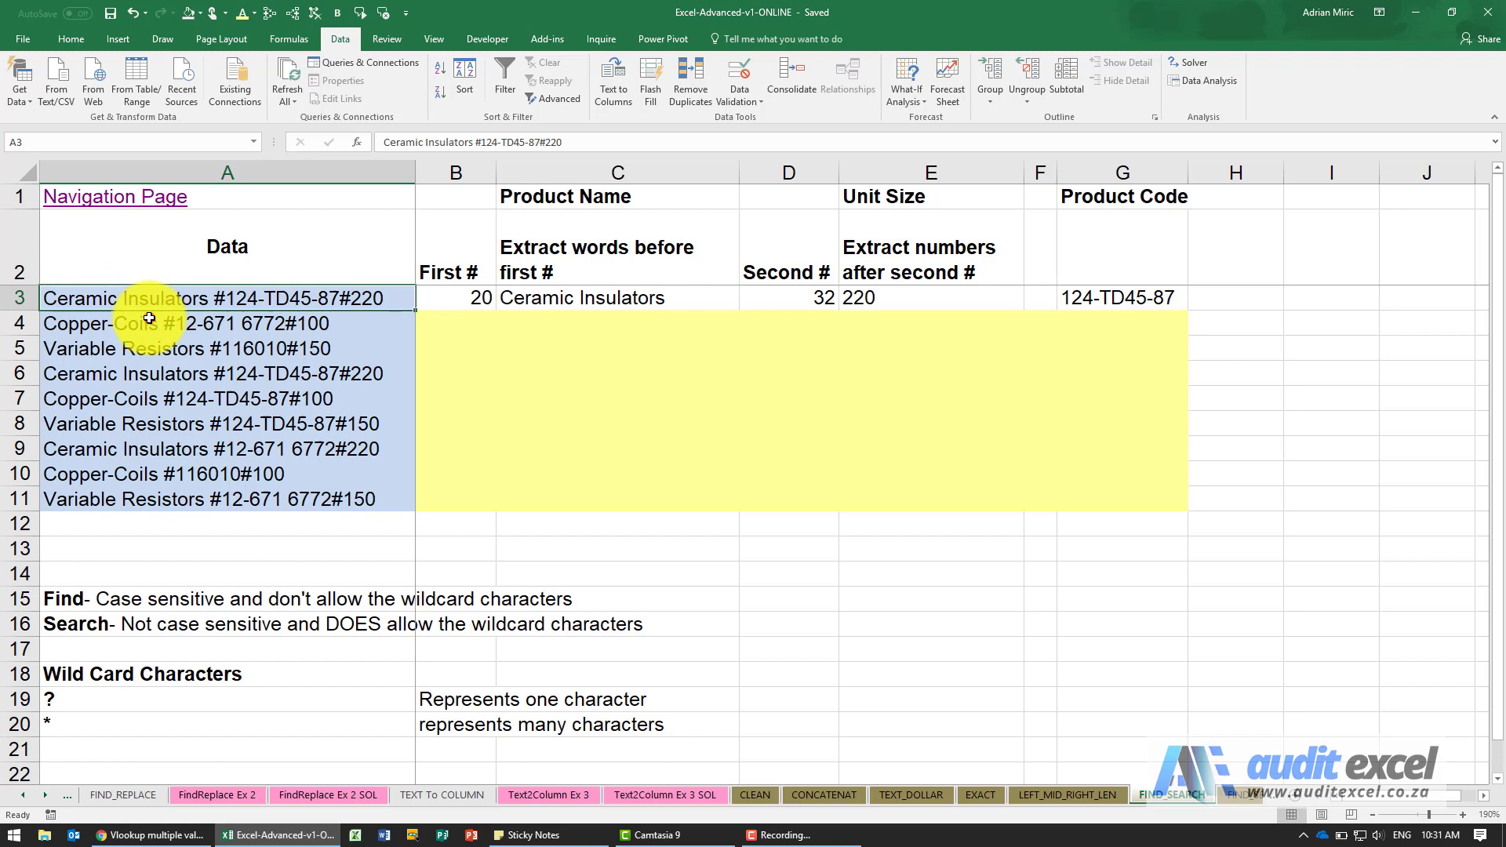
left_click(227, 348)
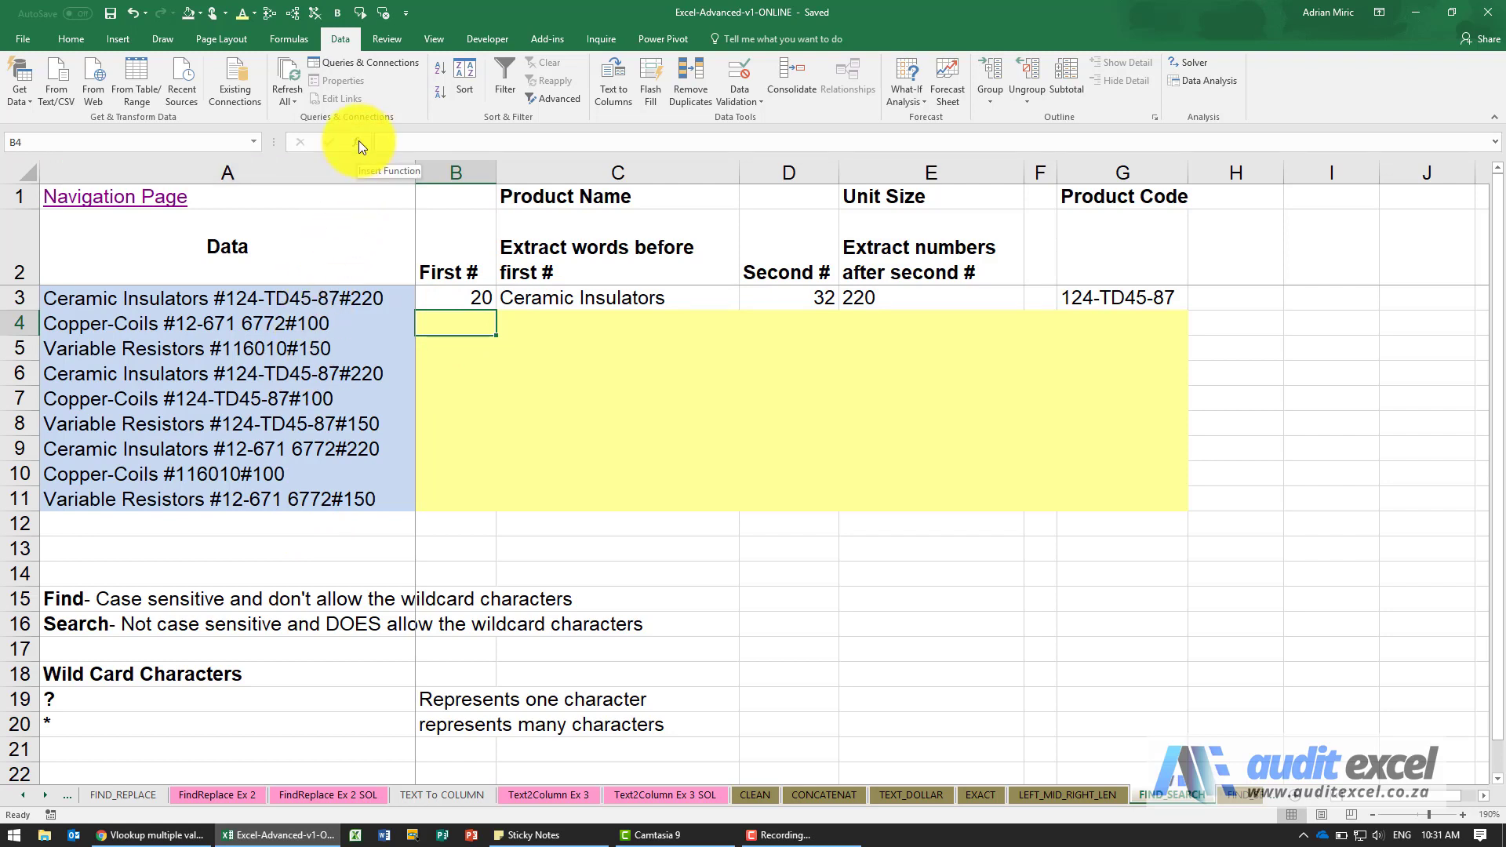
left_click(358, 141)
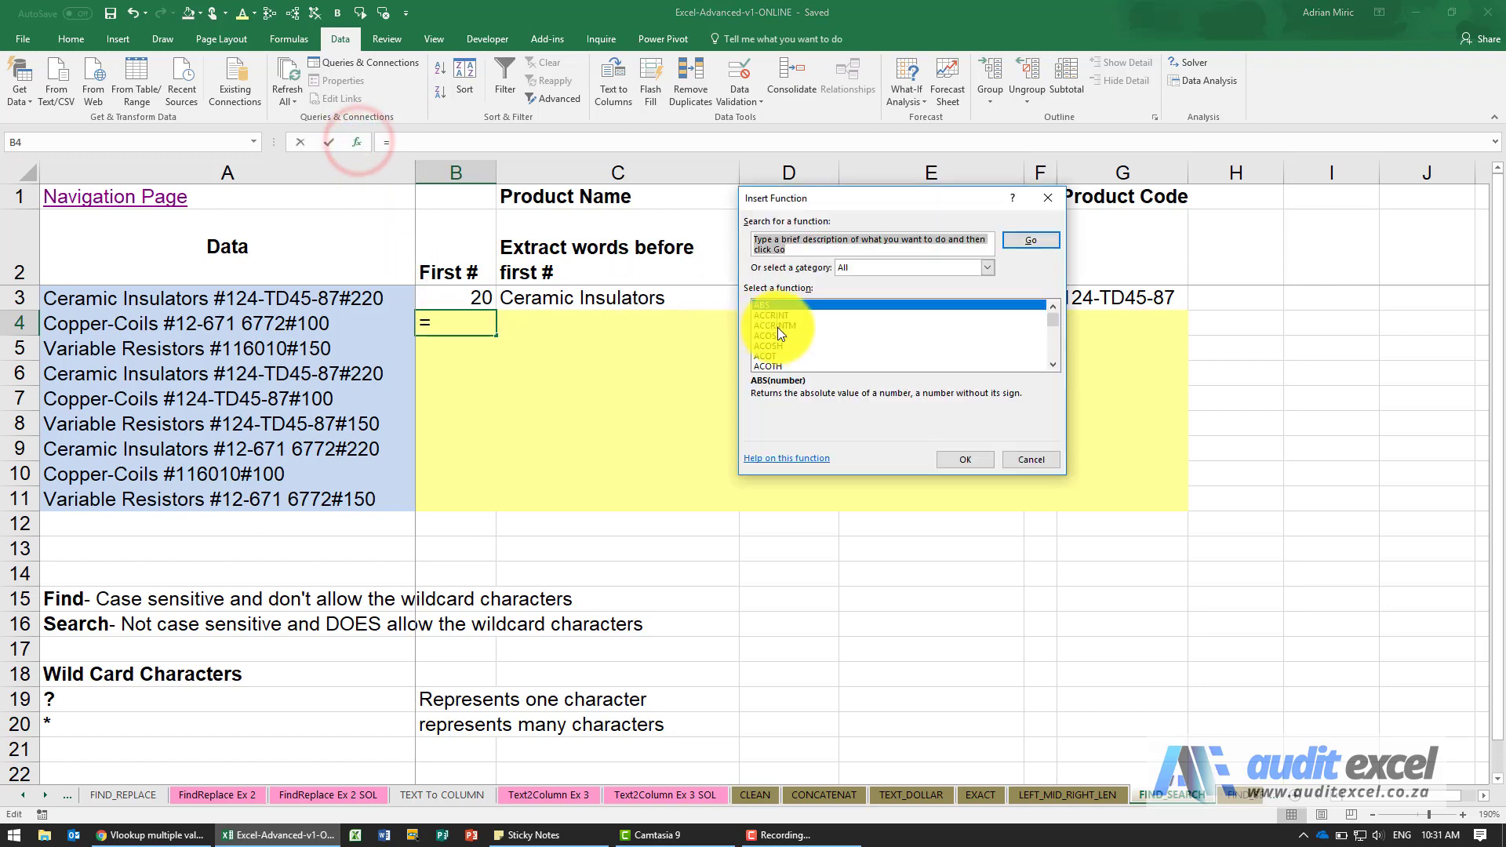
left_click(1029, 459)
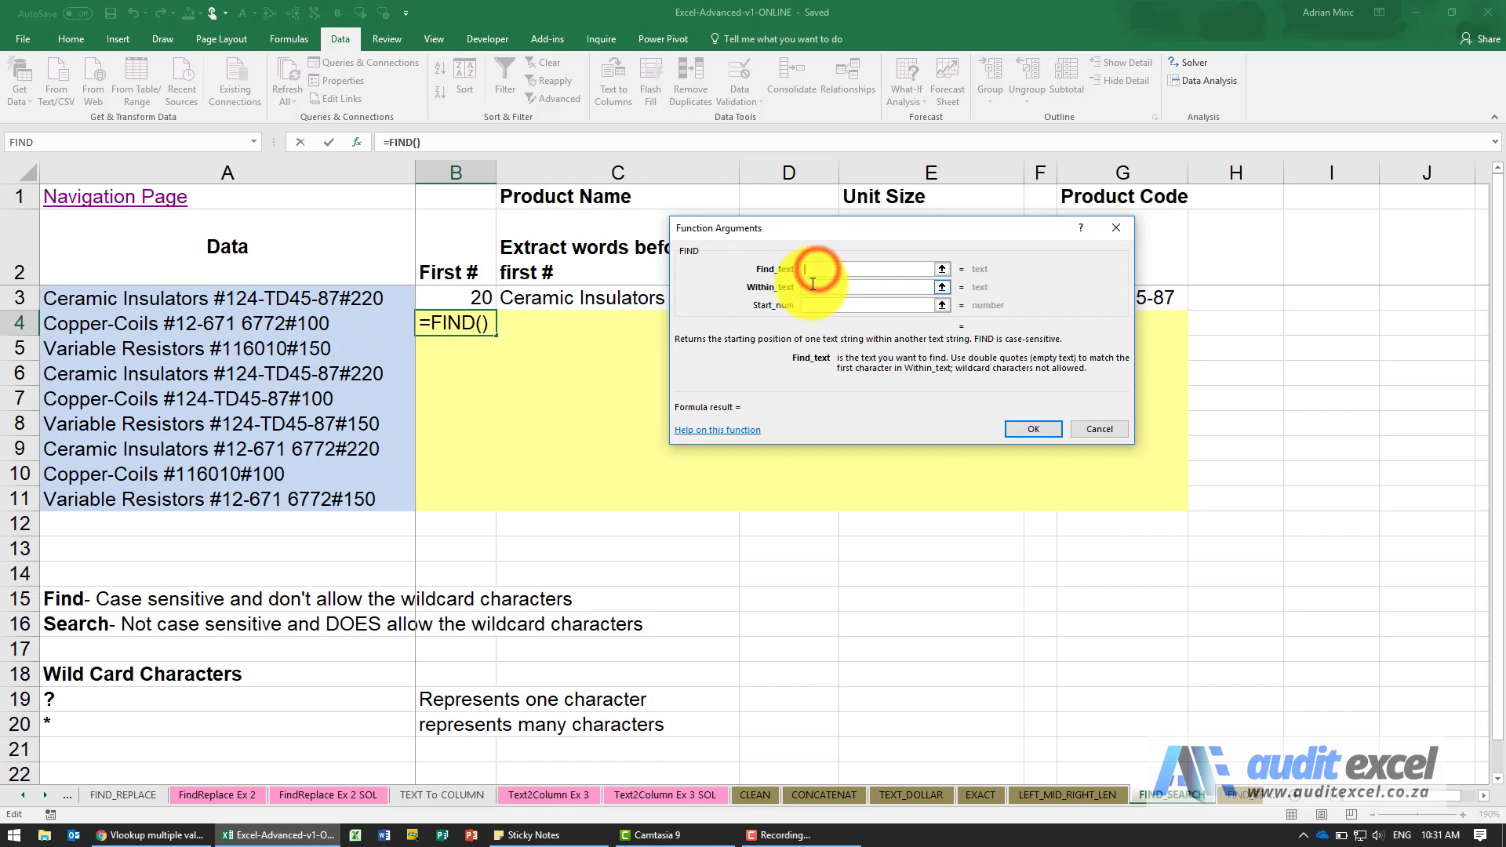
type("\"#\"")
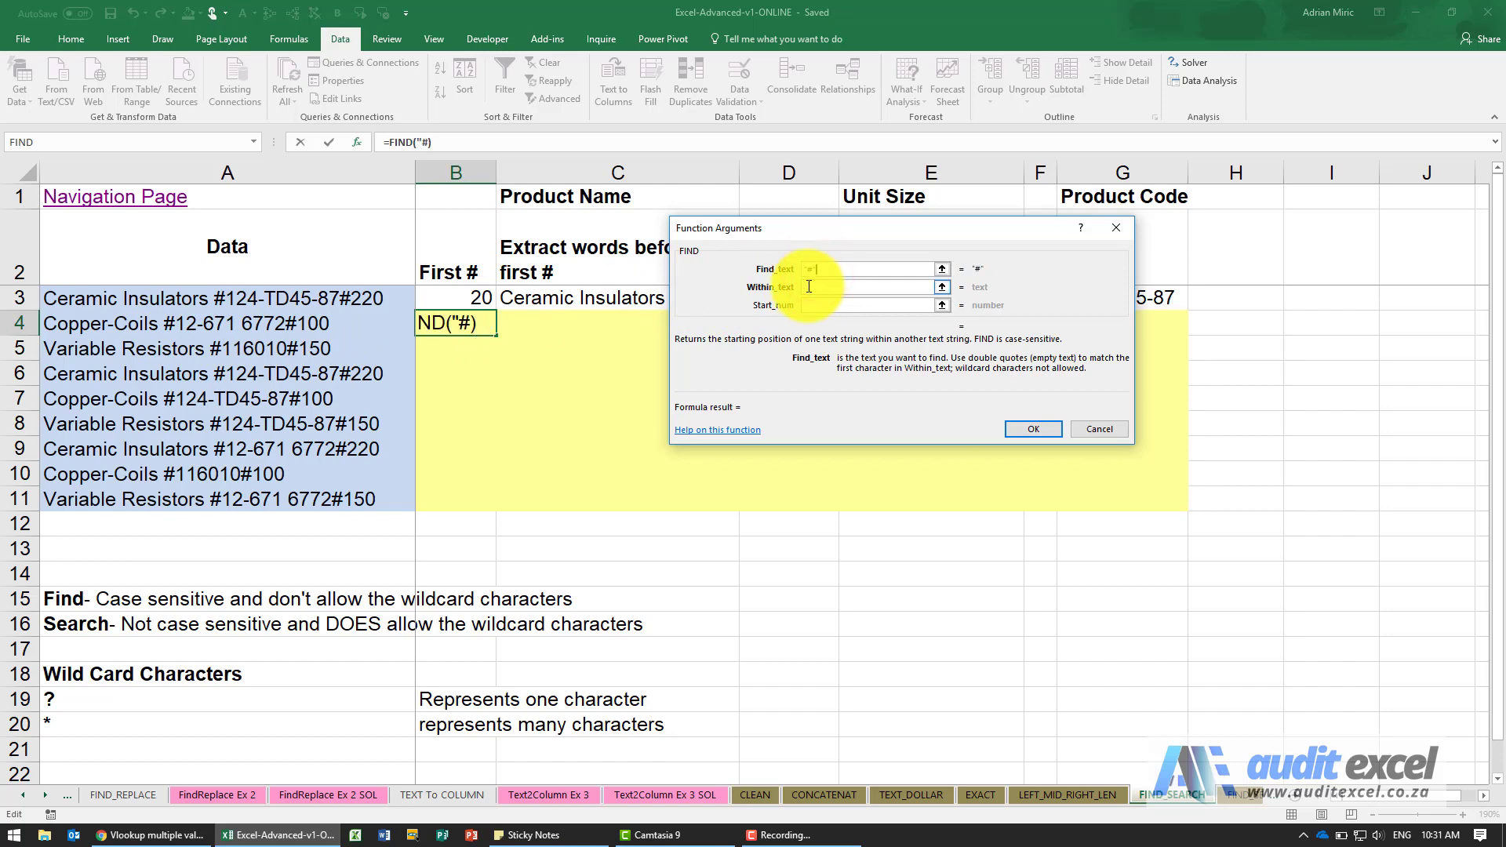
left_click(876, 285)
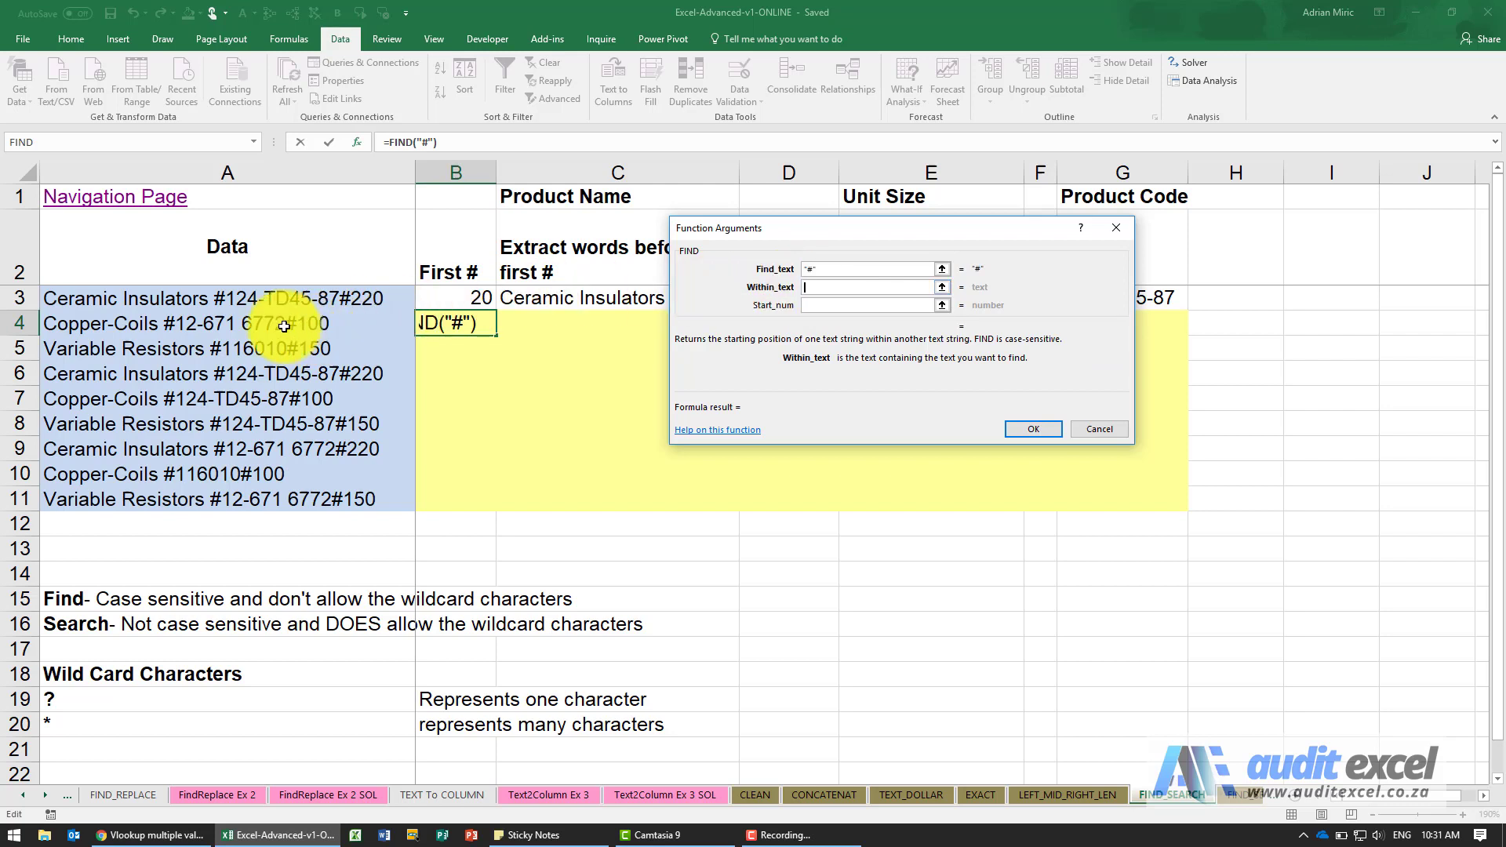
left_click(226, 324)
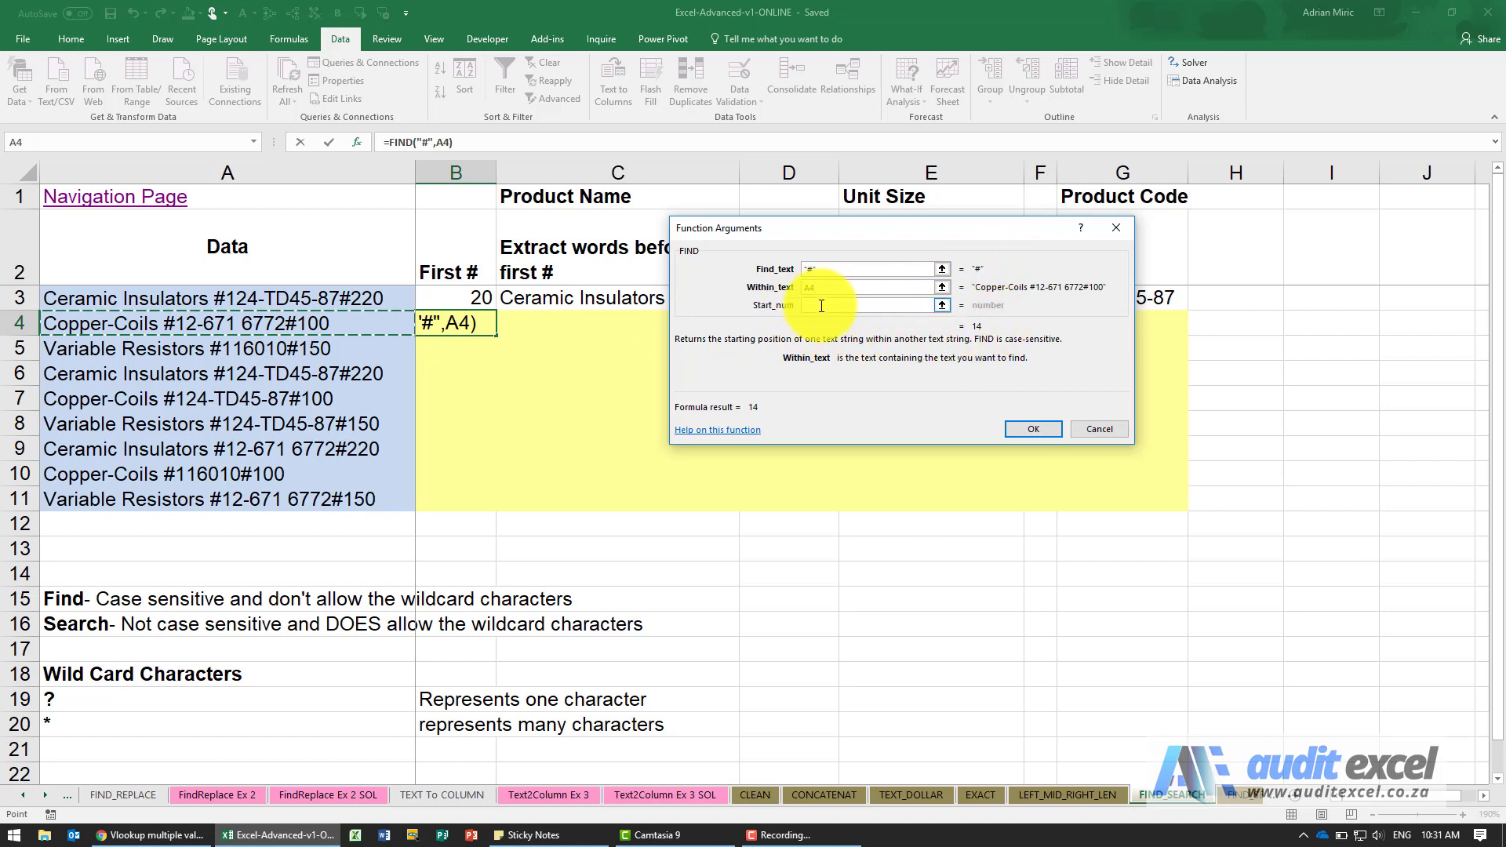
left_click(1032, 428)
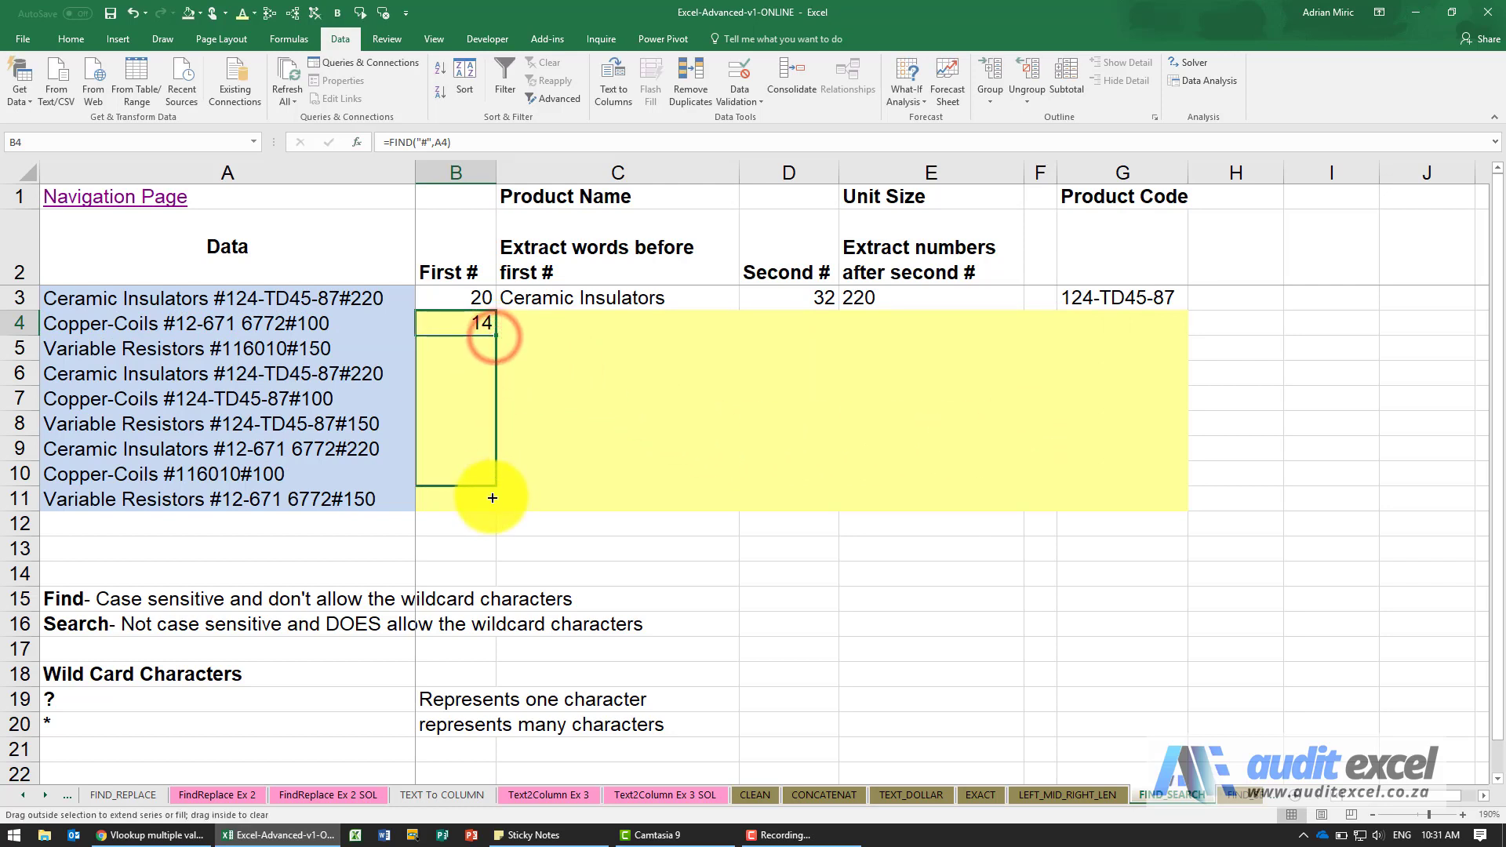
Copy the FIND formula from B4 down to B11 and check rows 6 and 8
left_click_drag(491, 323, 491, 498)
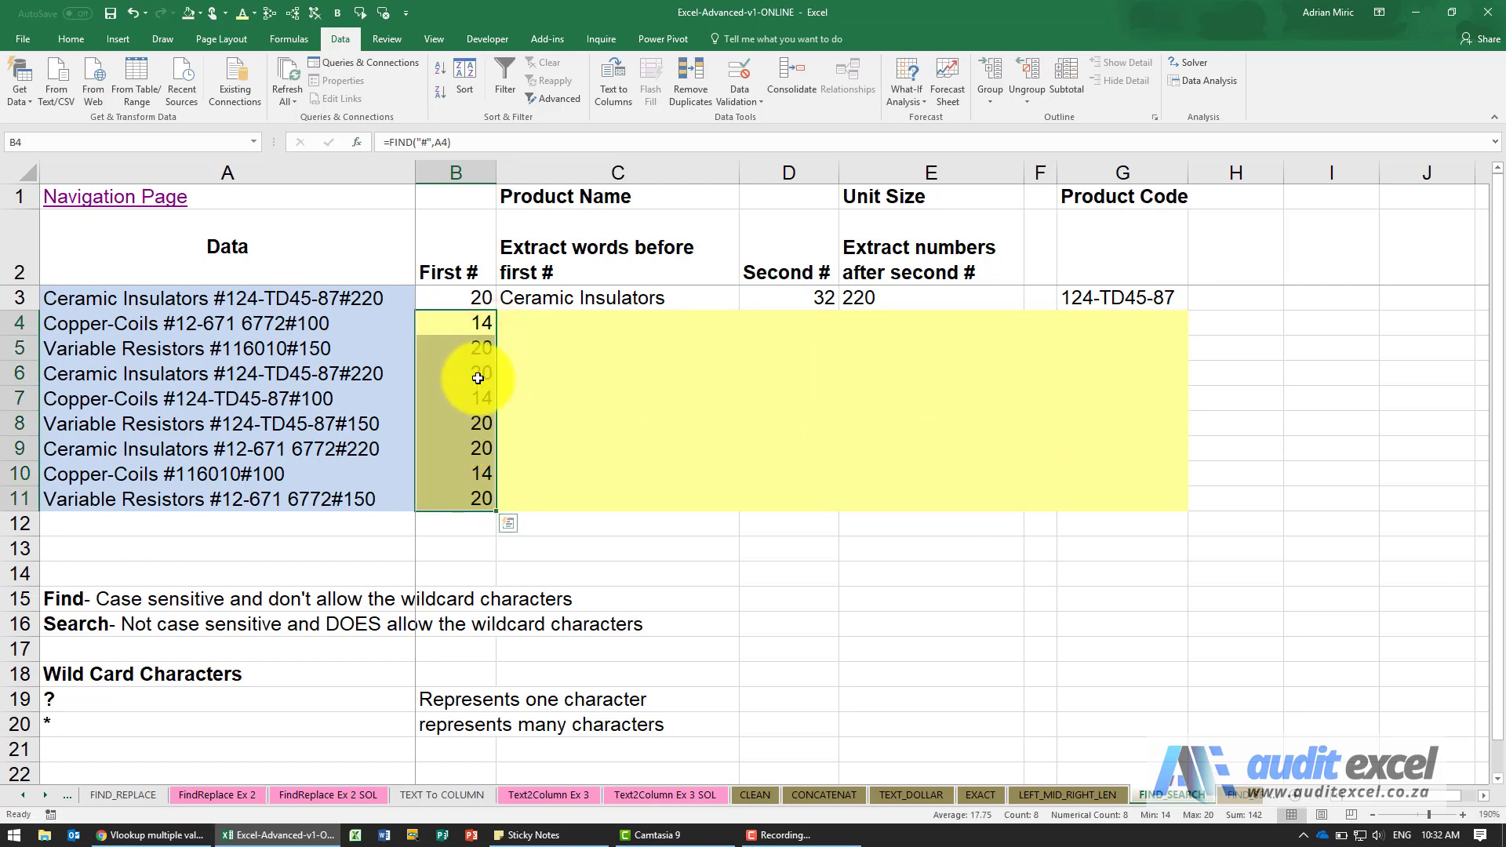
left_click(455, 373)
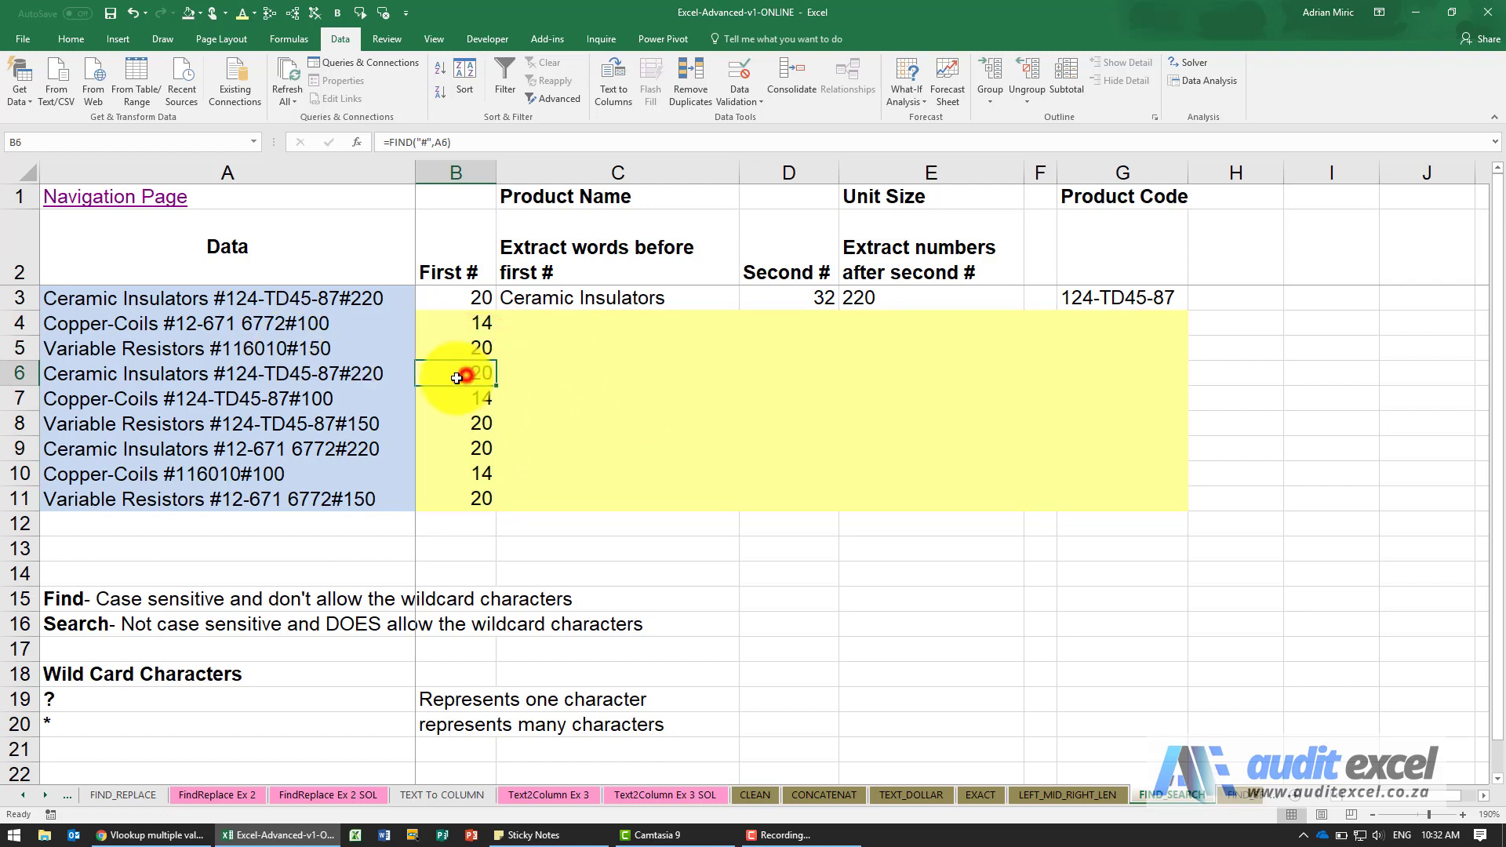
left_click(455, 421)
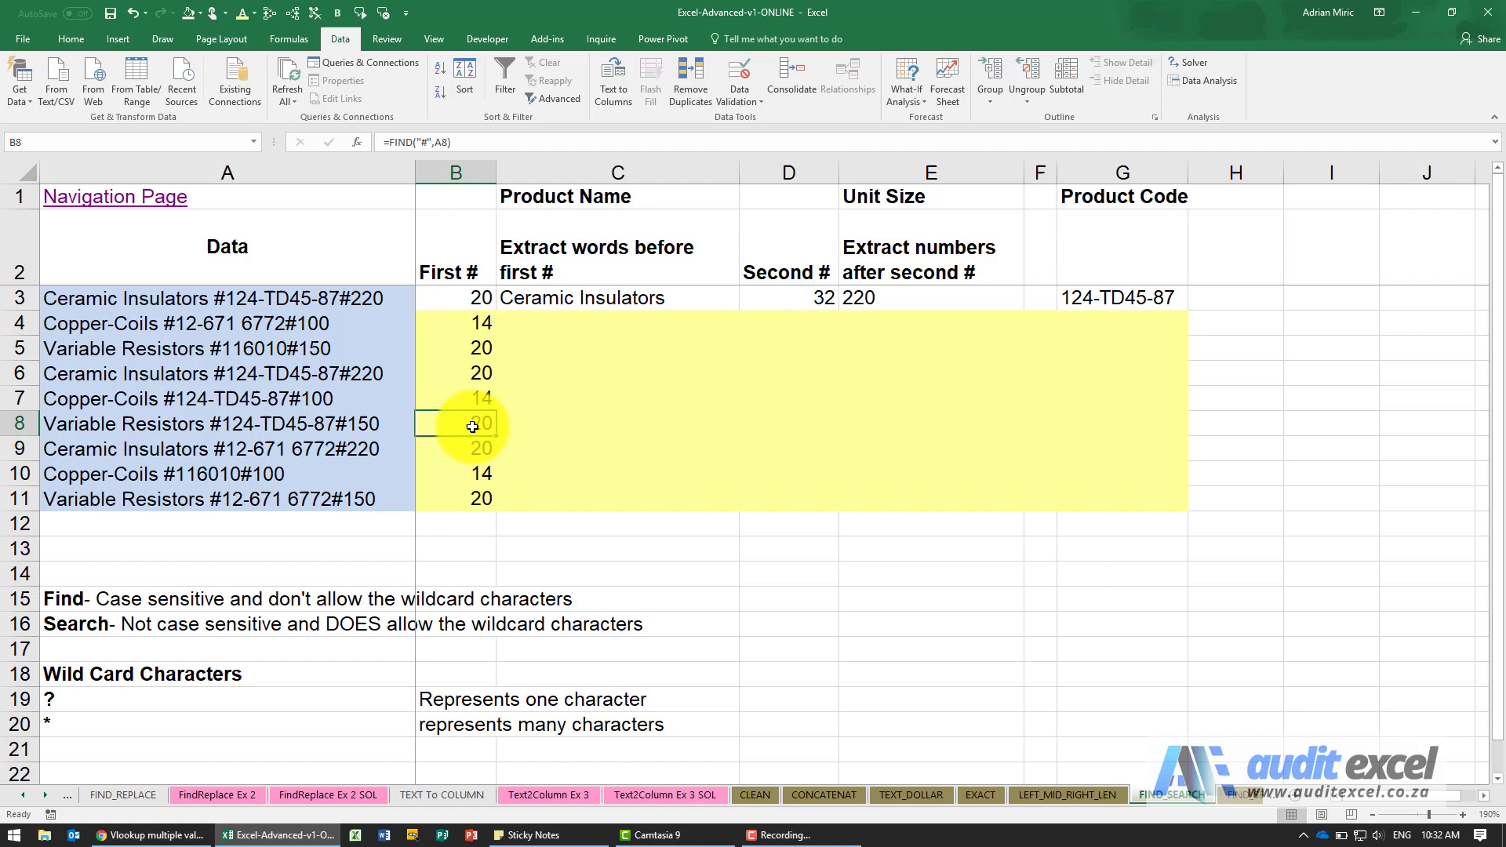
left_click(616, 324)
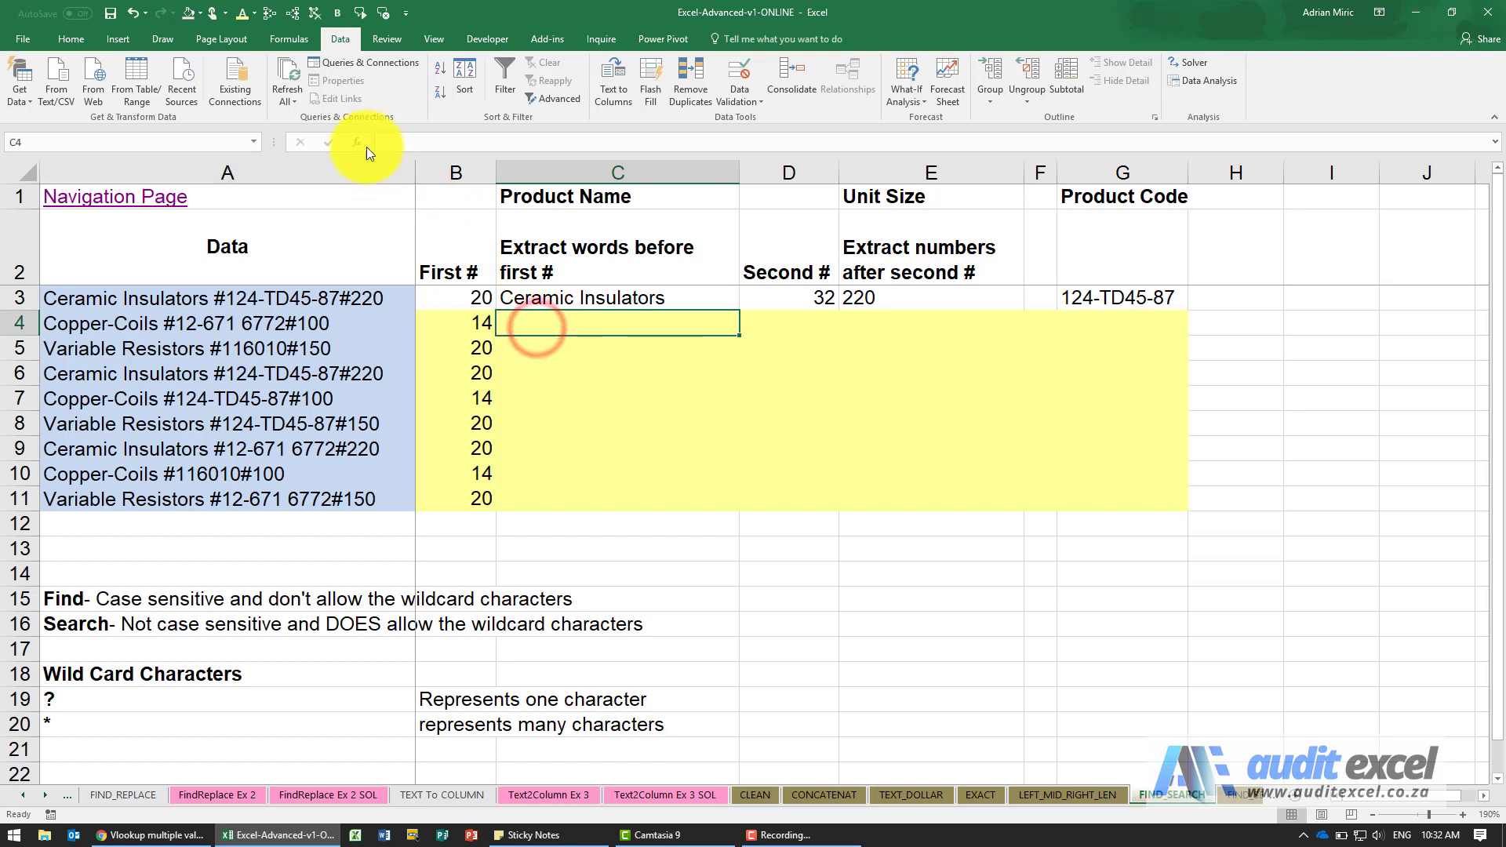
Enter =LEFT(A4,B4-1) in C4 to return the product name before the first #
left_click(356, 141)
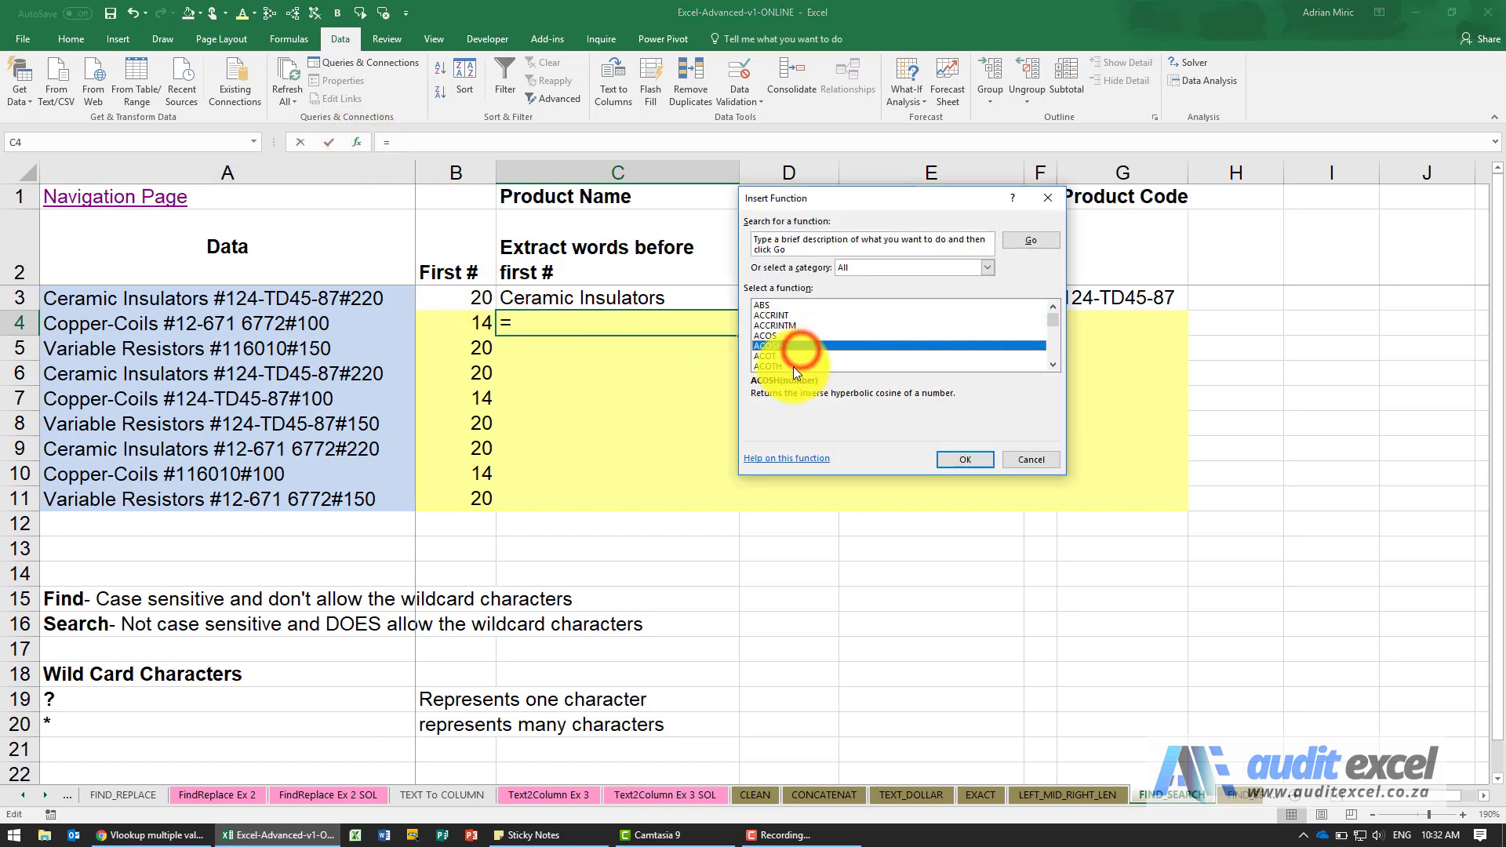
left_click(963, 460)
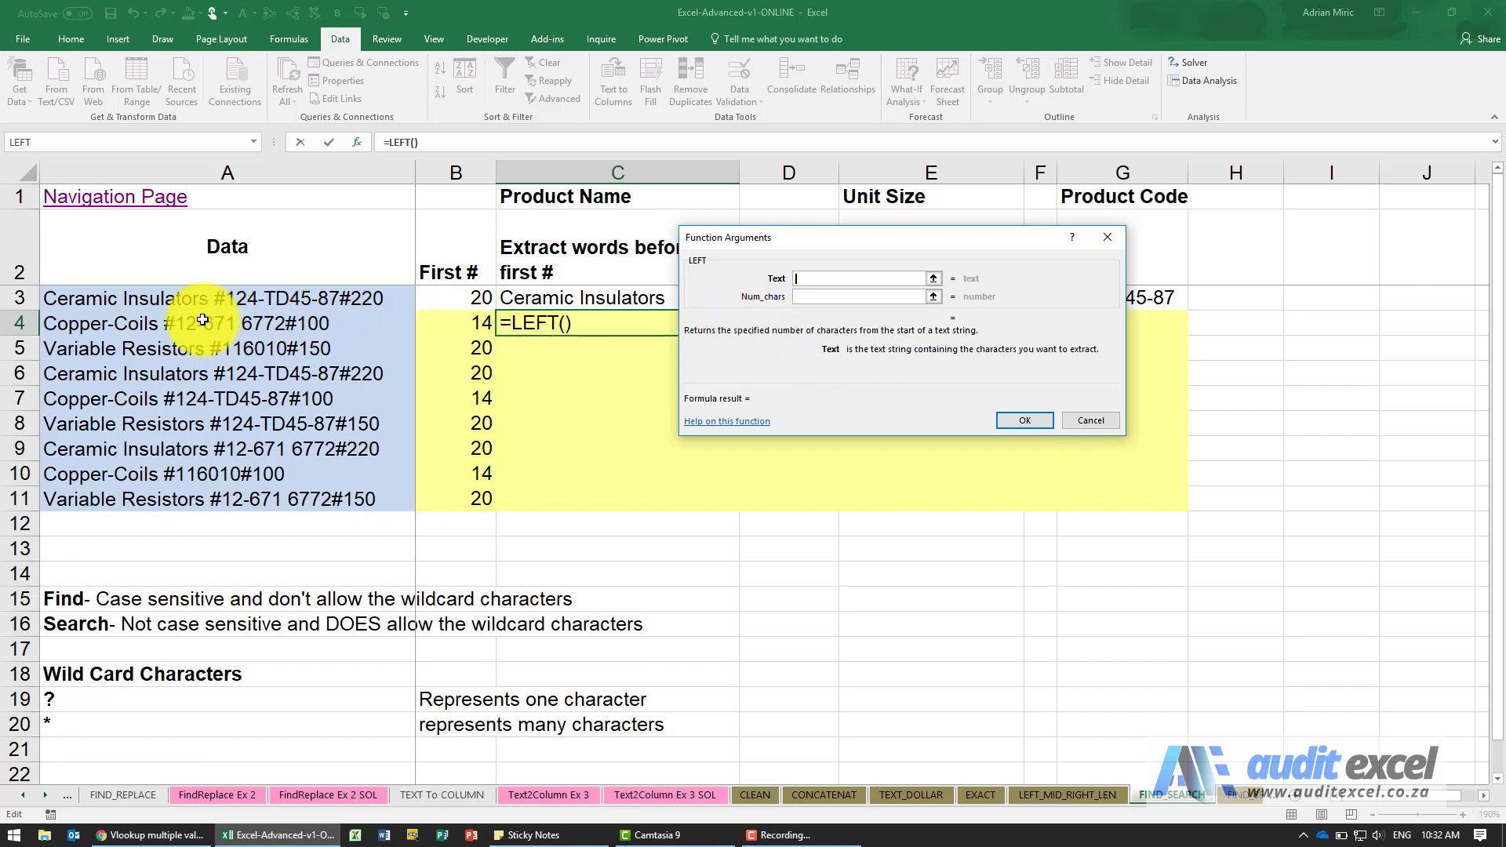
left_click(202, 322)
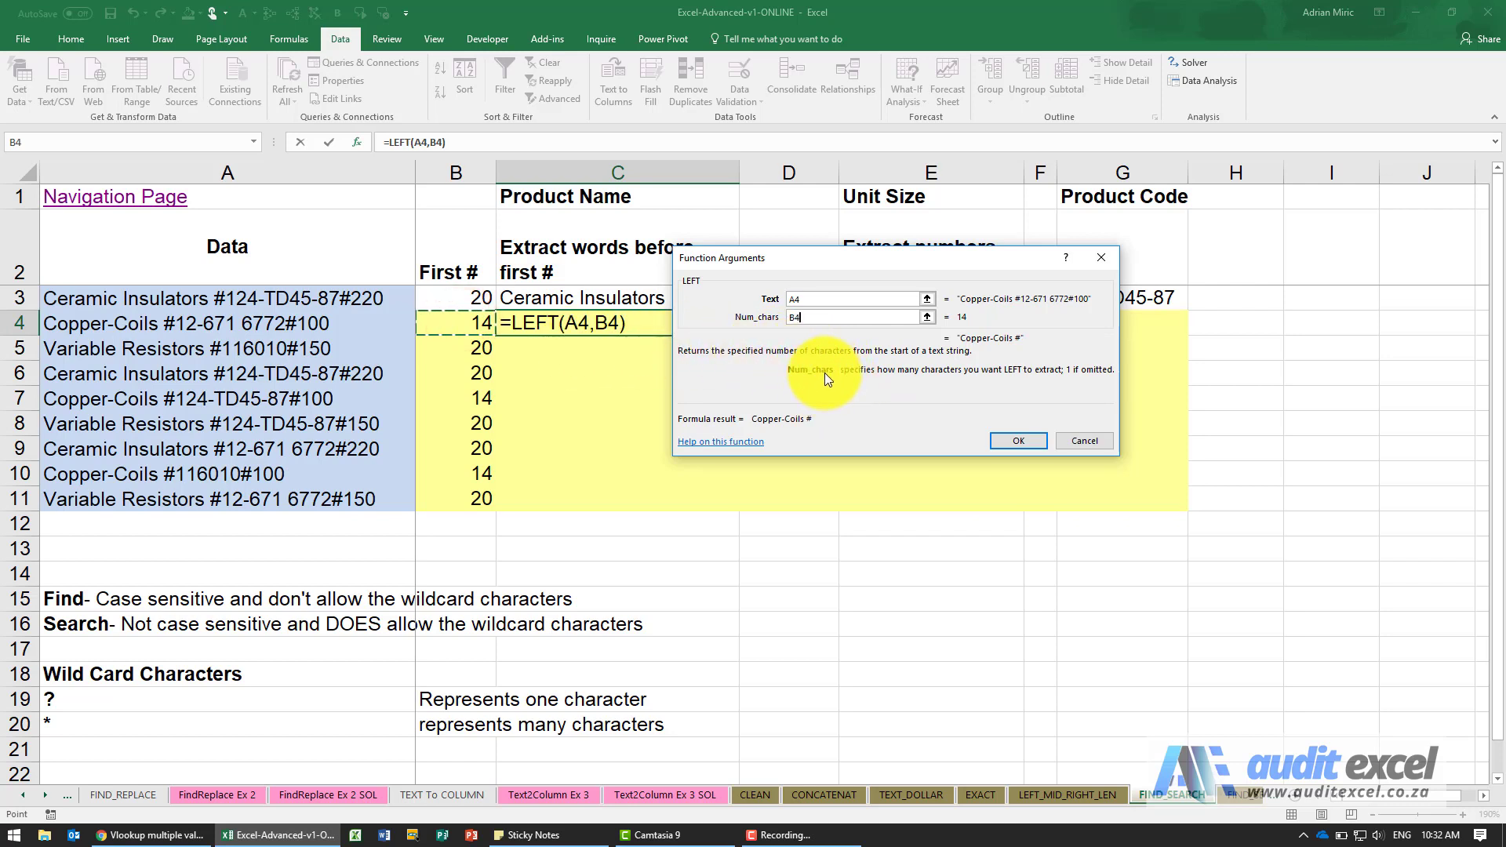
mouse_move(962, 326)
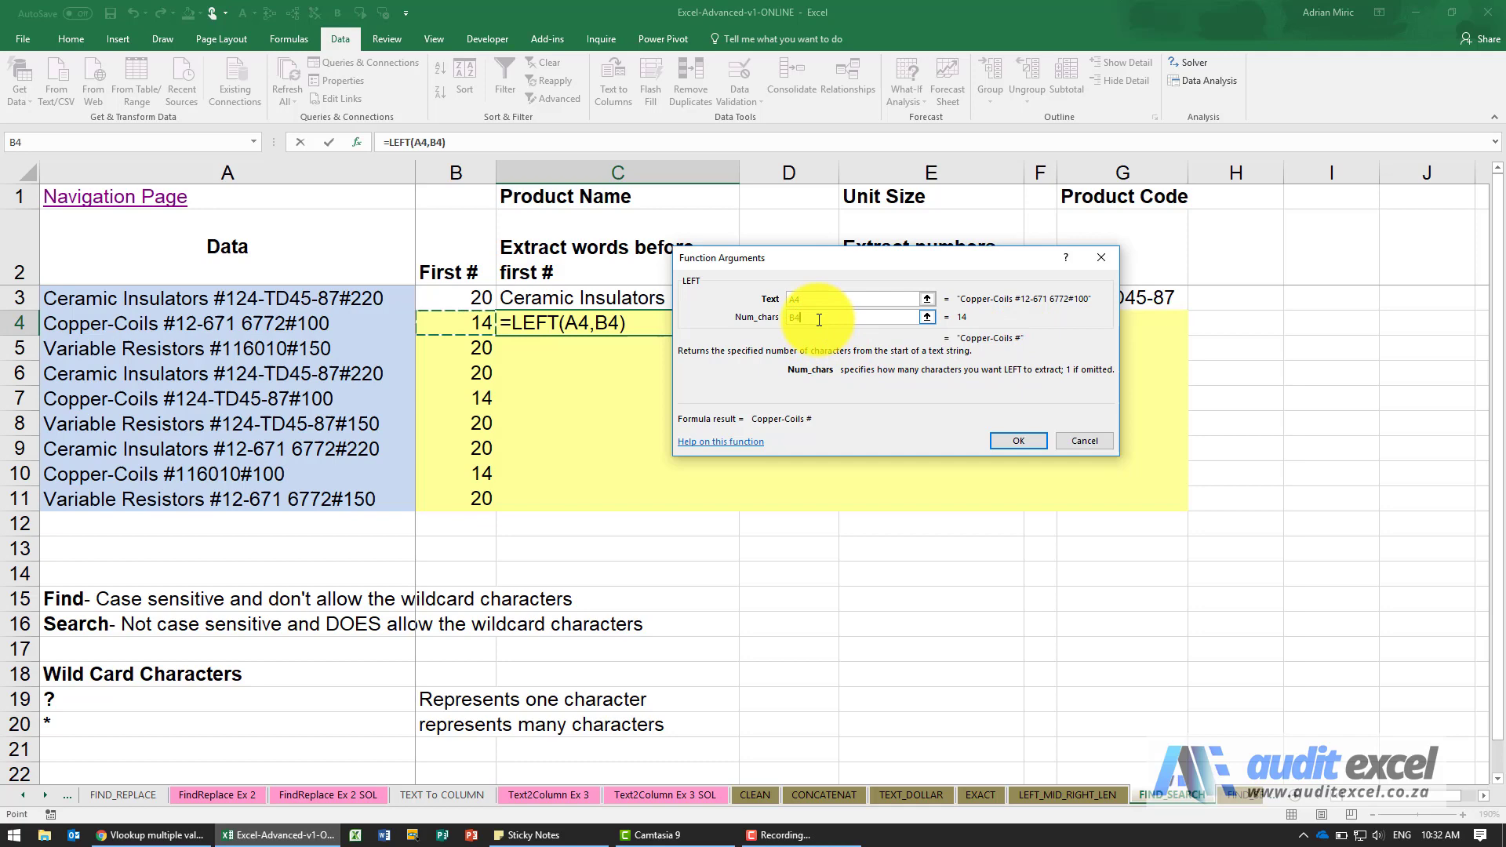
type("-1")
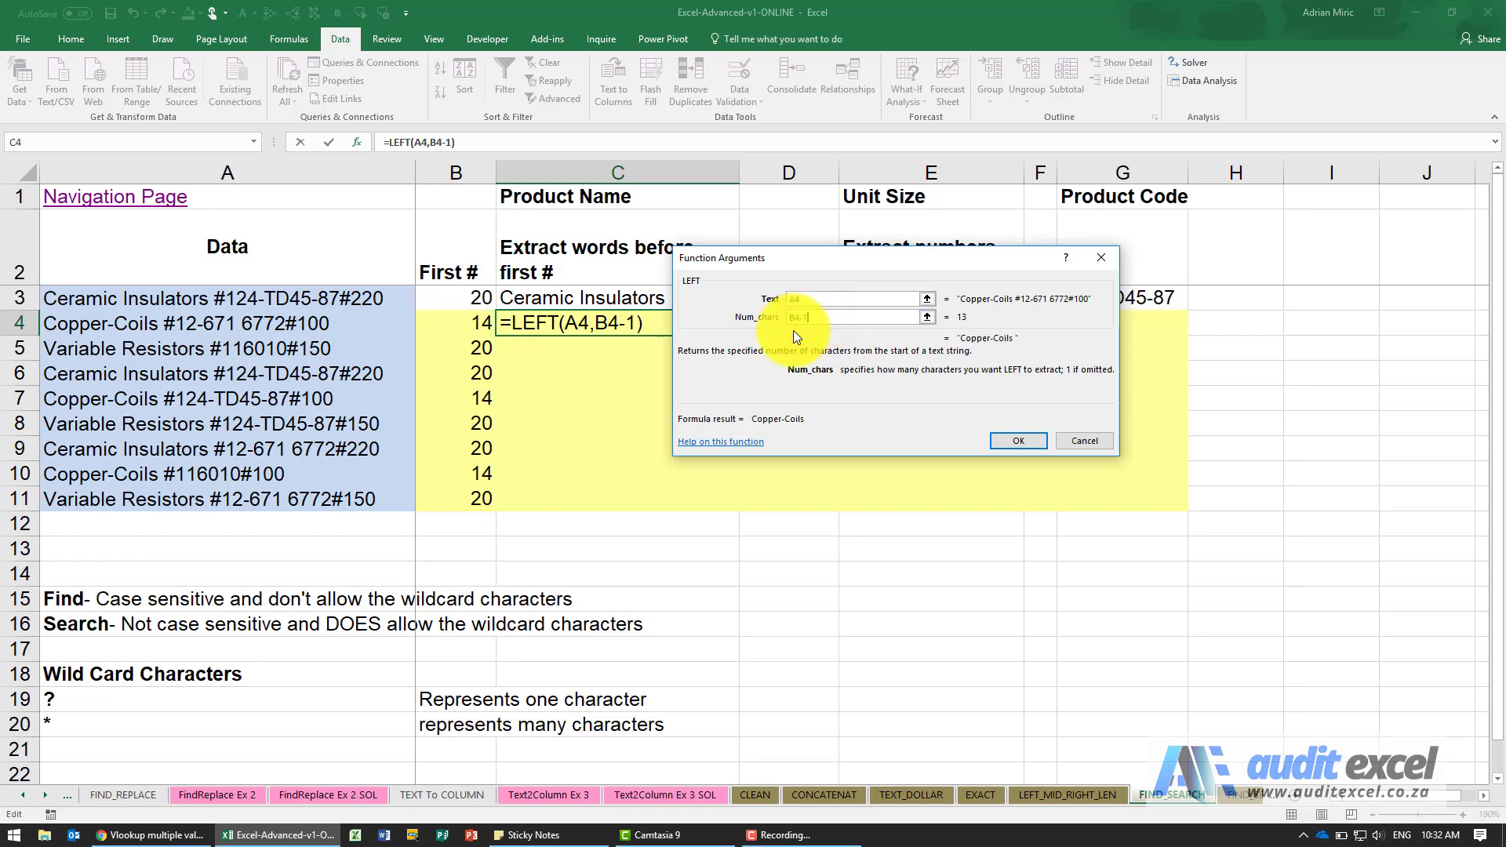
left_click(1016, 440)
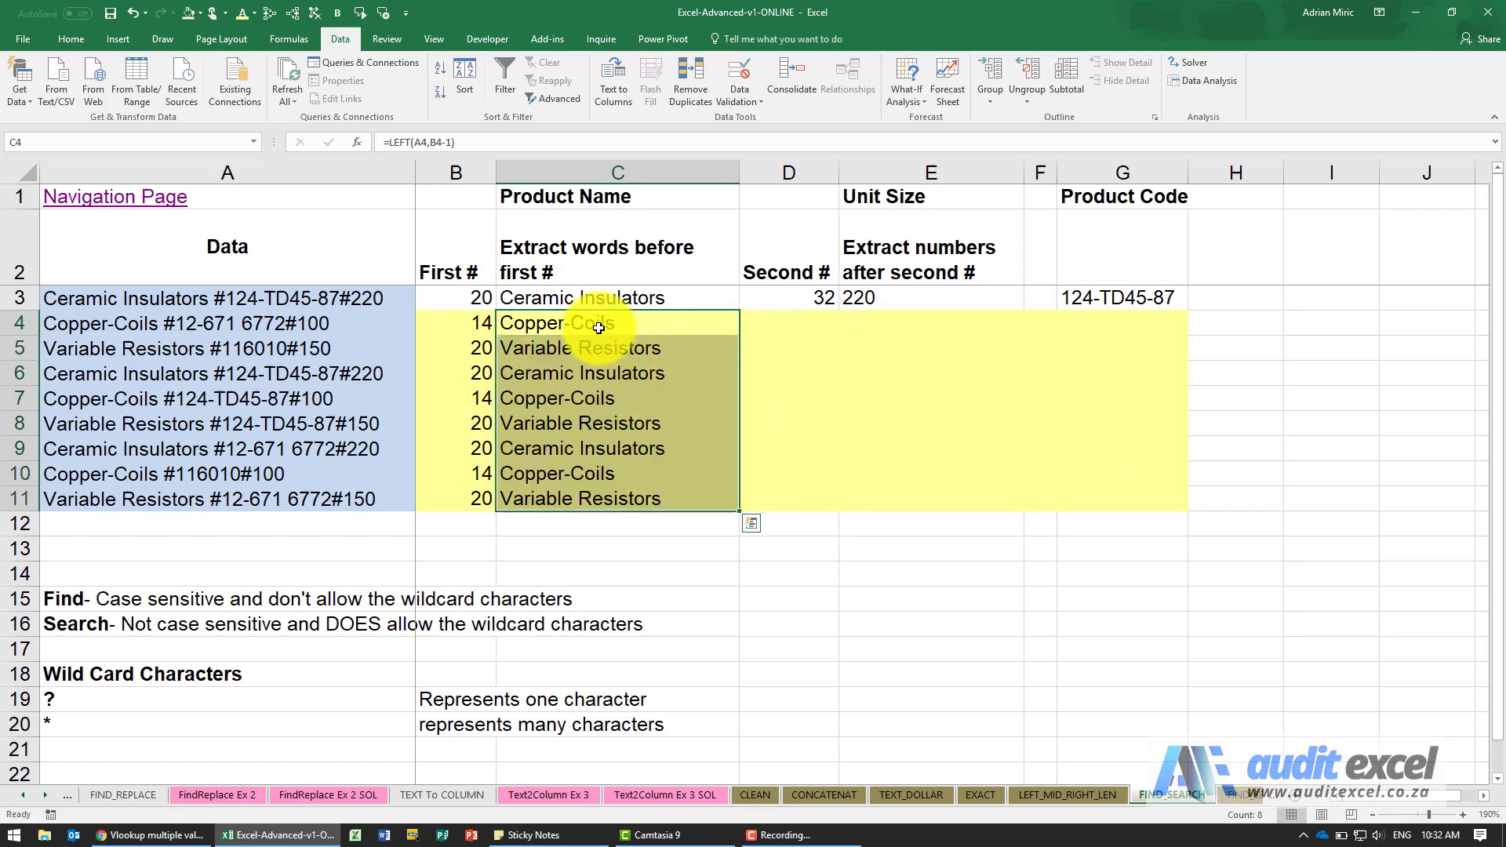
left_click(598, 348)
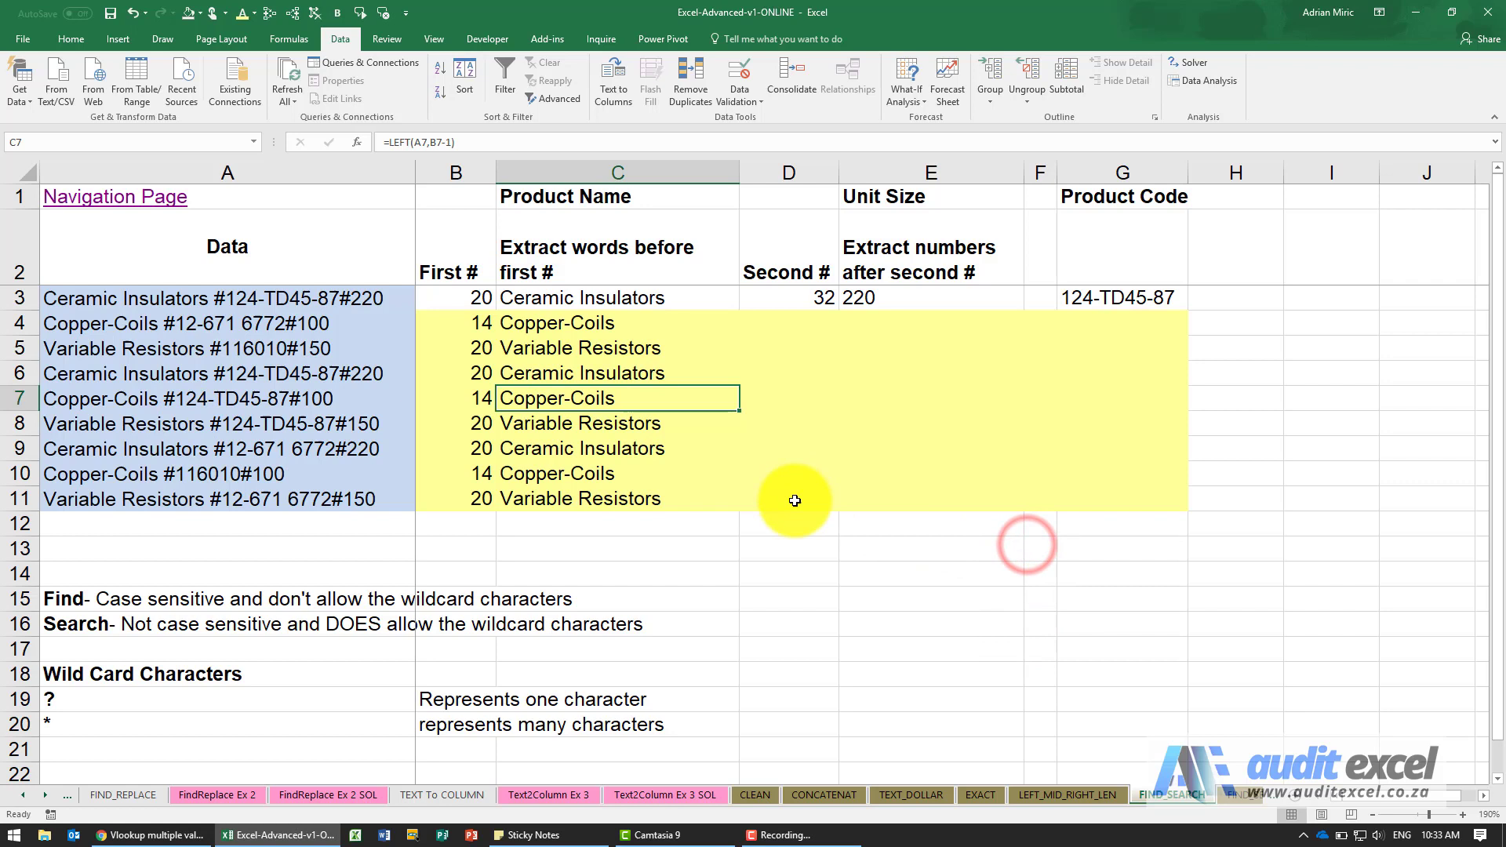
mouse_move(730, 332)
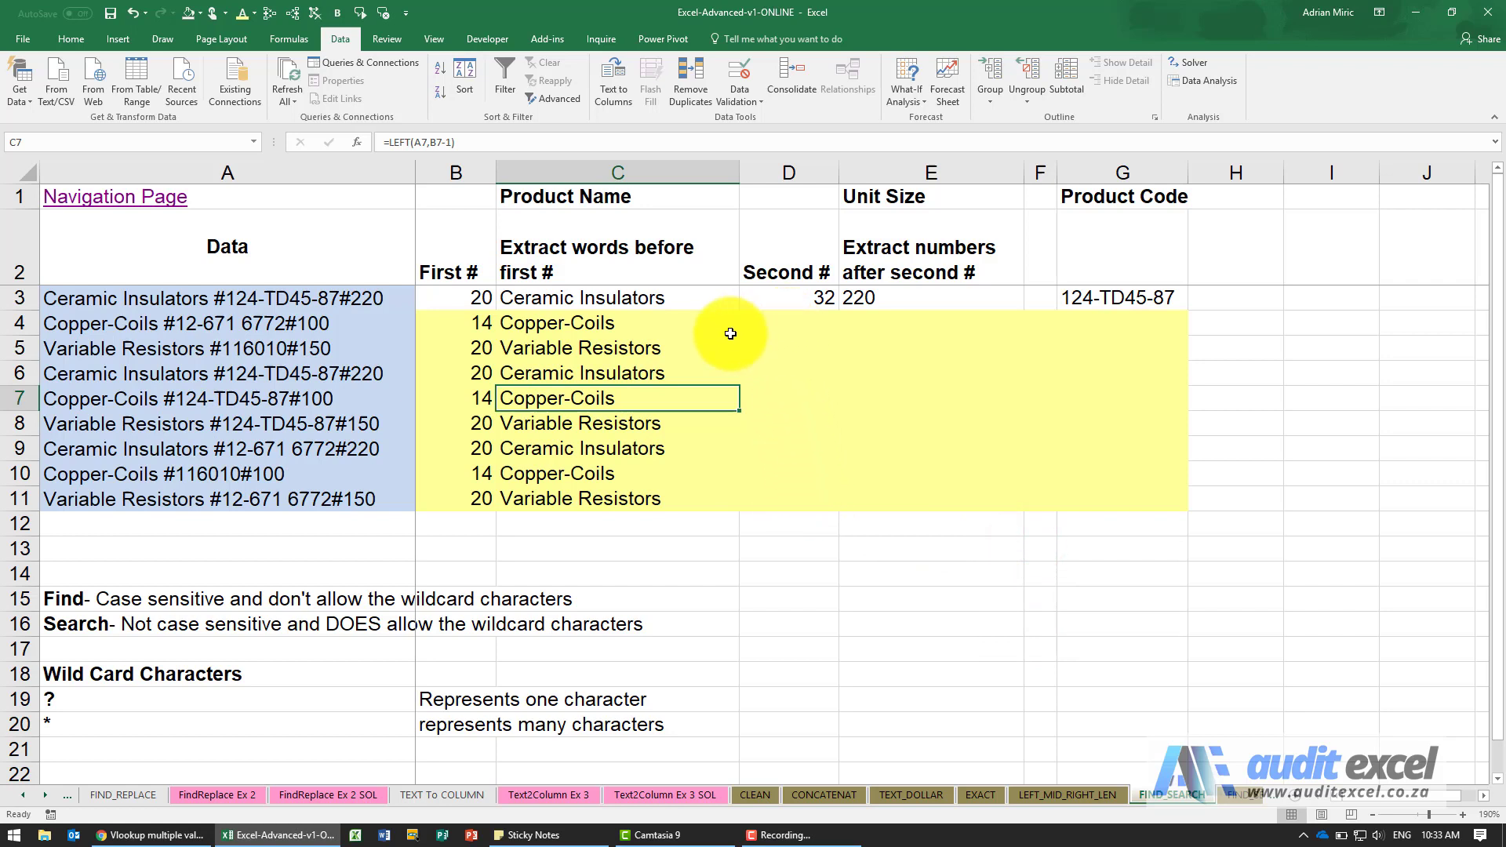
mouse_move(332, 306)
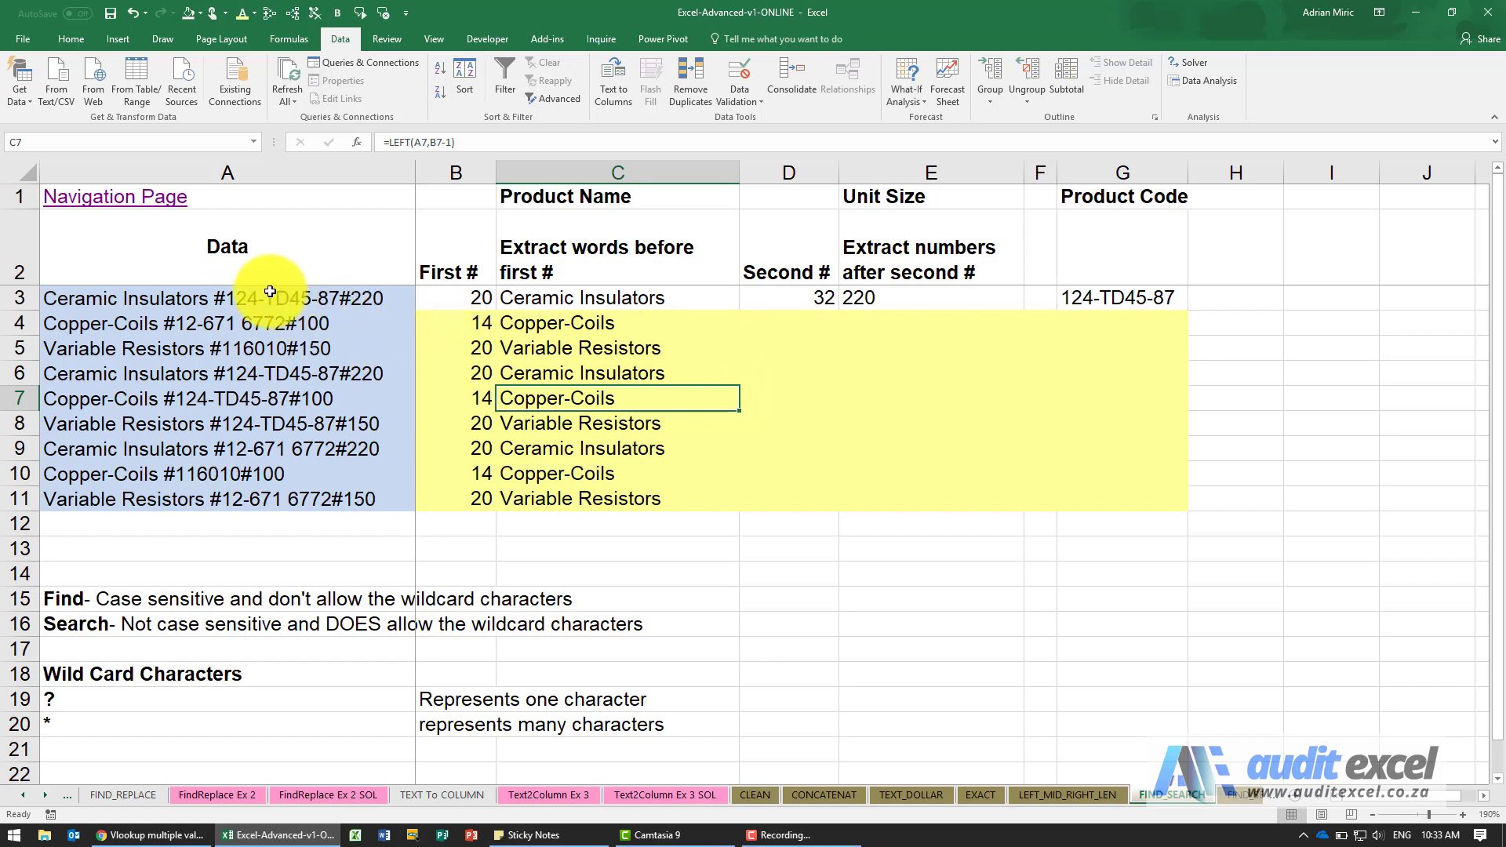
mouse_move(385, 279)
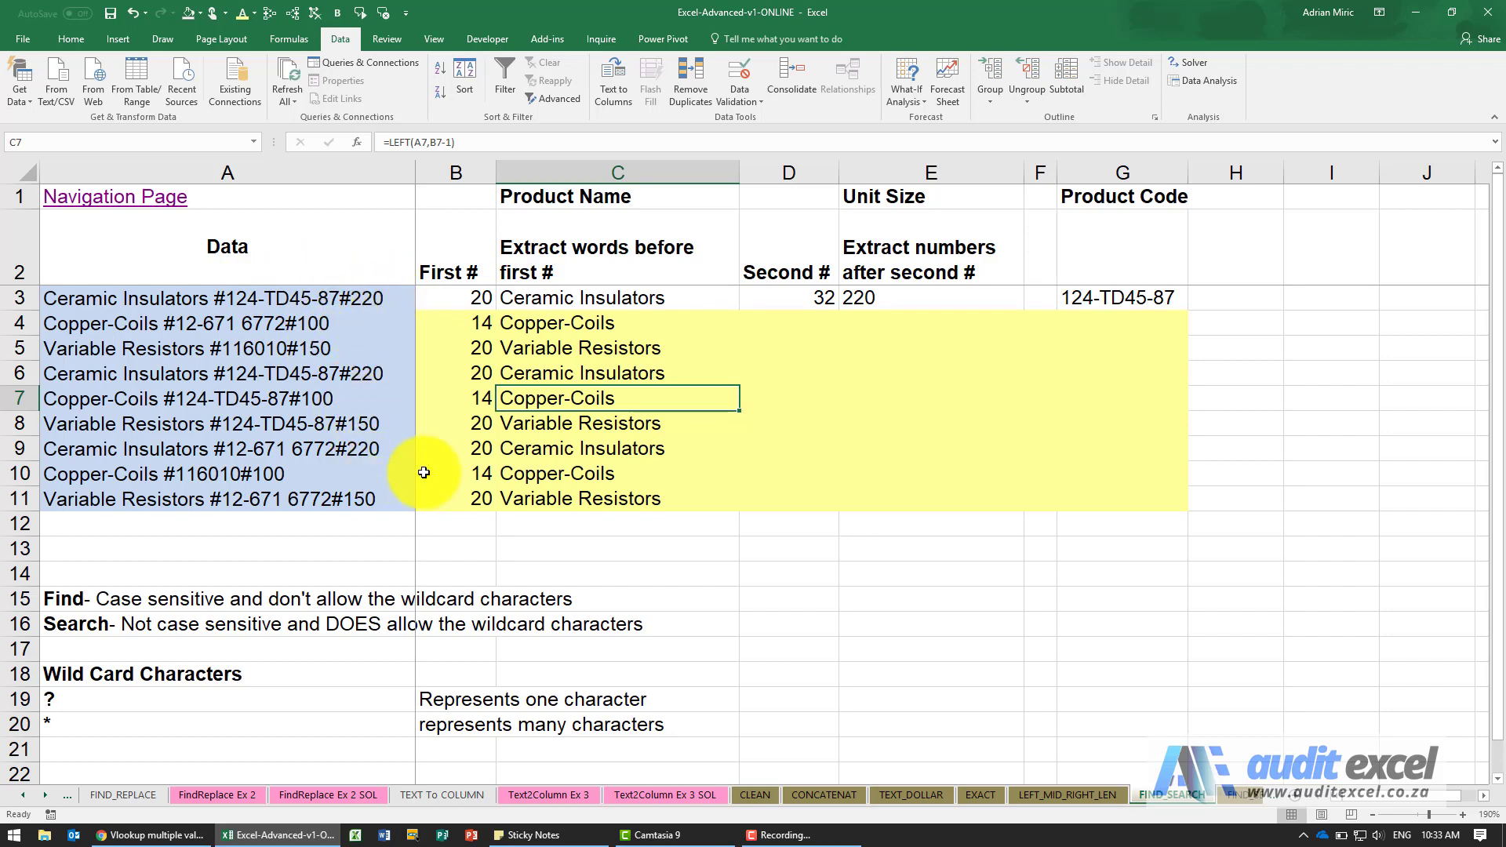
left_click(929, 323)
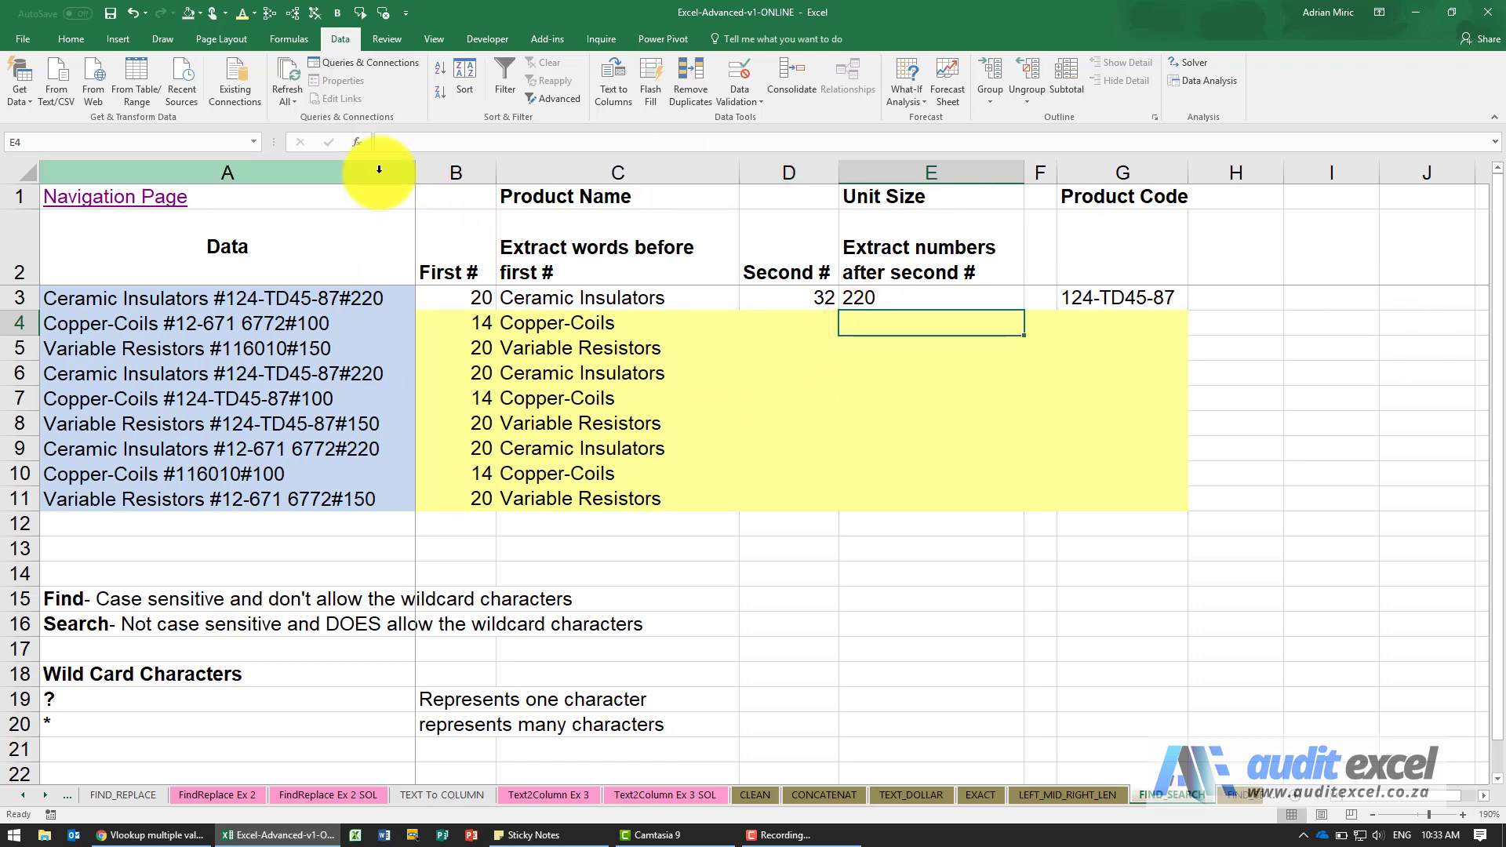
Enter =RIGHT(A4,3) in E4 to return the three-digit unit size
left_click(354, 141)
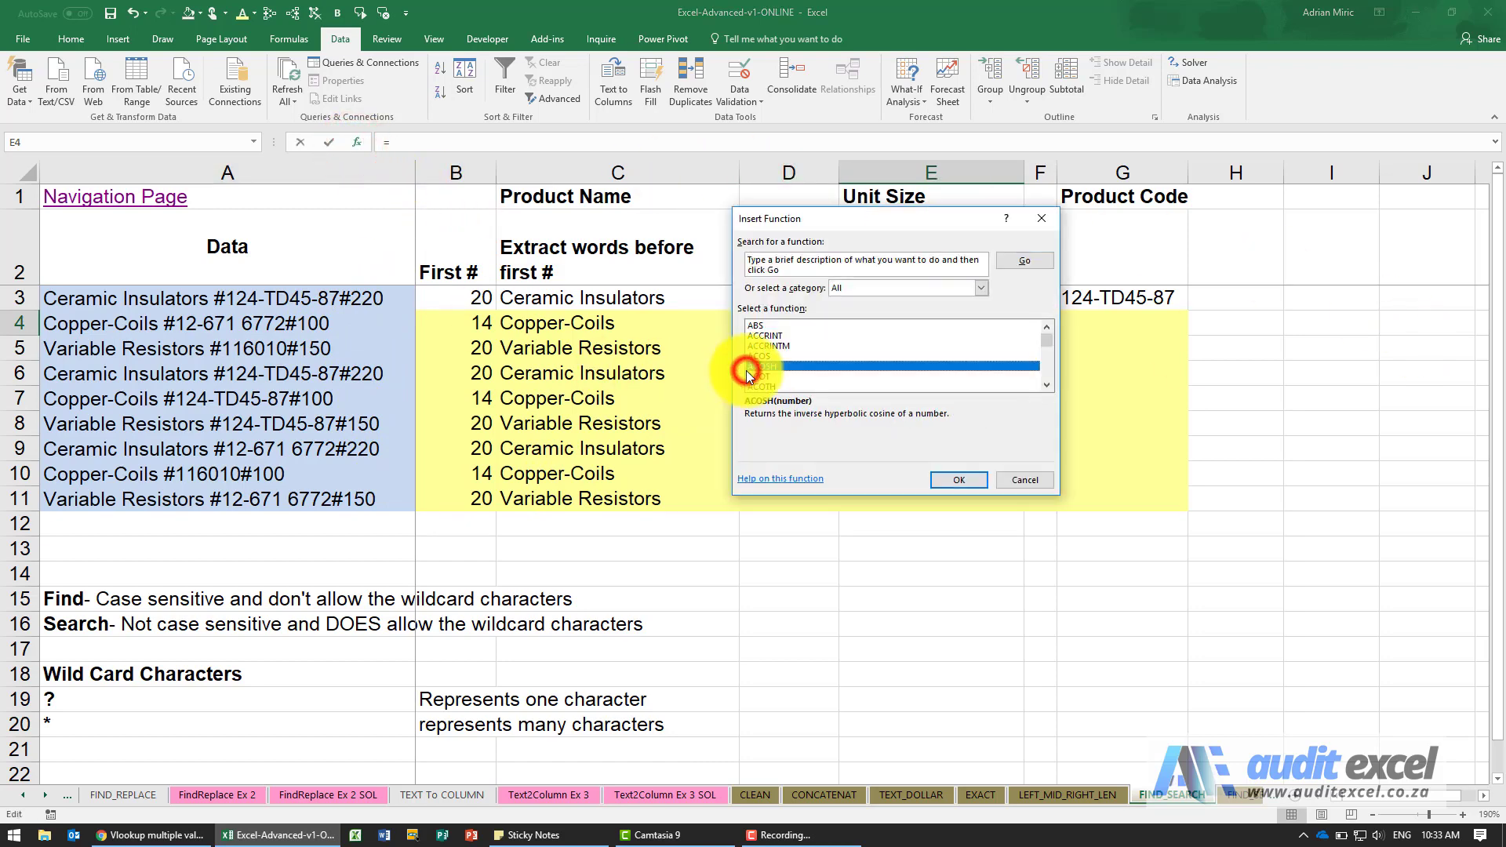
left_click(956, 480)
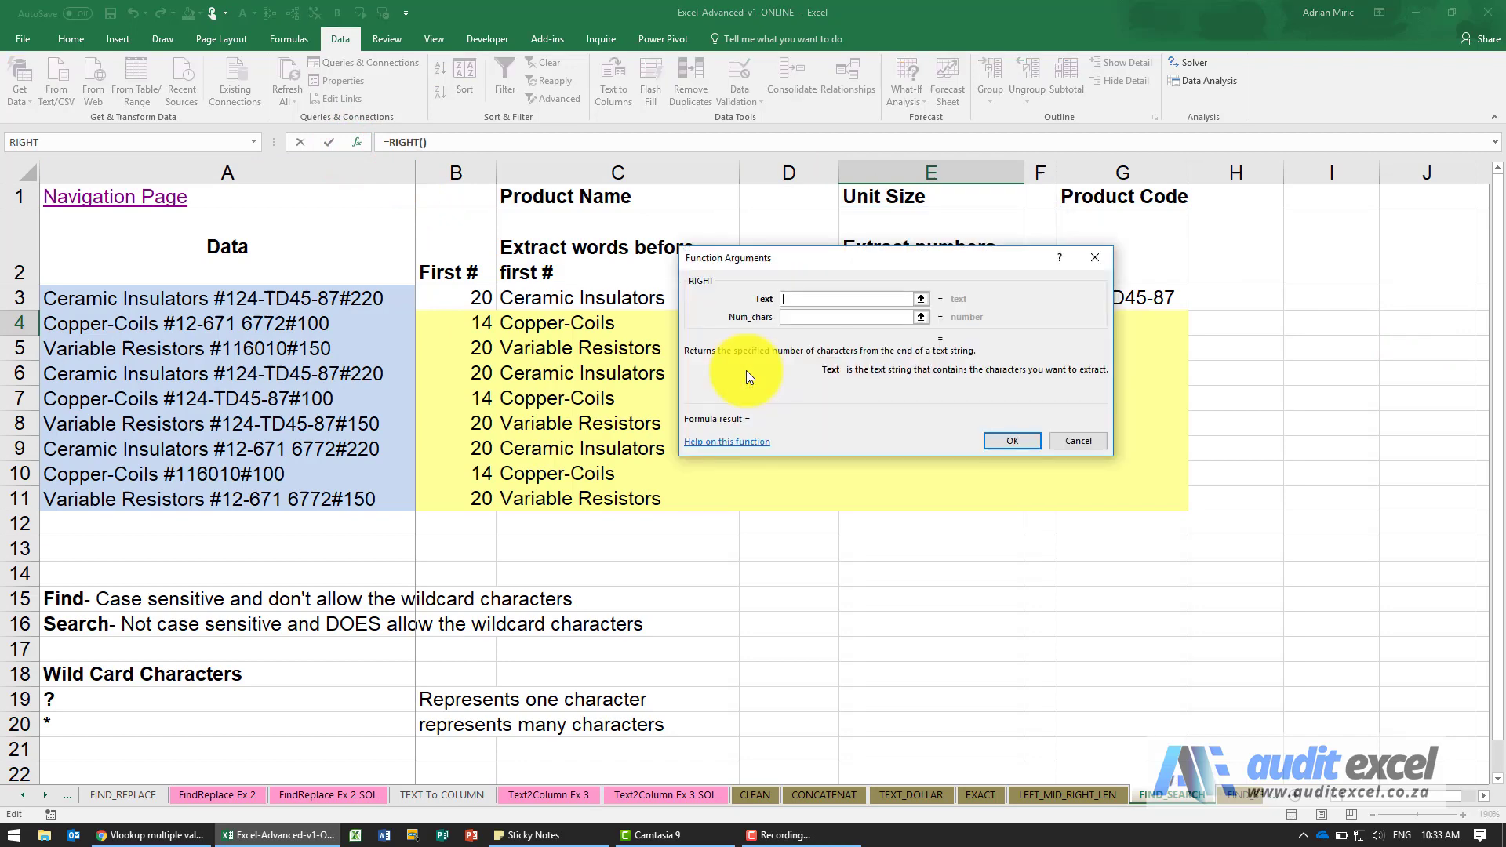
left_click(356, 320)
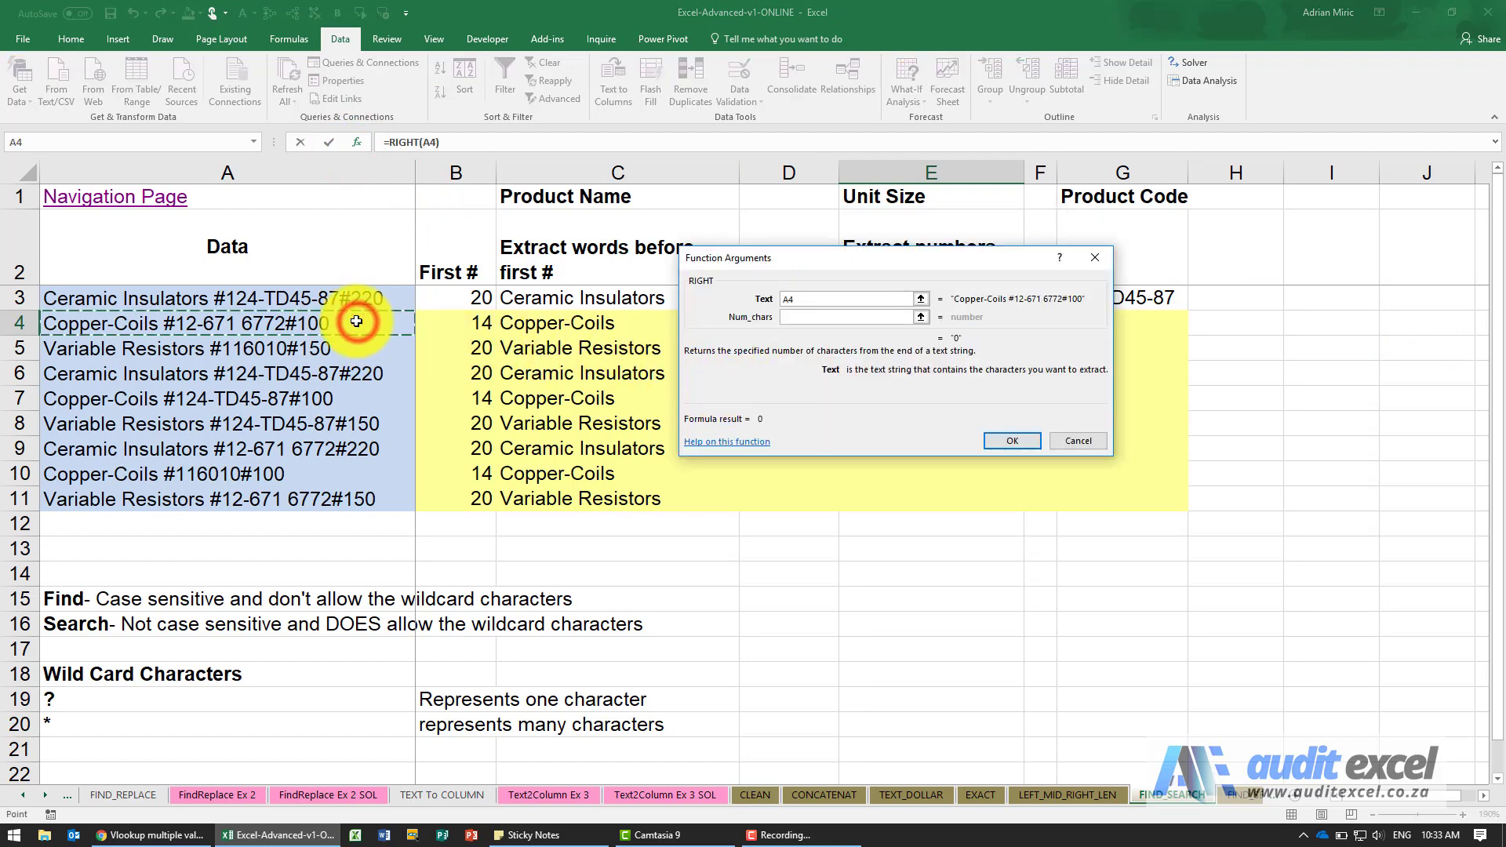
type("3")
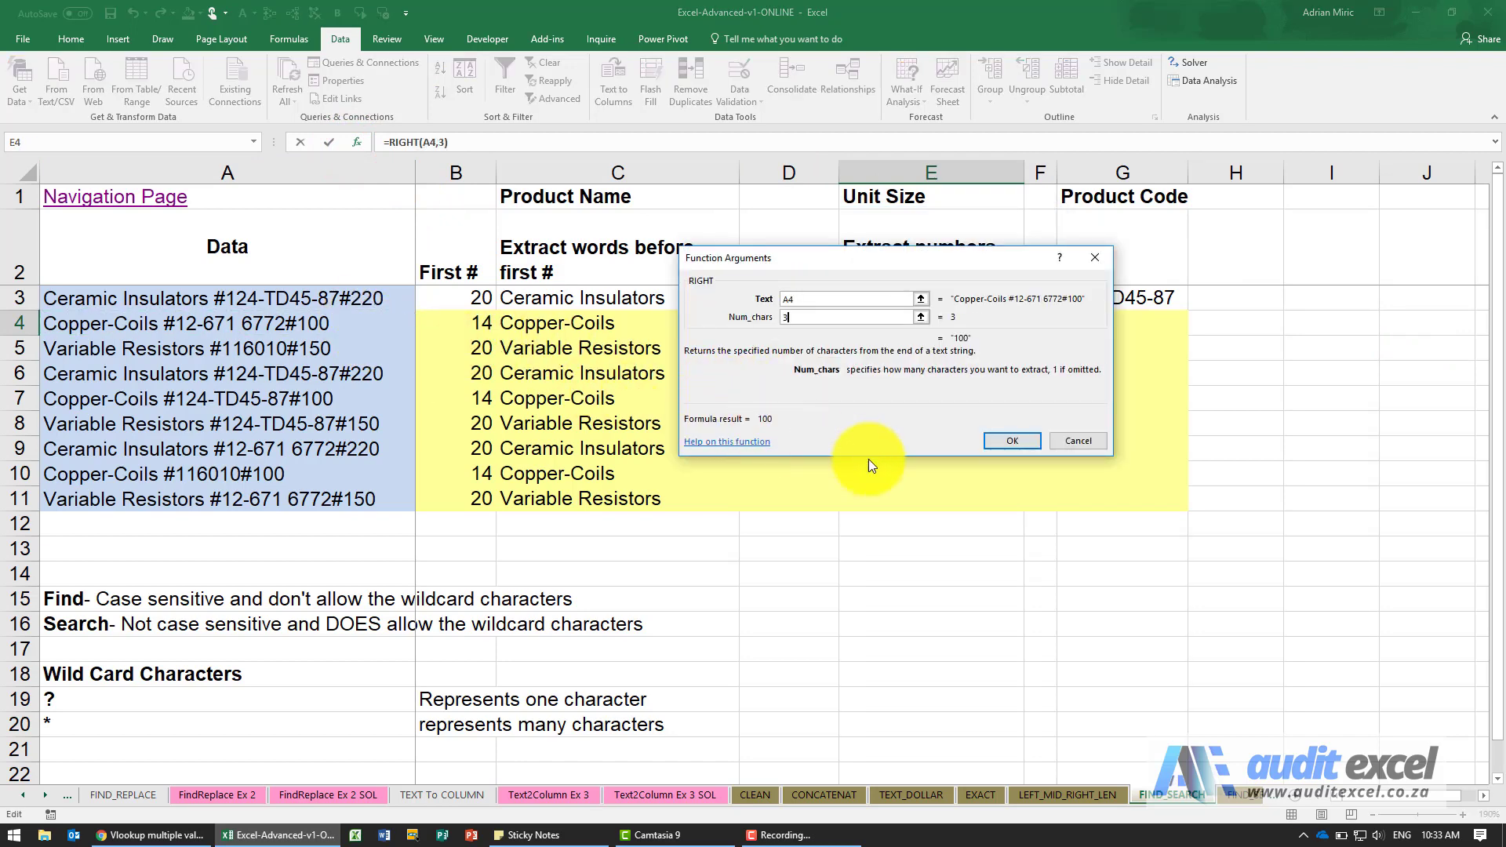
left_click(1008, 441)
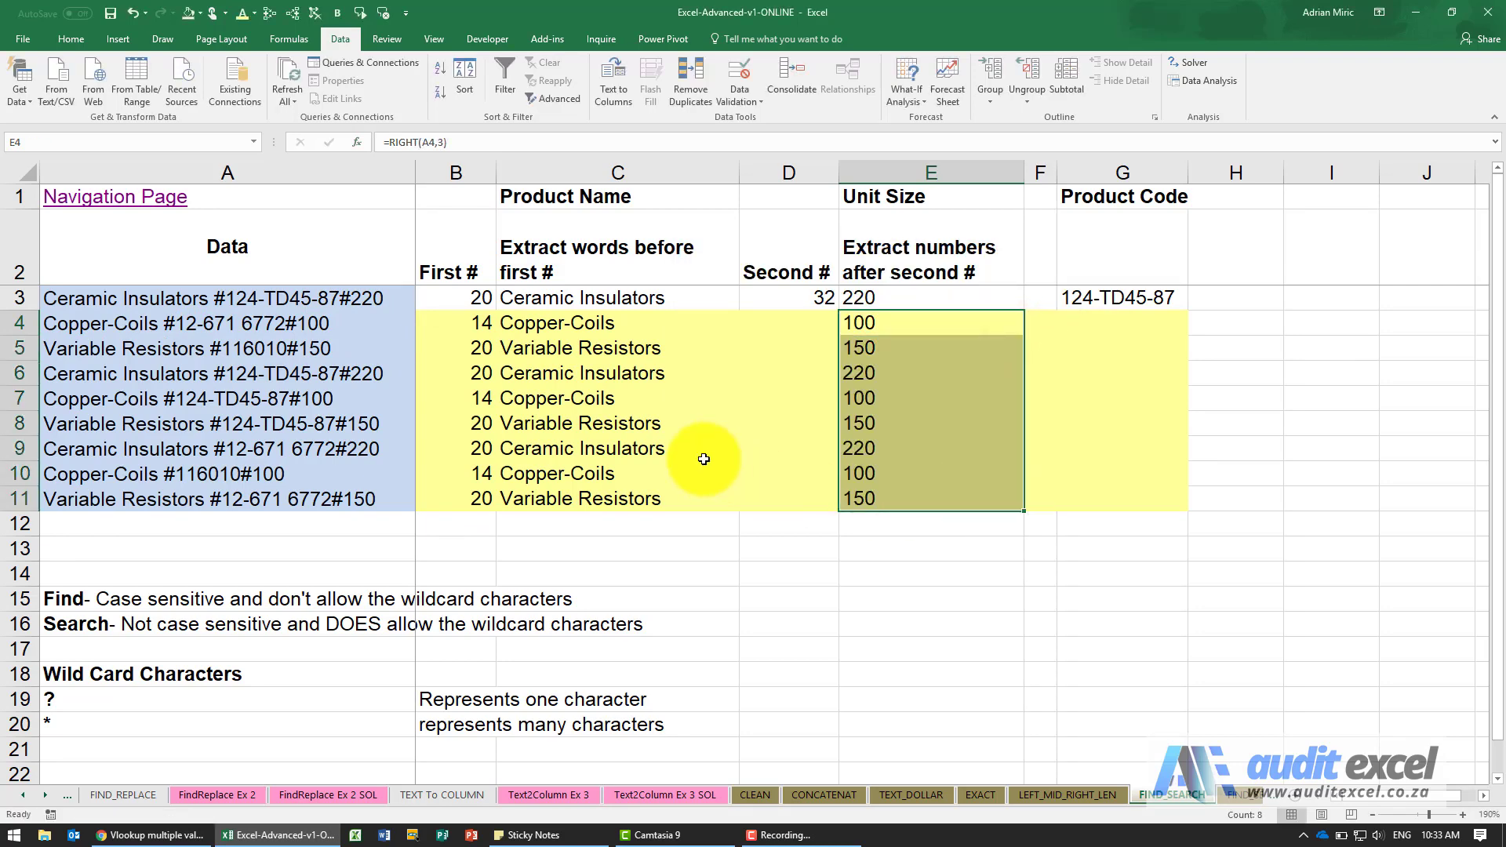
mouse_move(334, 331)
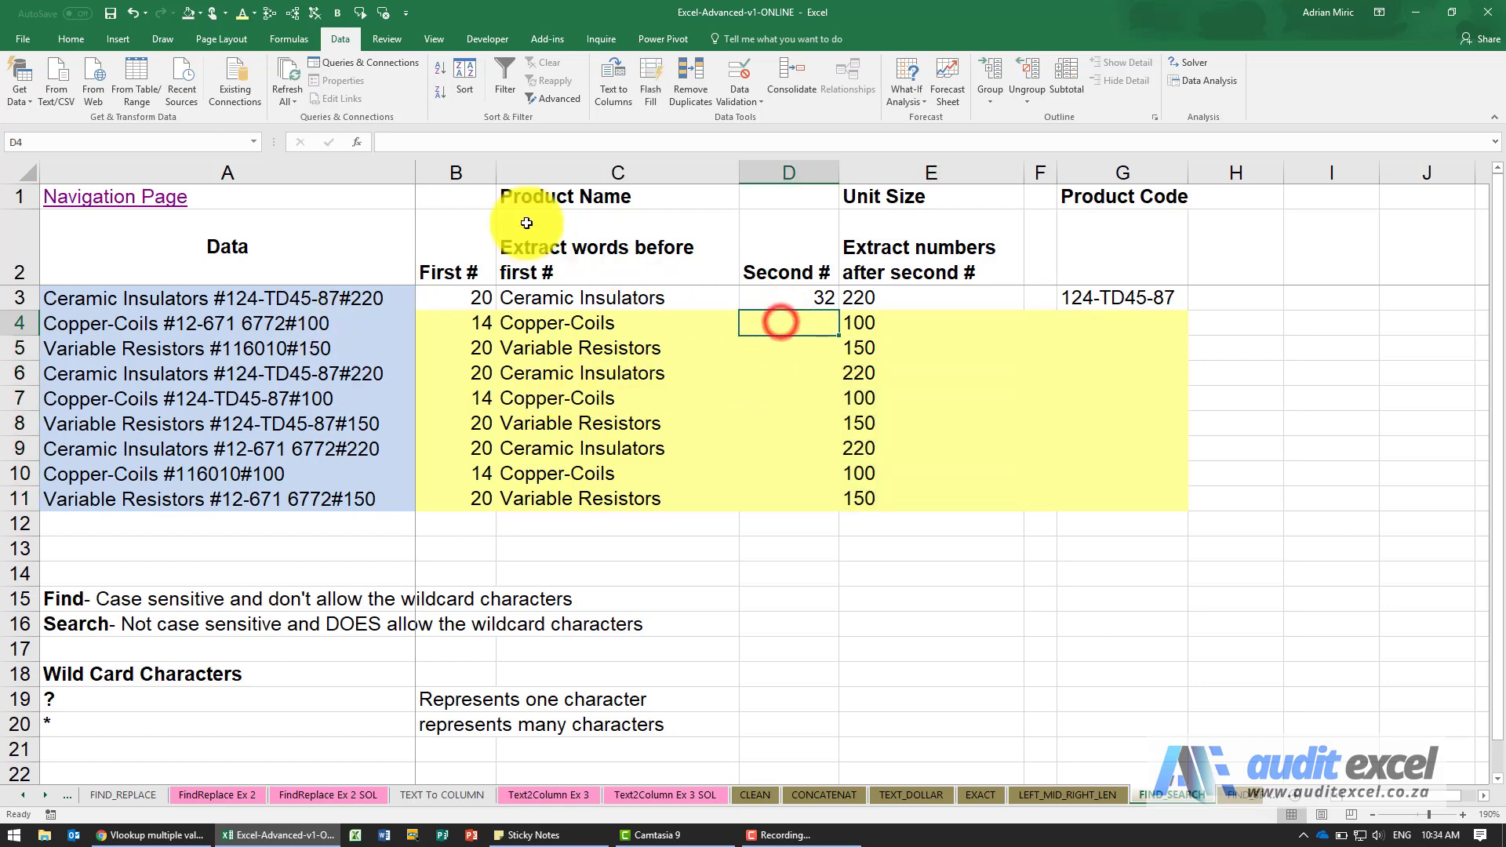
left_click(355, 141)
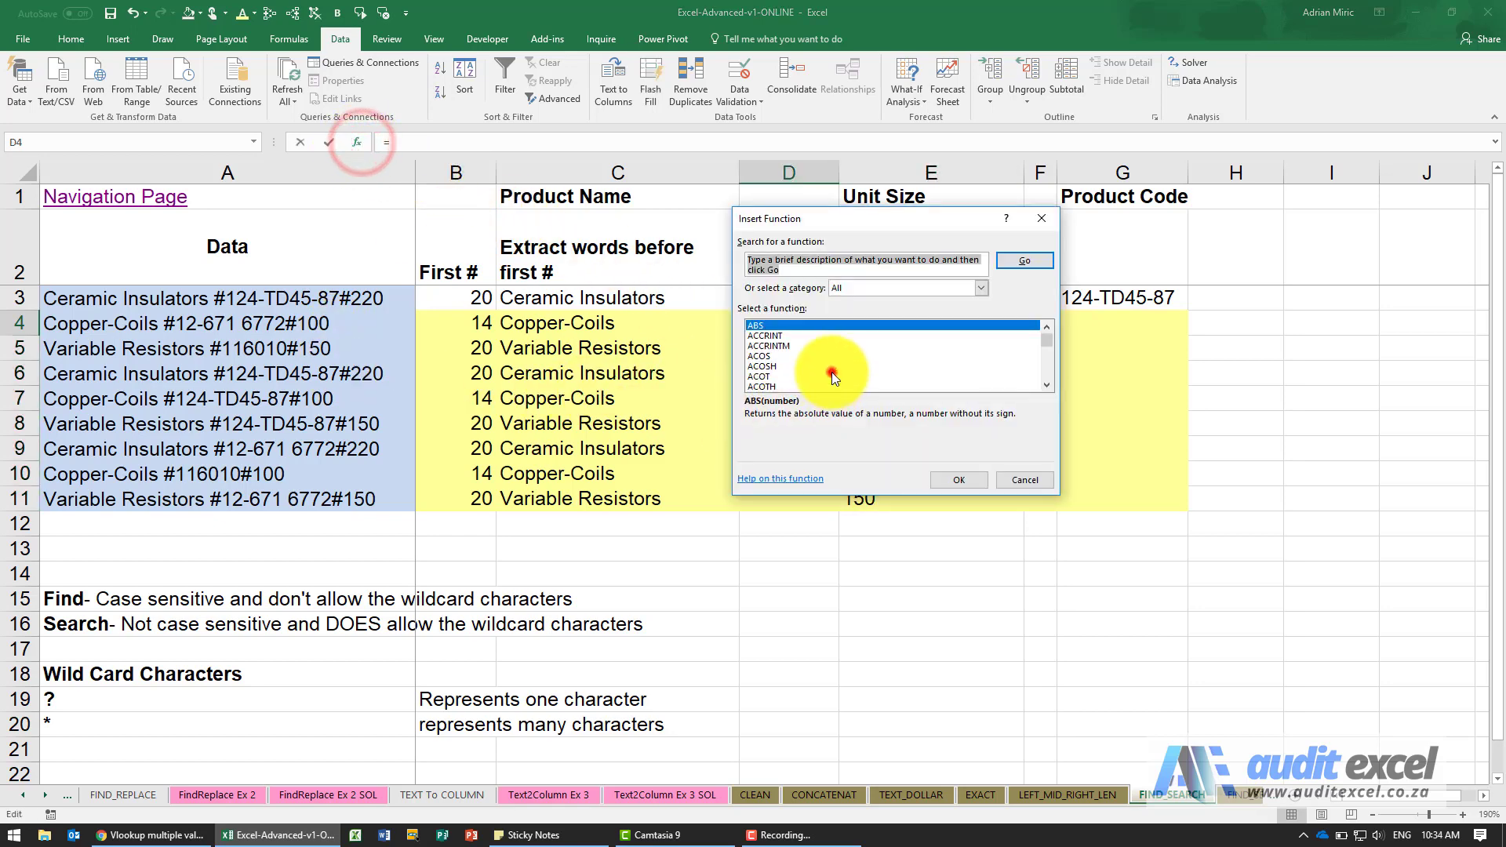
Build =FIND("#",A4,B4+1) in D4 to locate the second #, previewing 26
left_click(957, 480)
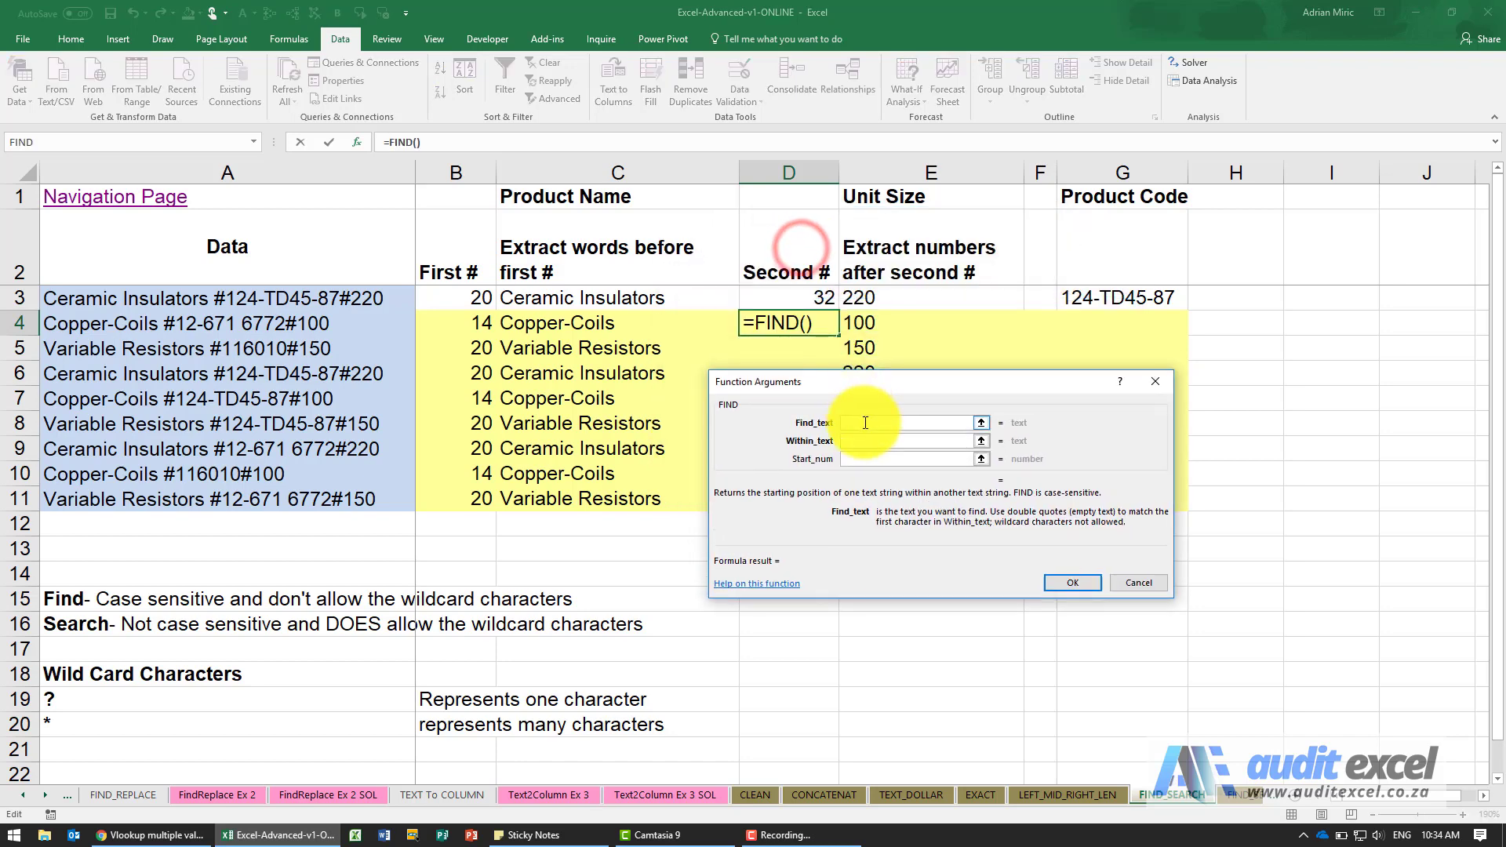
type("\"#")
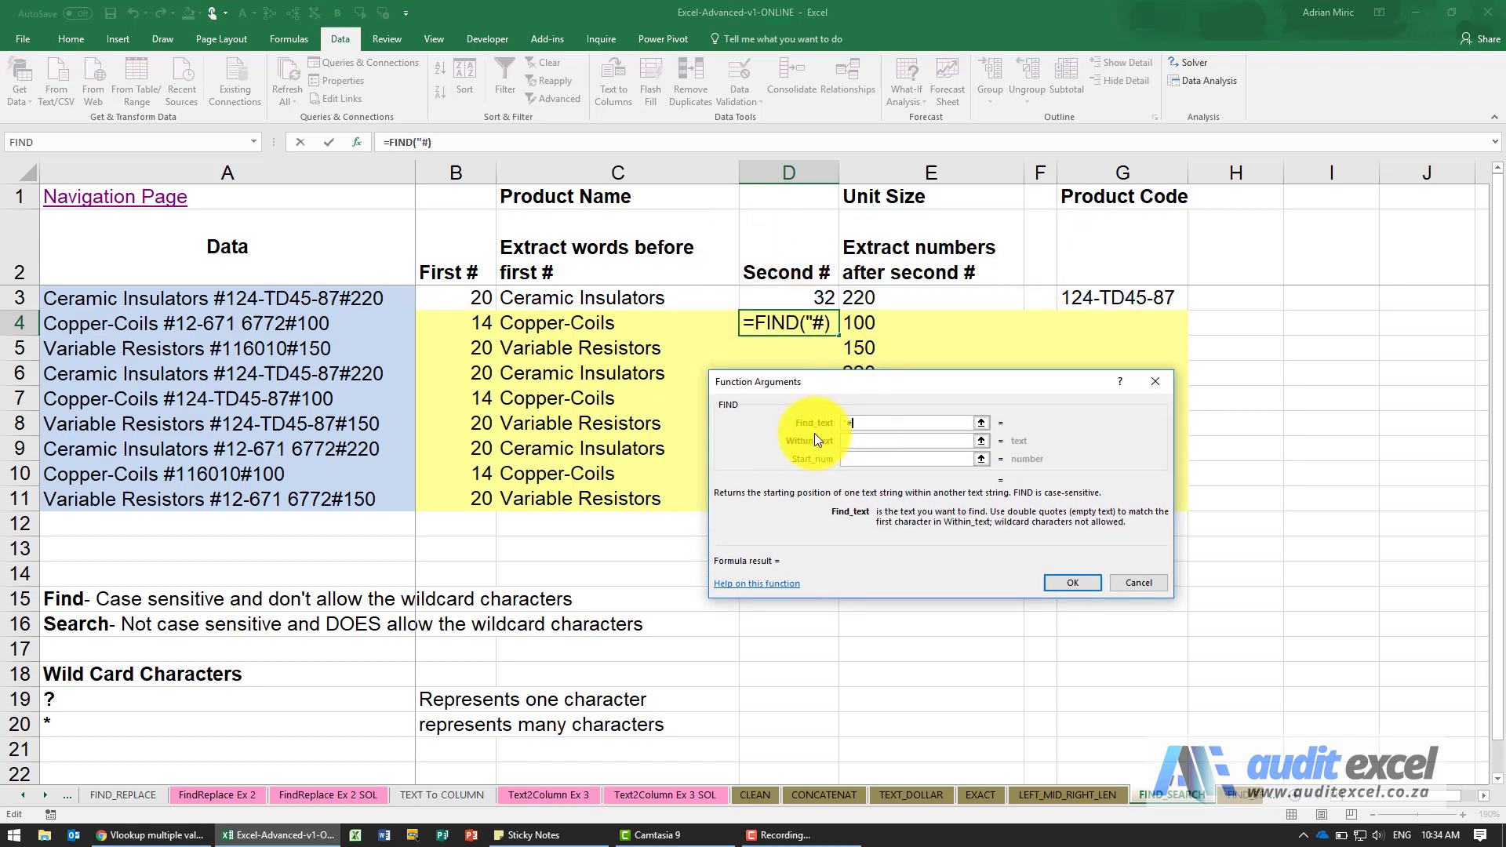
left_click(908, 441)
type("A4")
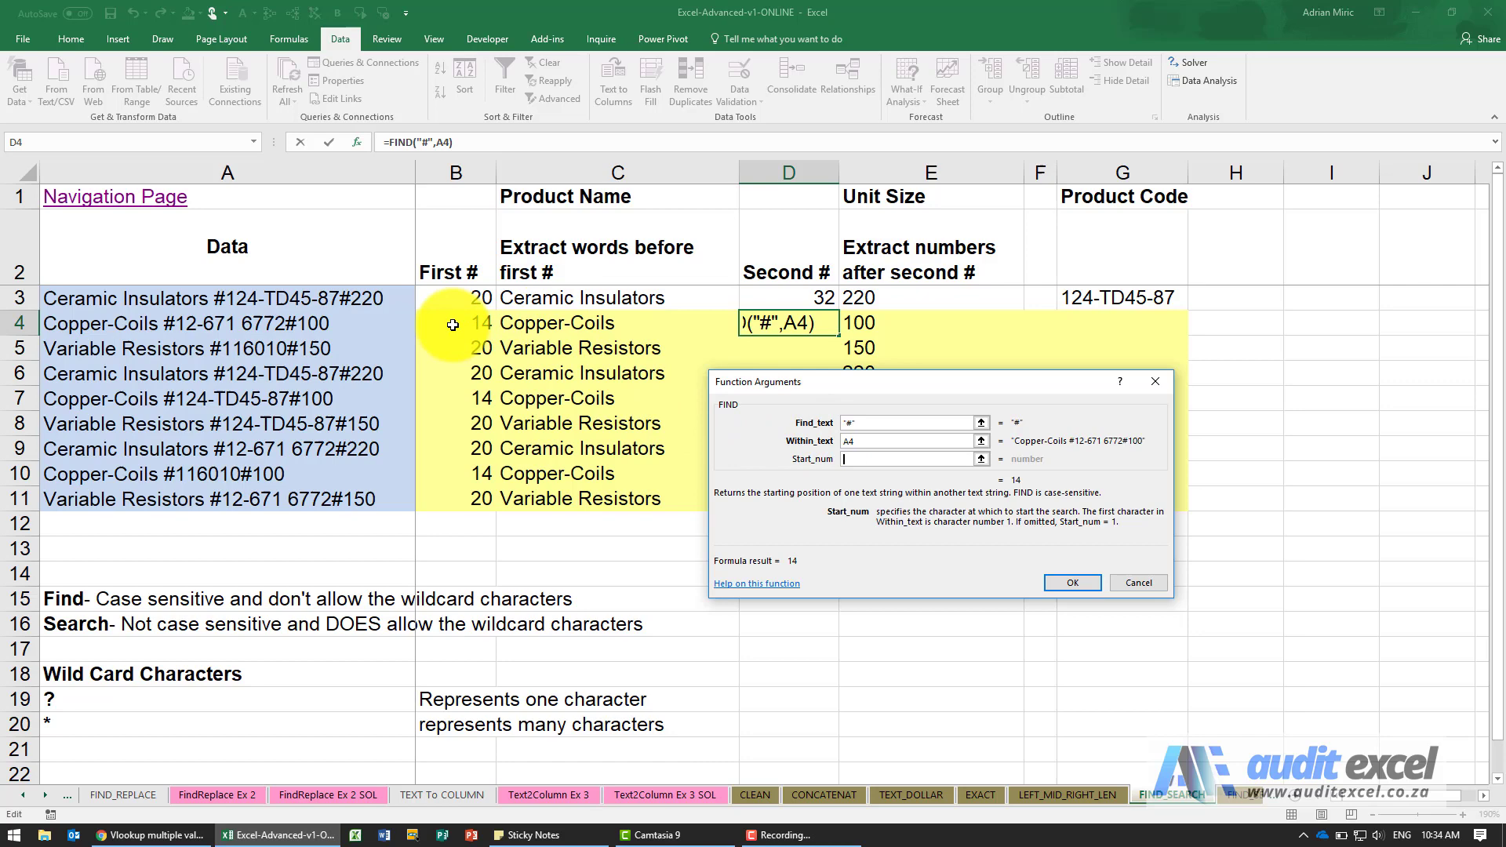
type("B4")
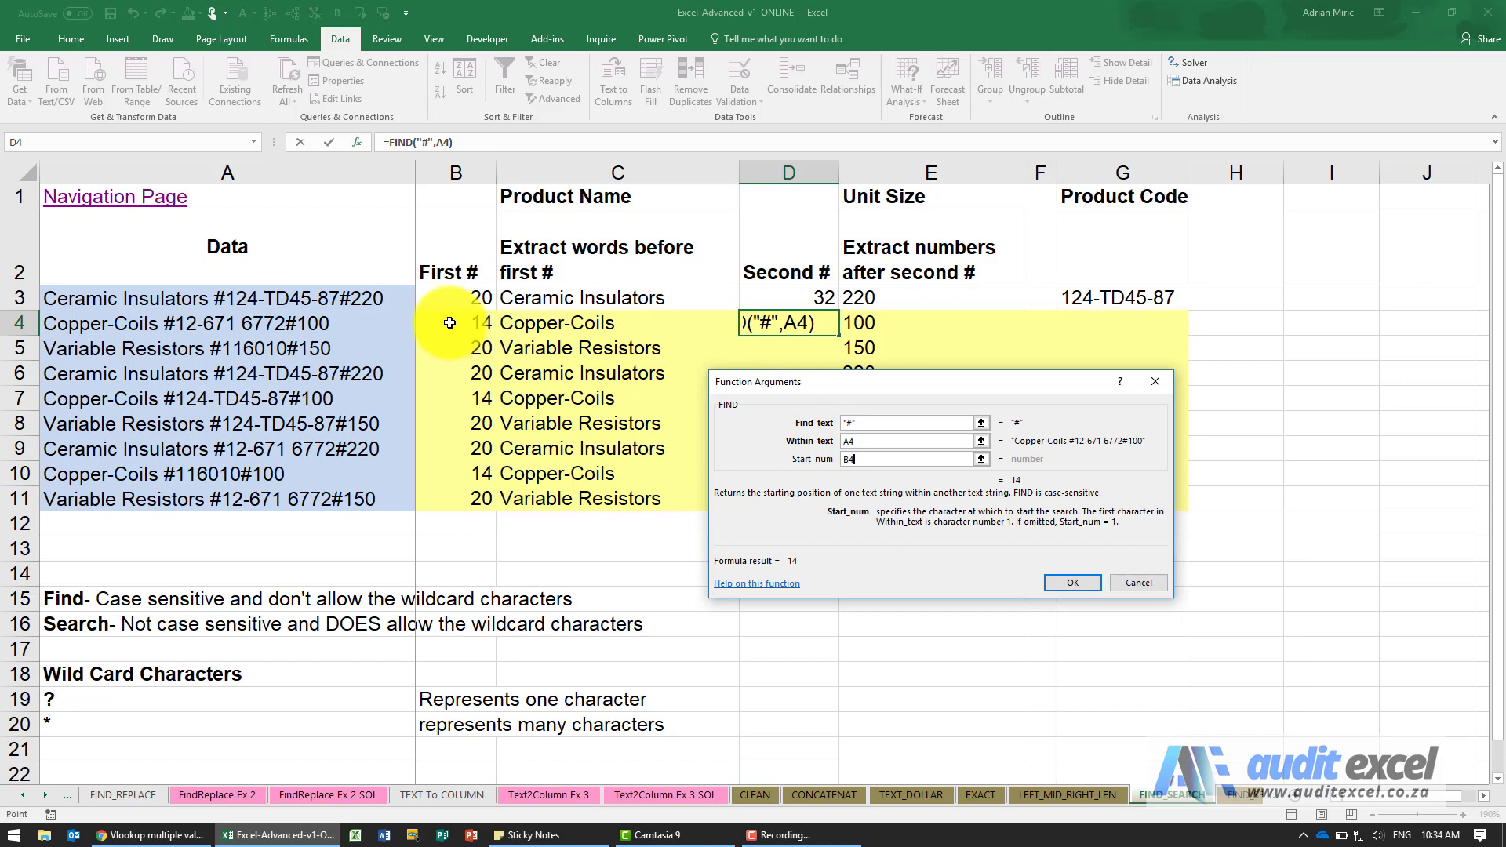
left_click(455, 323)
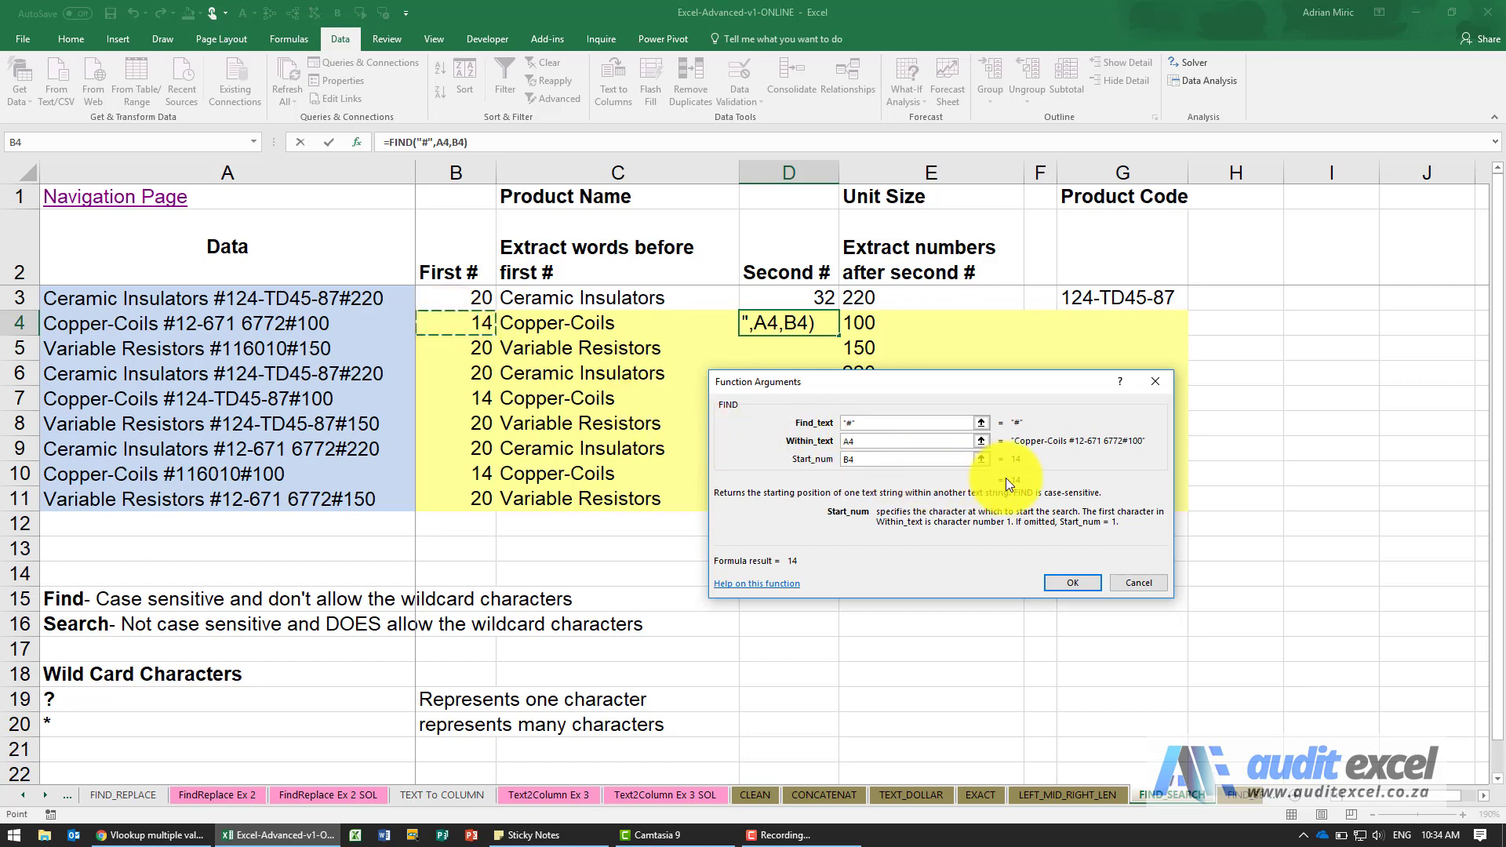
left_click(909, 458)
type("+1")
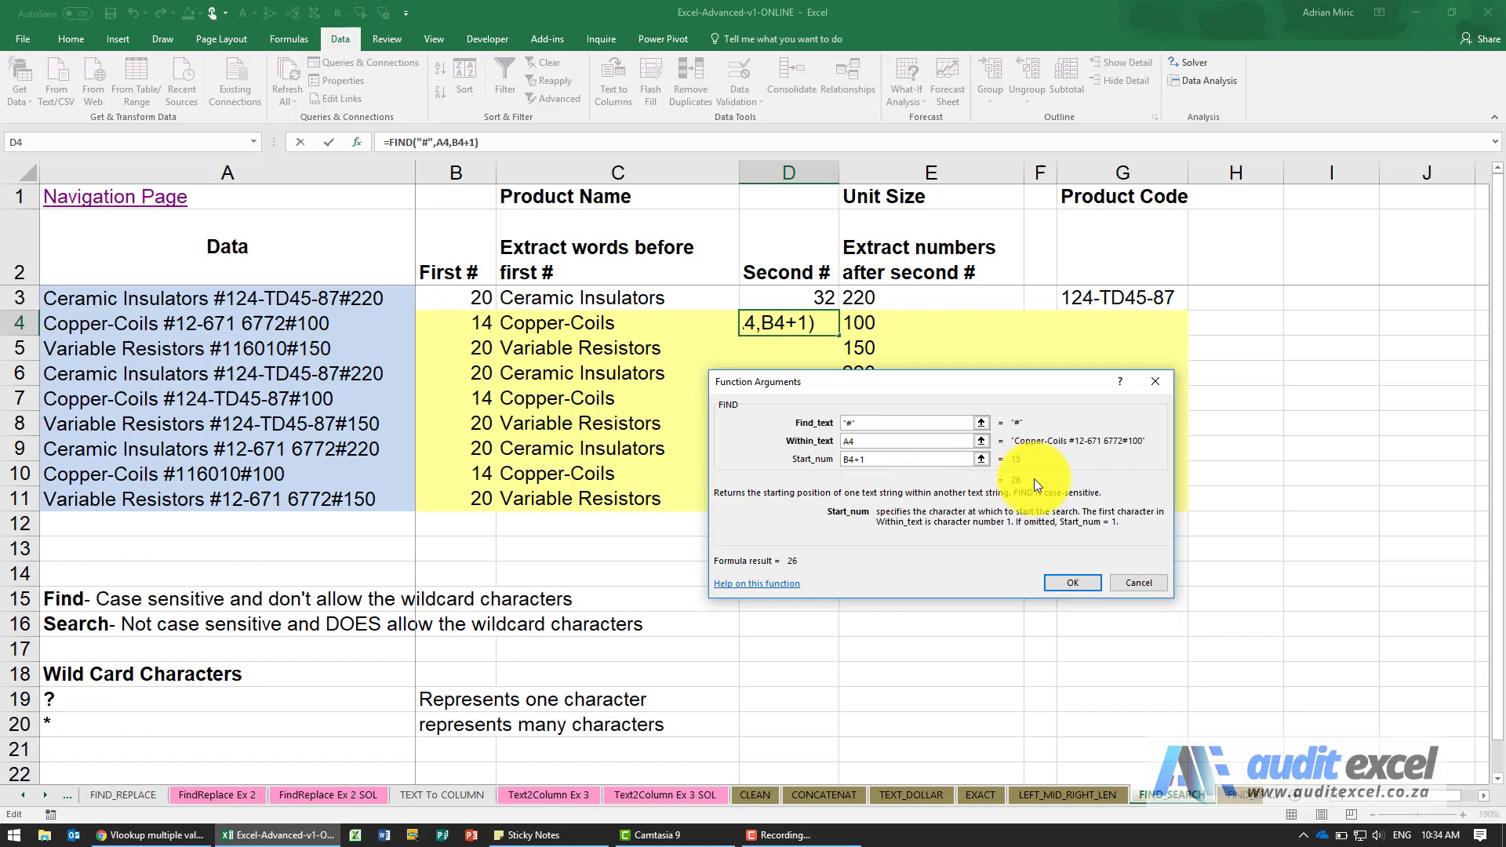
mouse_move(1014, 488)
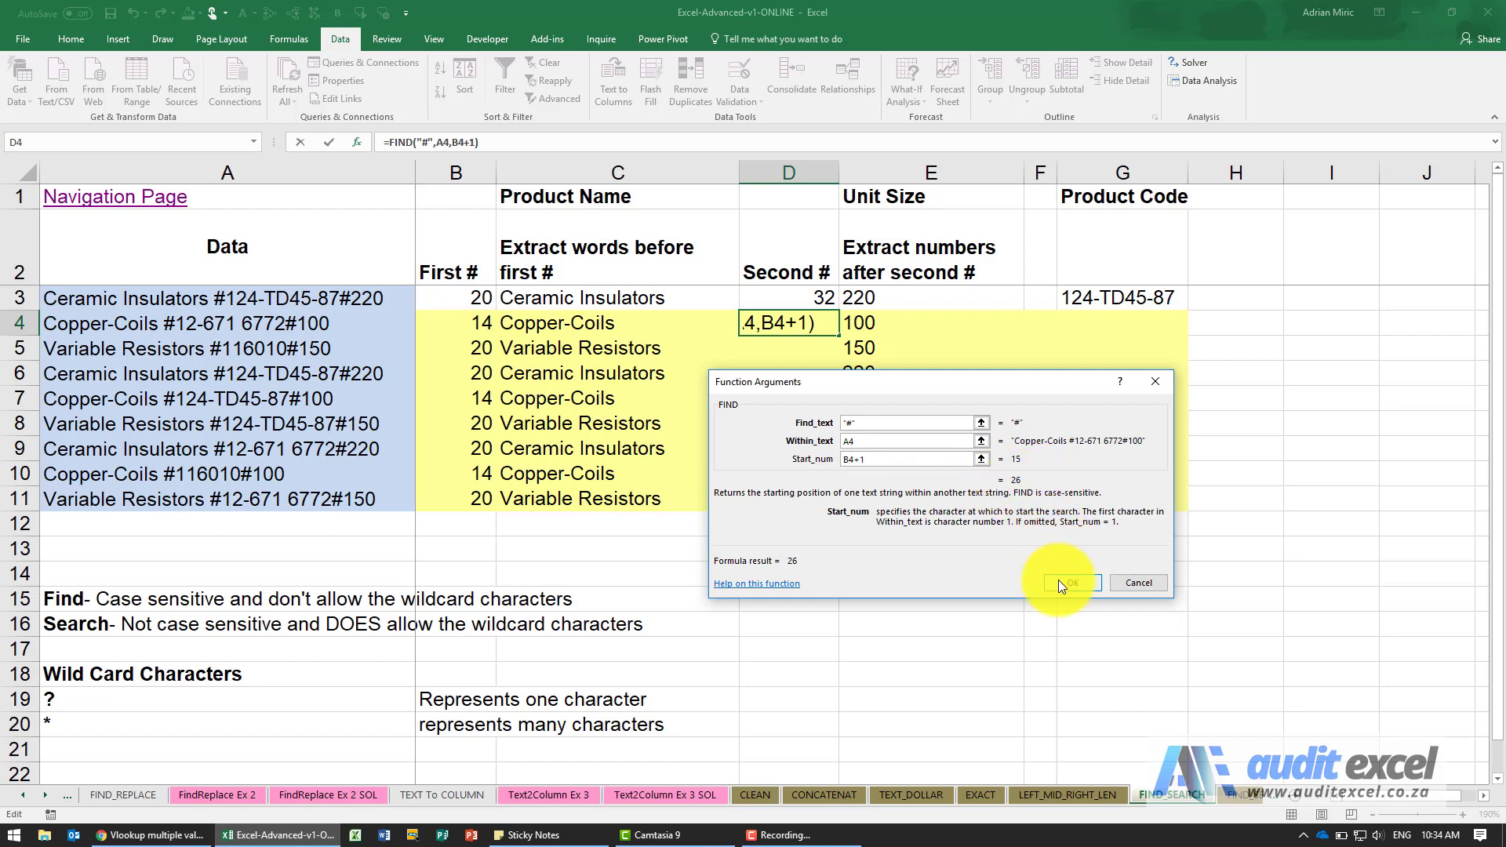
Confirm the second-# formula and copy it from D4 down to D11, checking row 7
left_click(1069, 582)
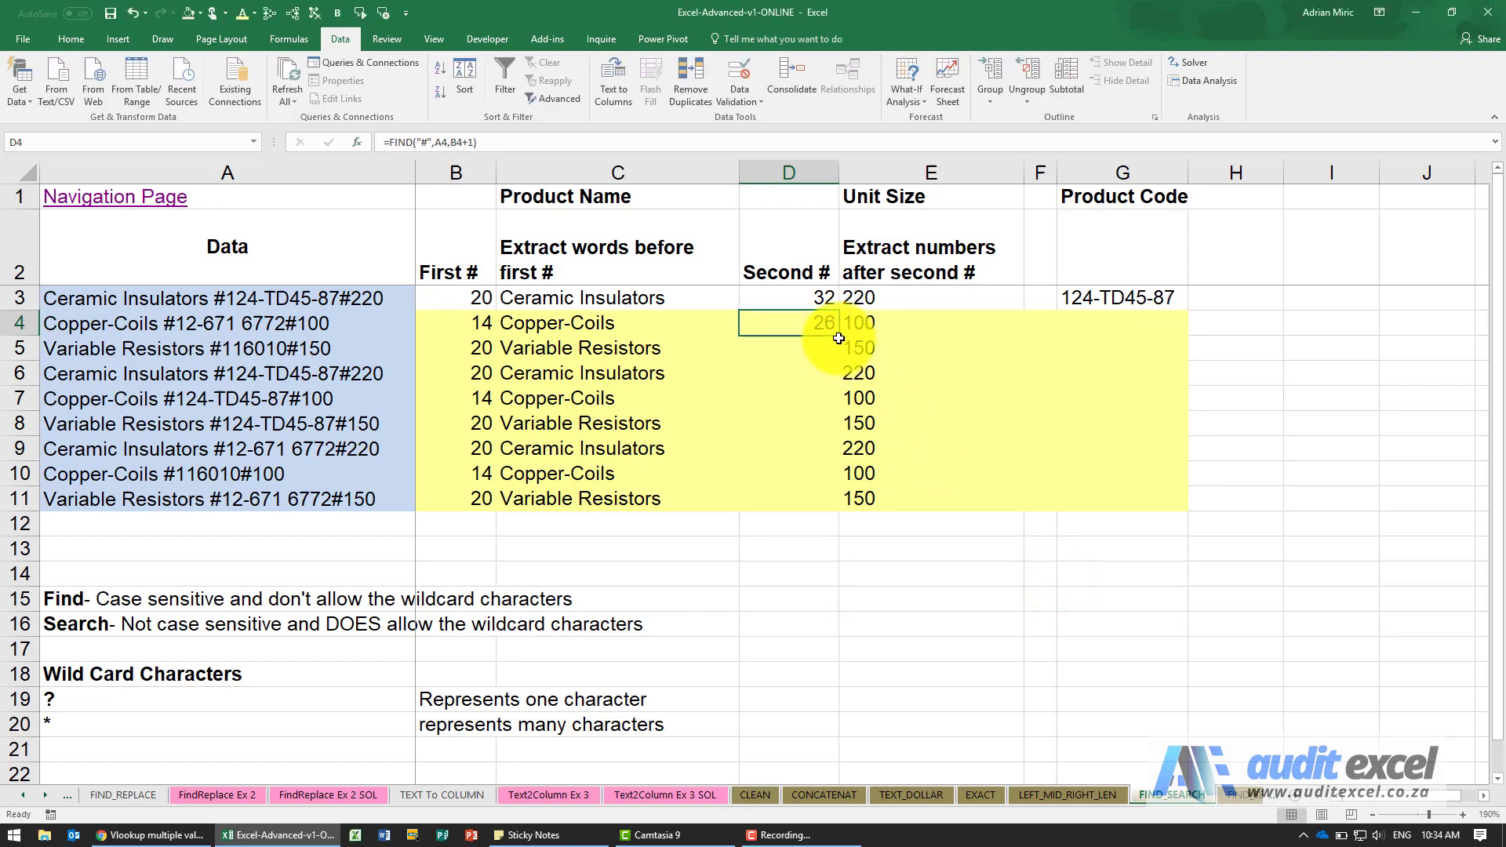
left_click_drag(787, 323, 788, 499)
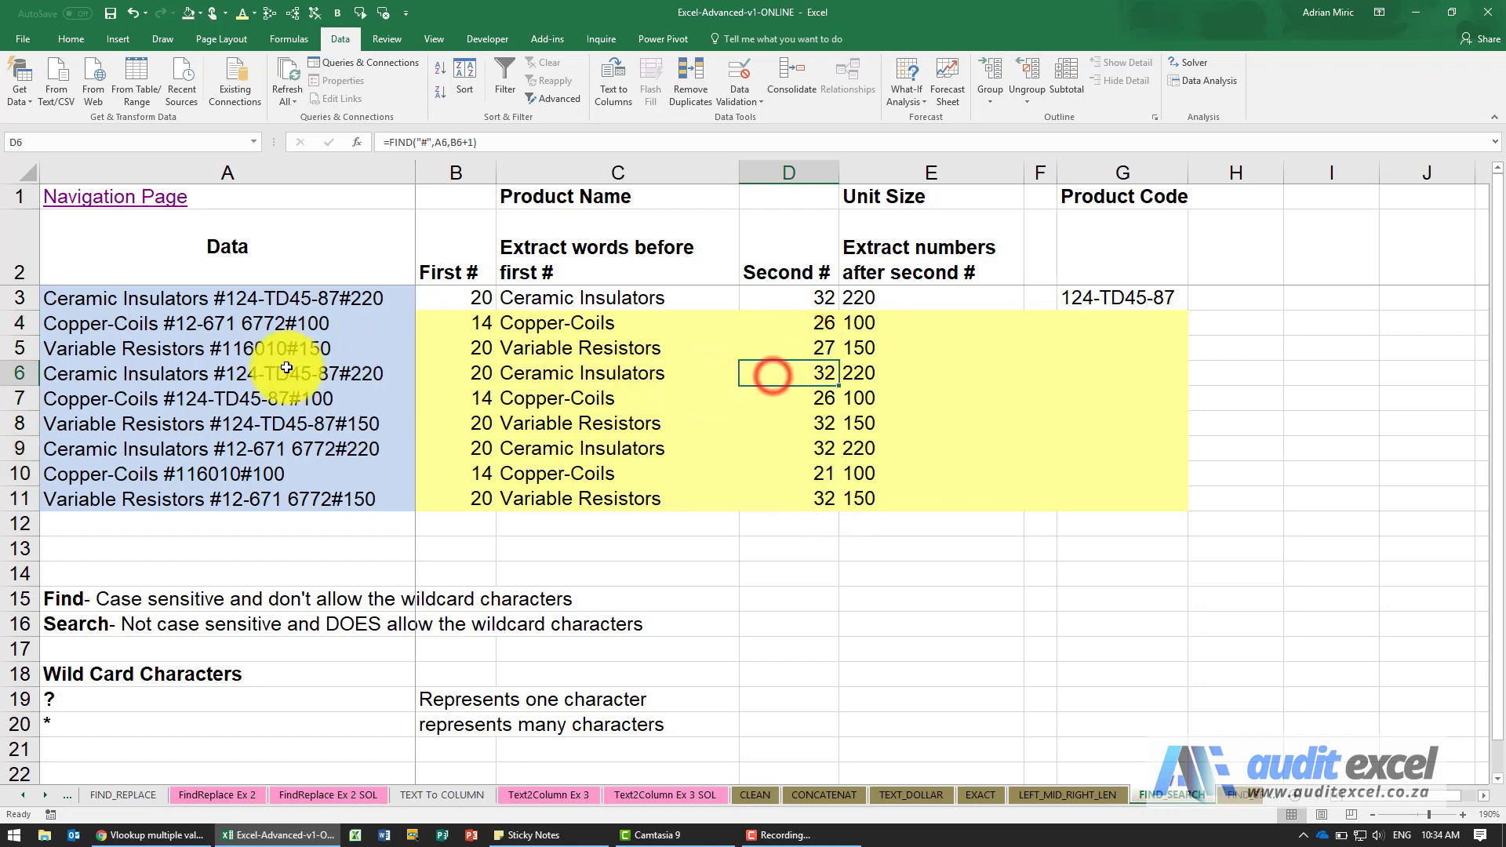
left_click(788, 397)
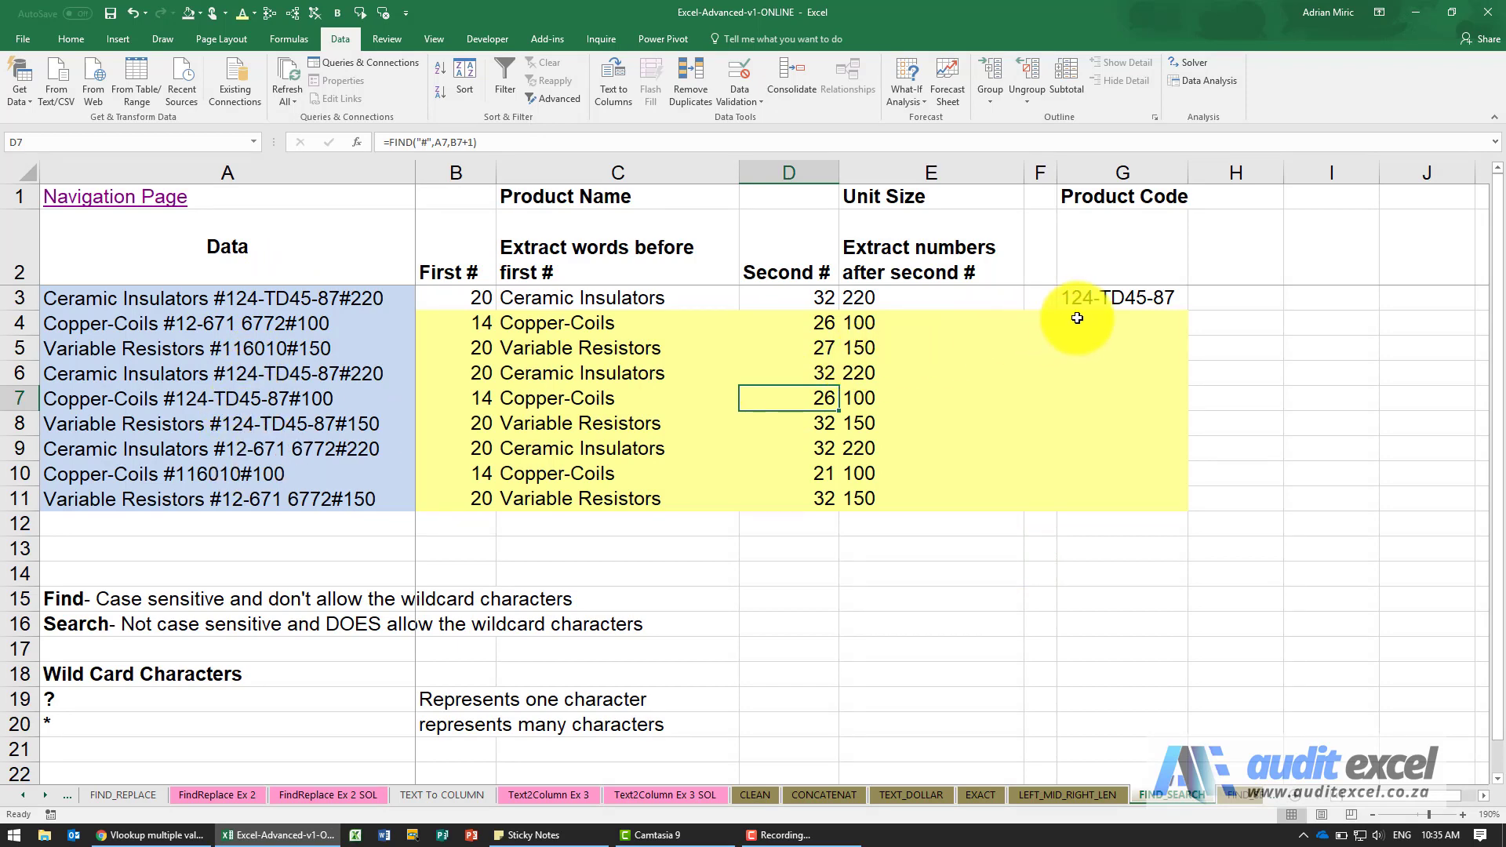
left_click(1120, 323)
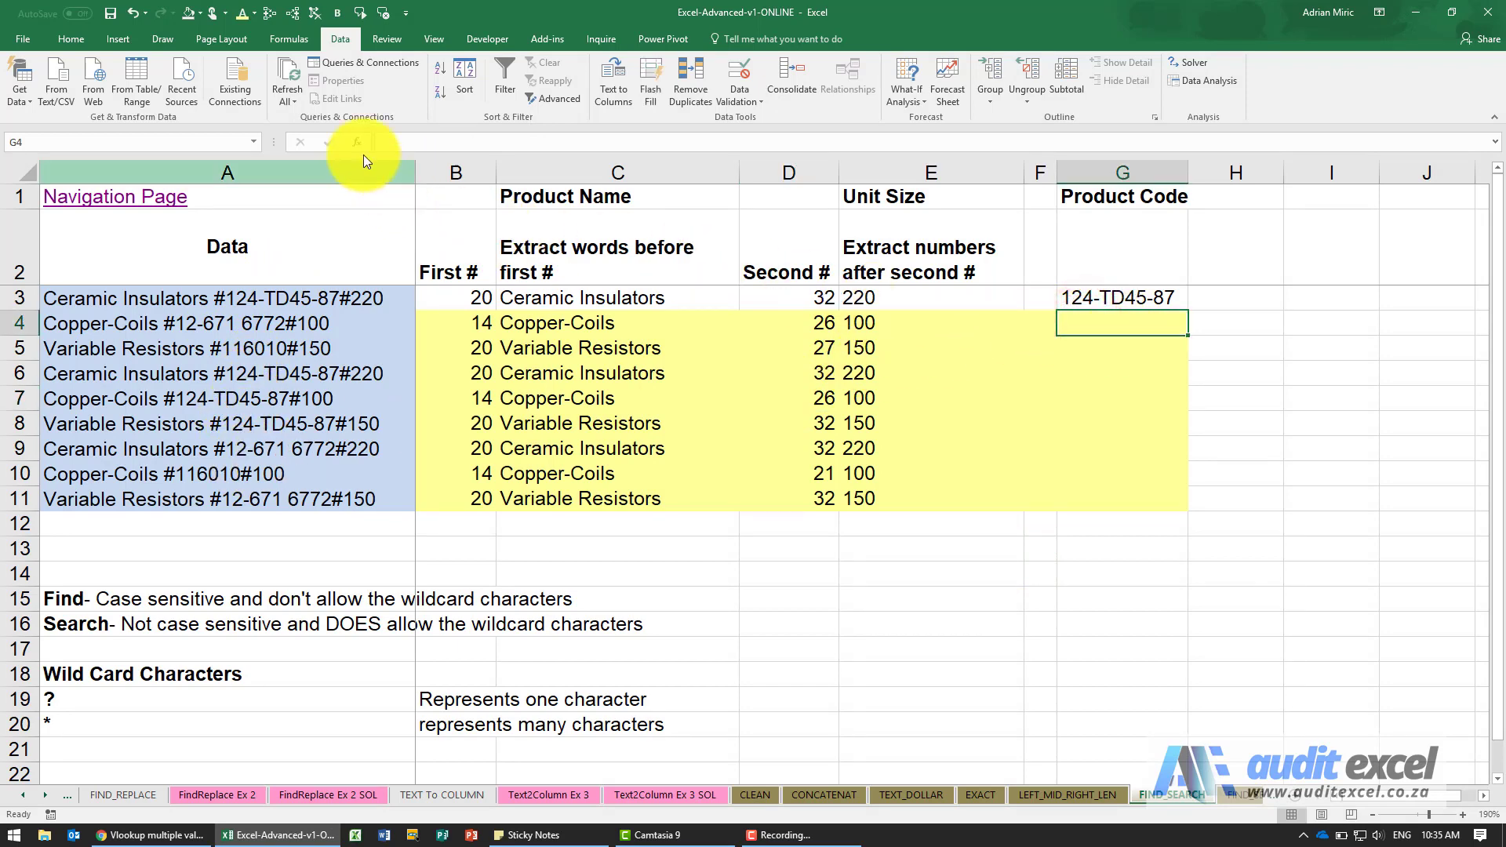
Start a MID formula in G4 with Text A4 and Start_num based on B4
left_click(356, 141)
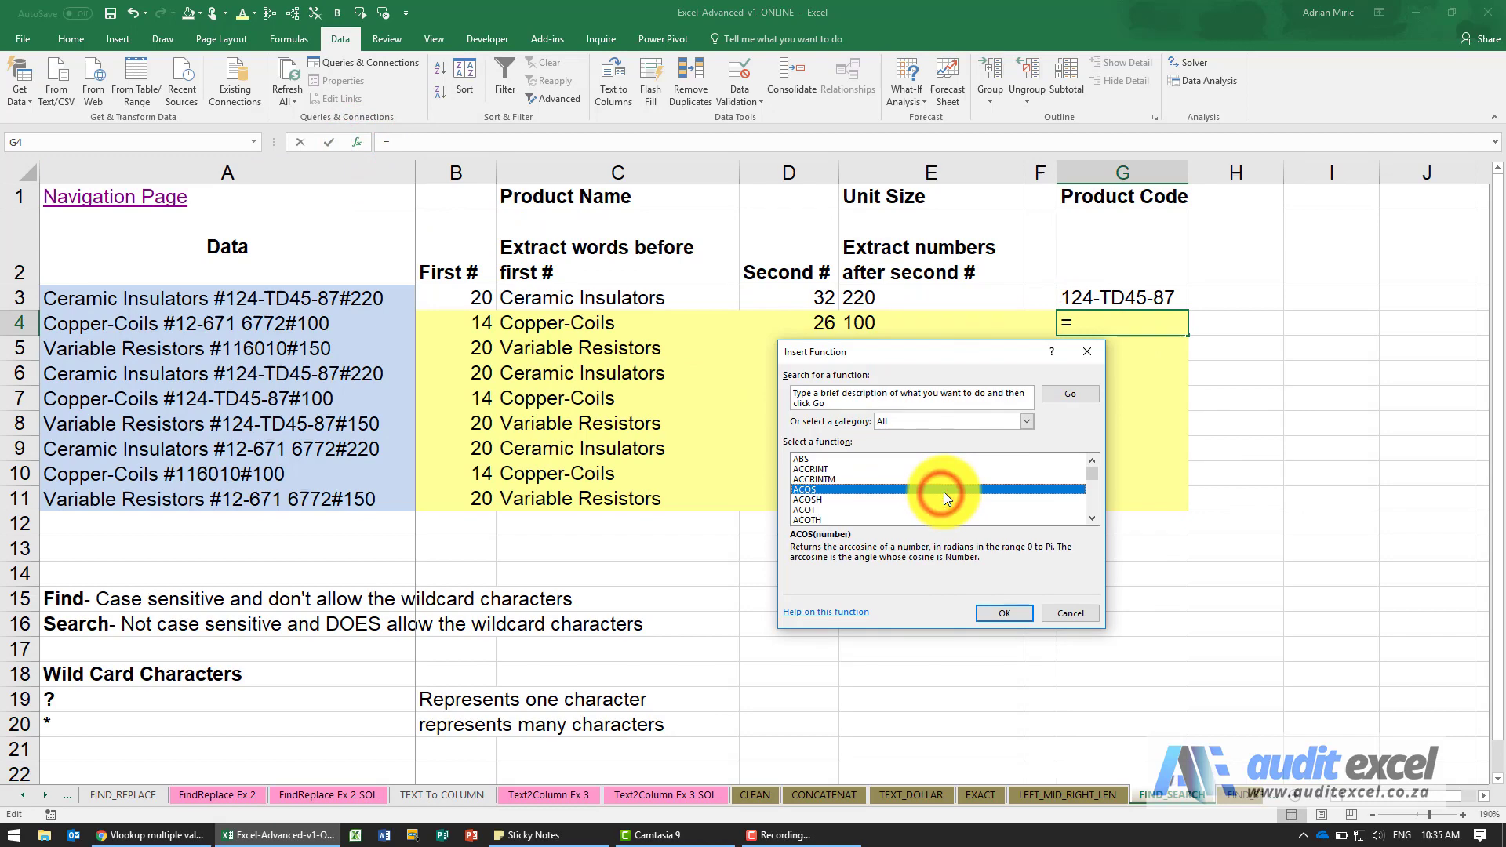
left_click(1003, 614)
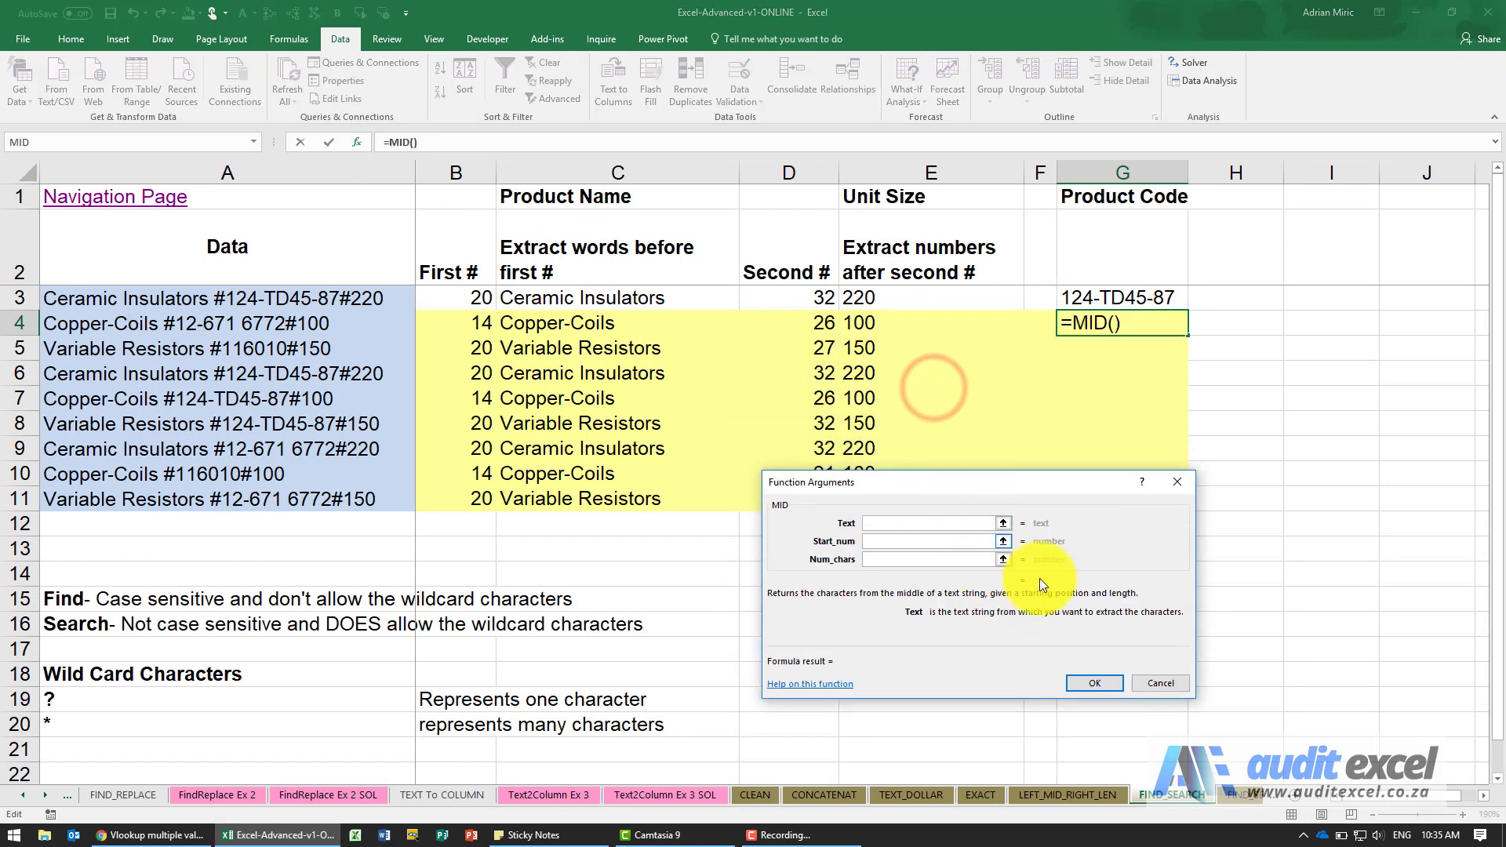
left_click(930, 522)
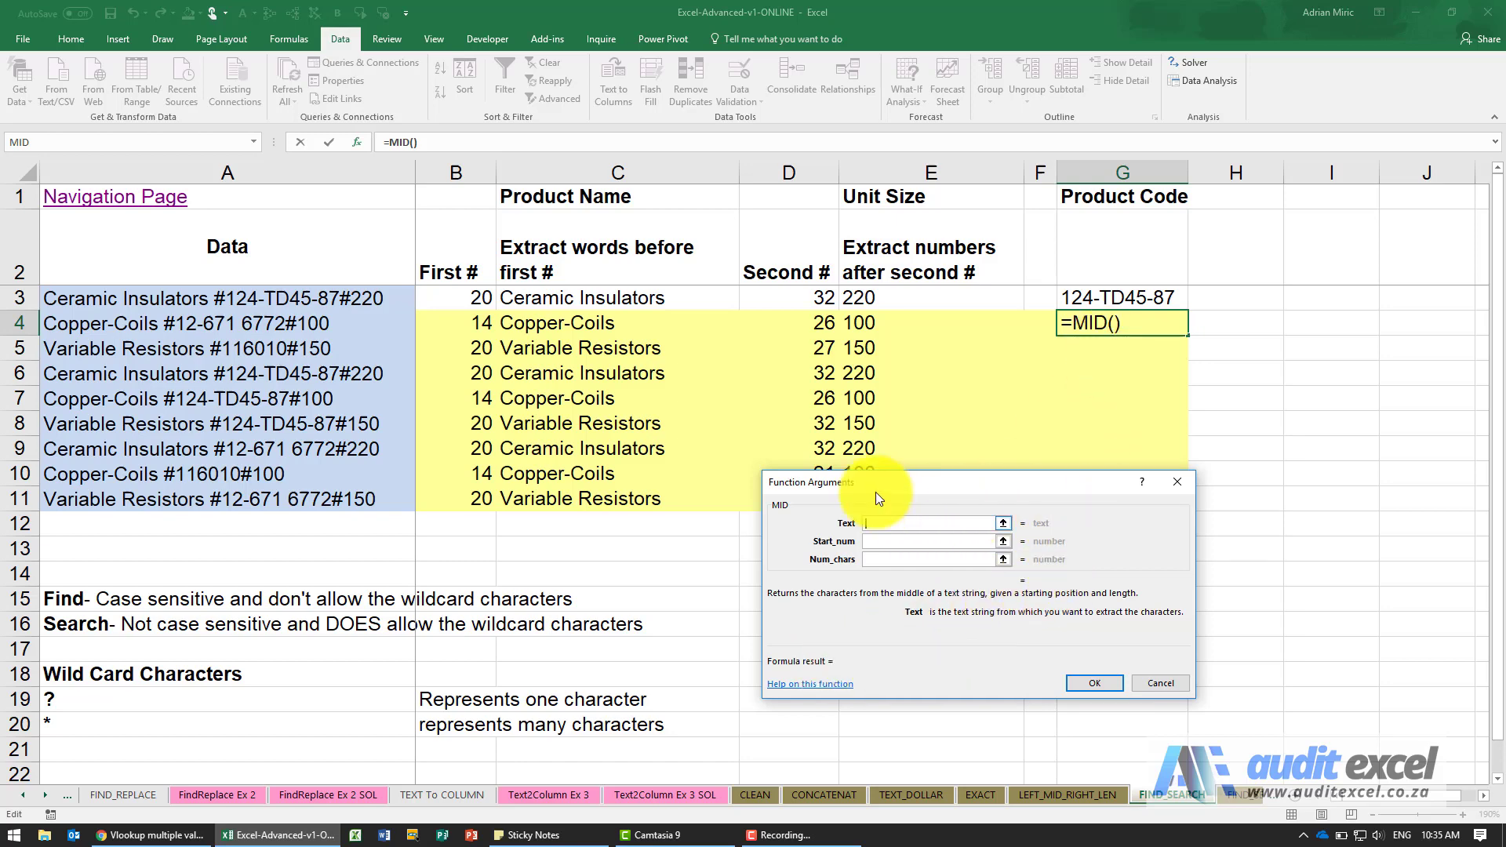
left_click(182, 323)
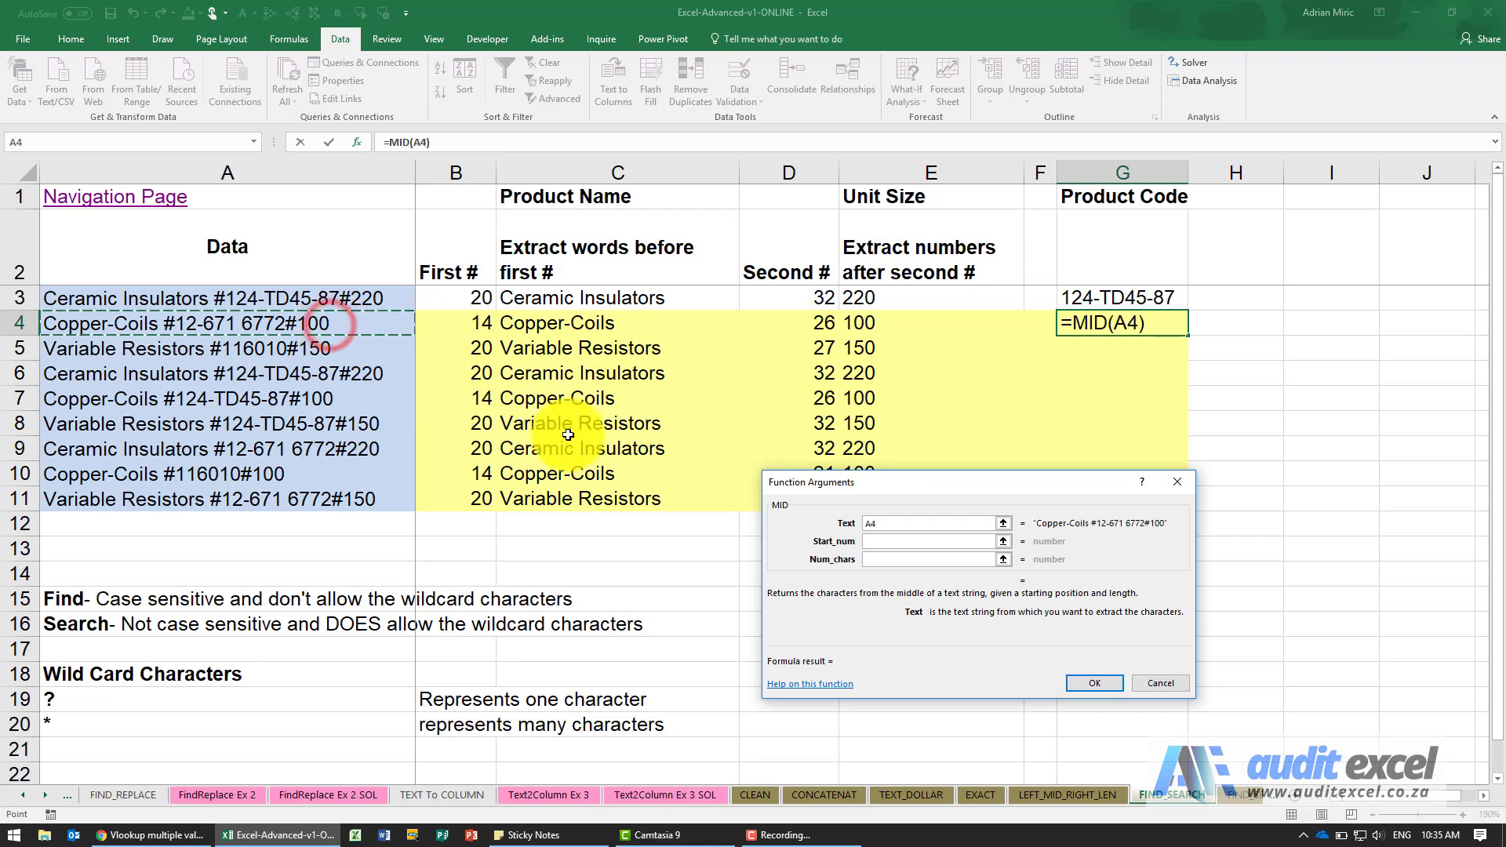
left_click(927, 542)
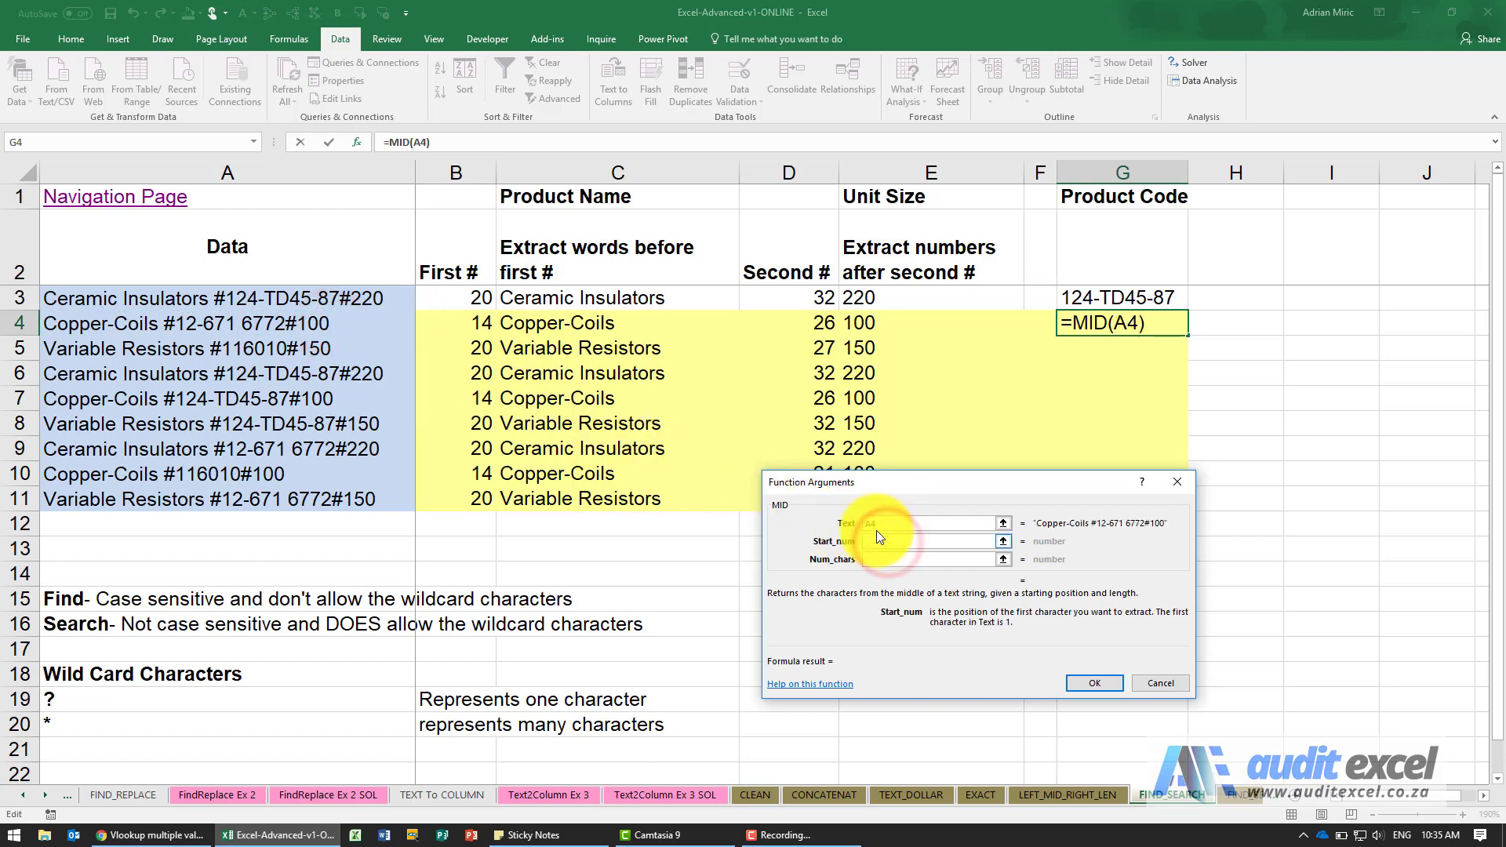
left_click(927, 541)
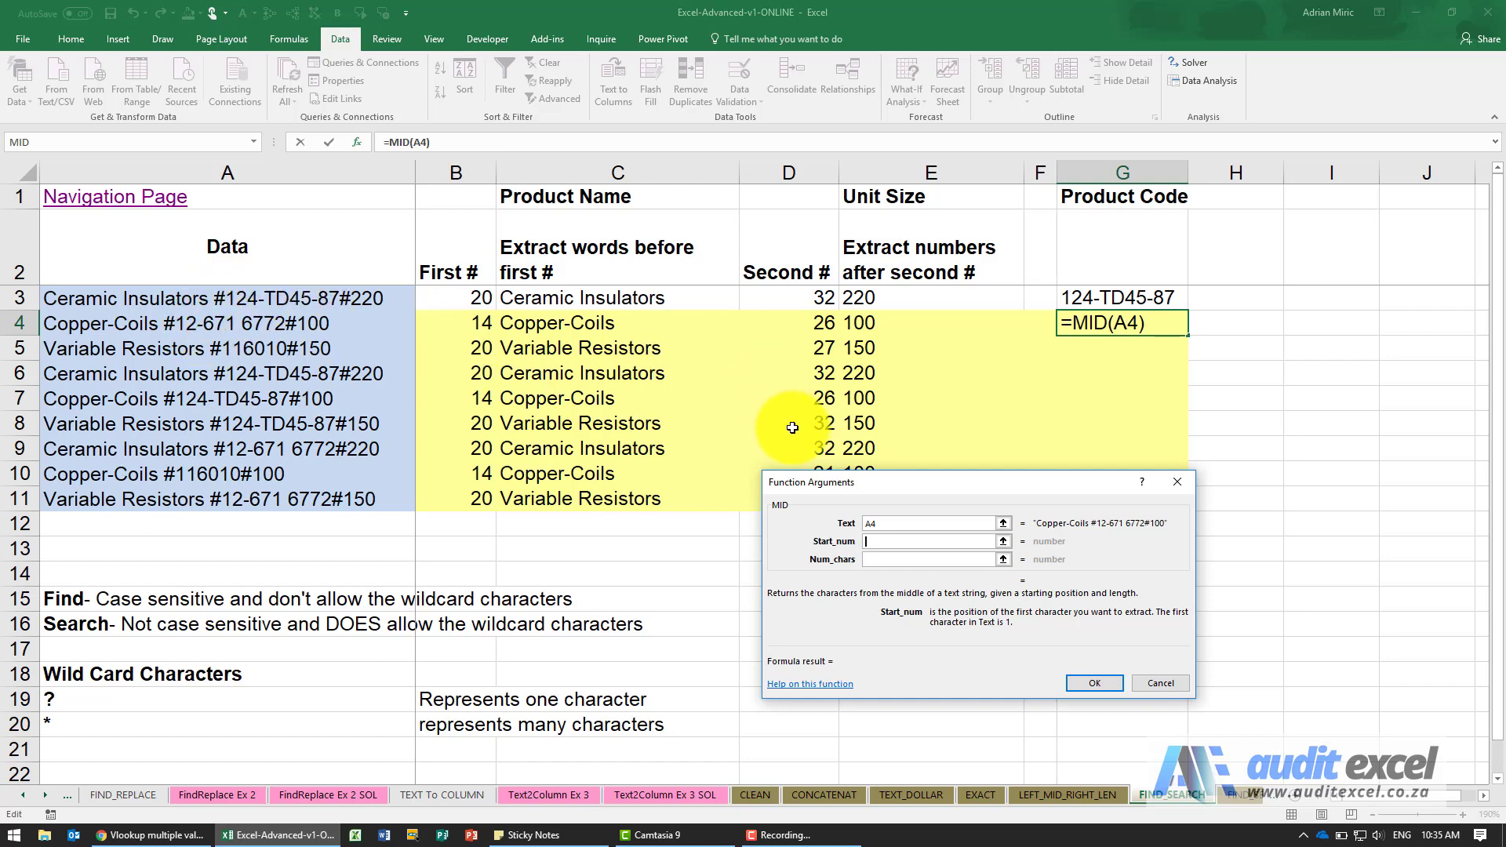
mouse_move(462, 320)
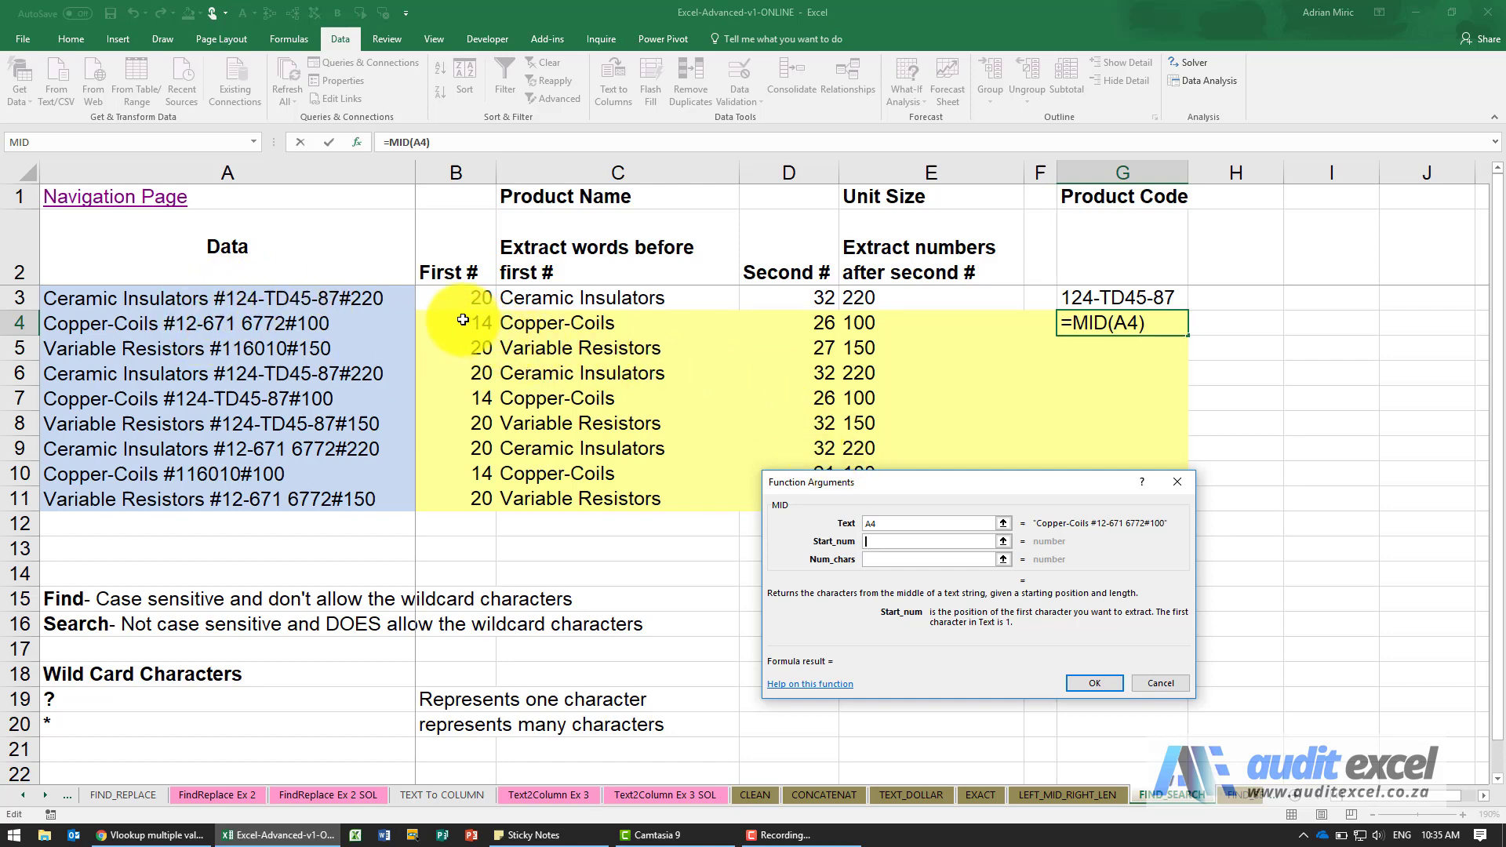
left_click(455, 322)
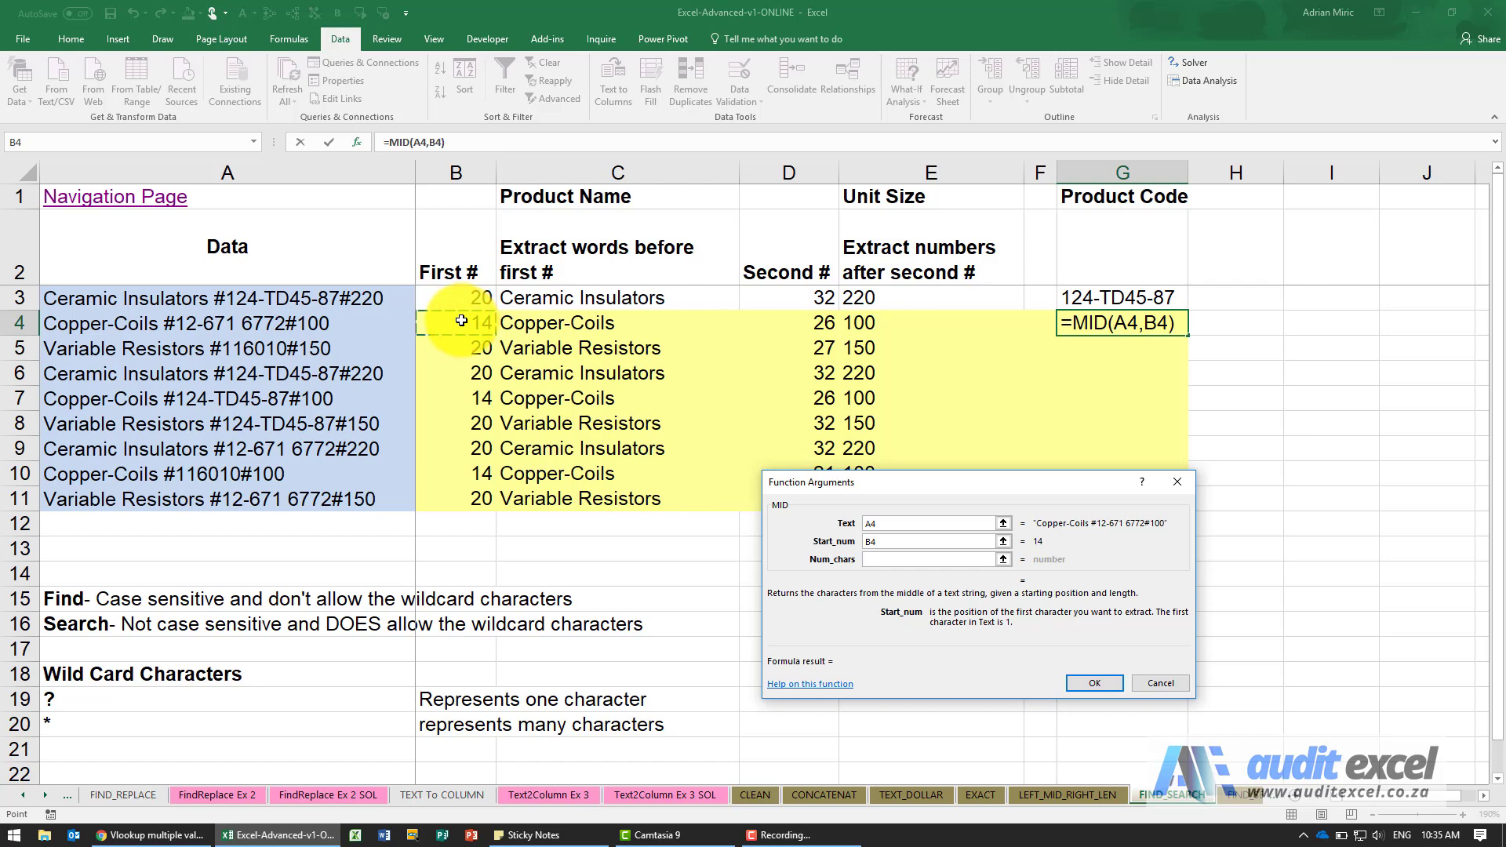
mouse_move(646, 429)
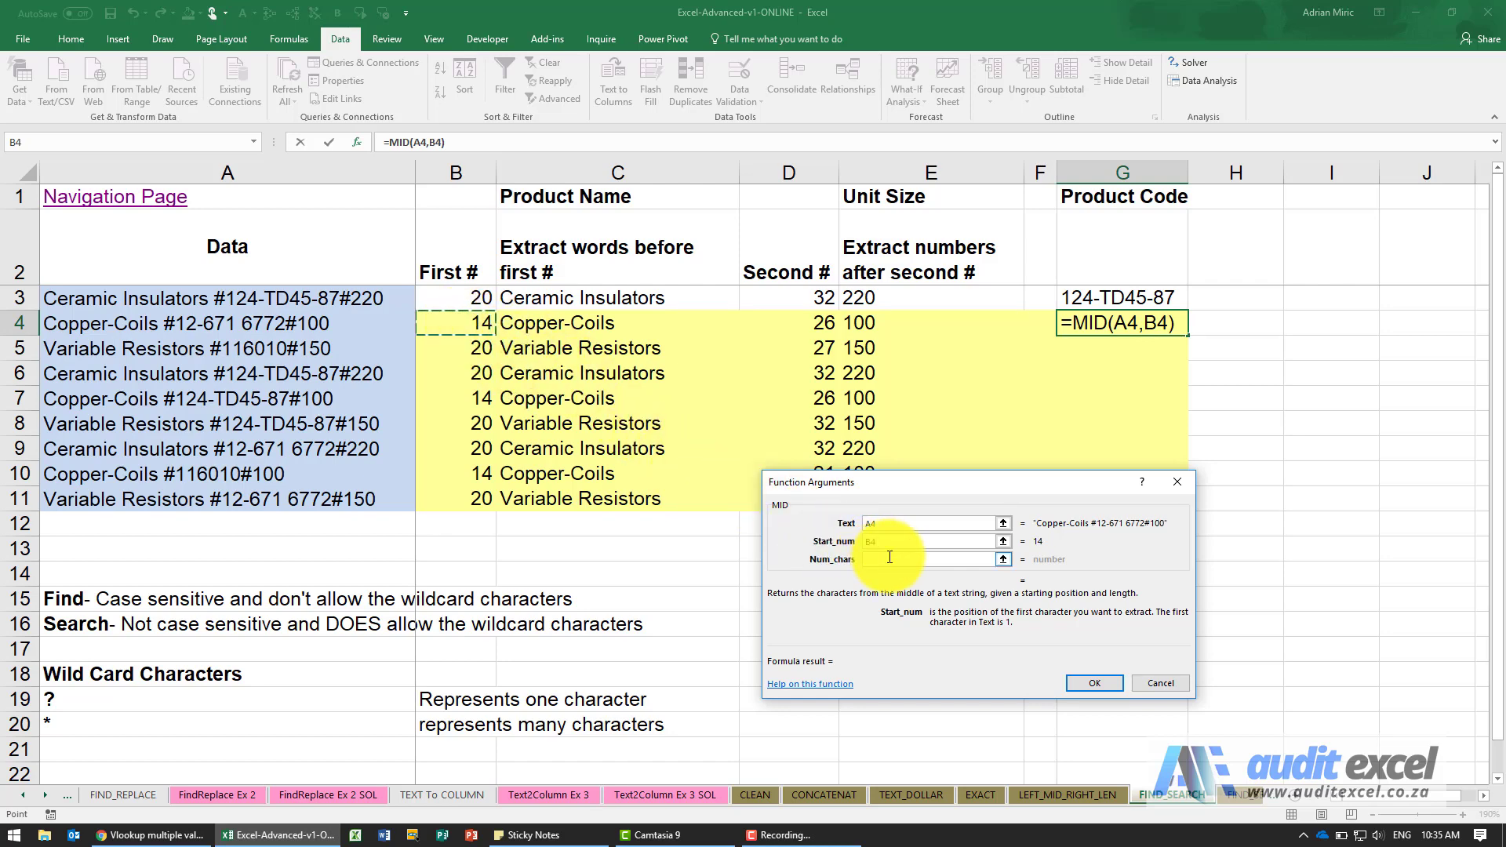
Set Num_chars from the second # position in D4, previewing 12-671 6772
left_click(932, 558)
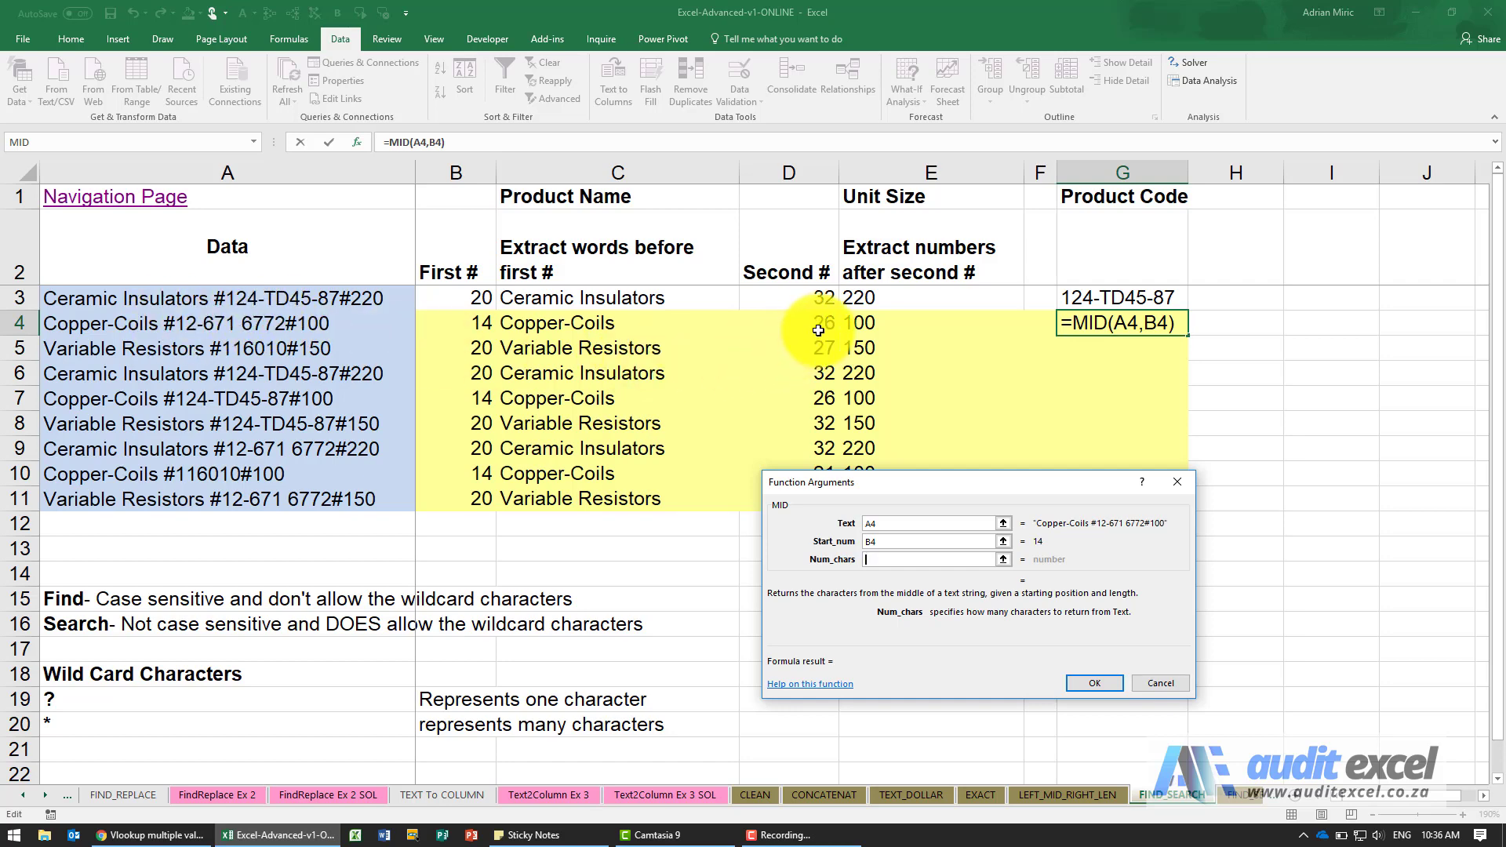
left_click(789, 324)
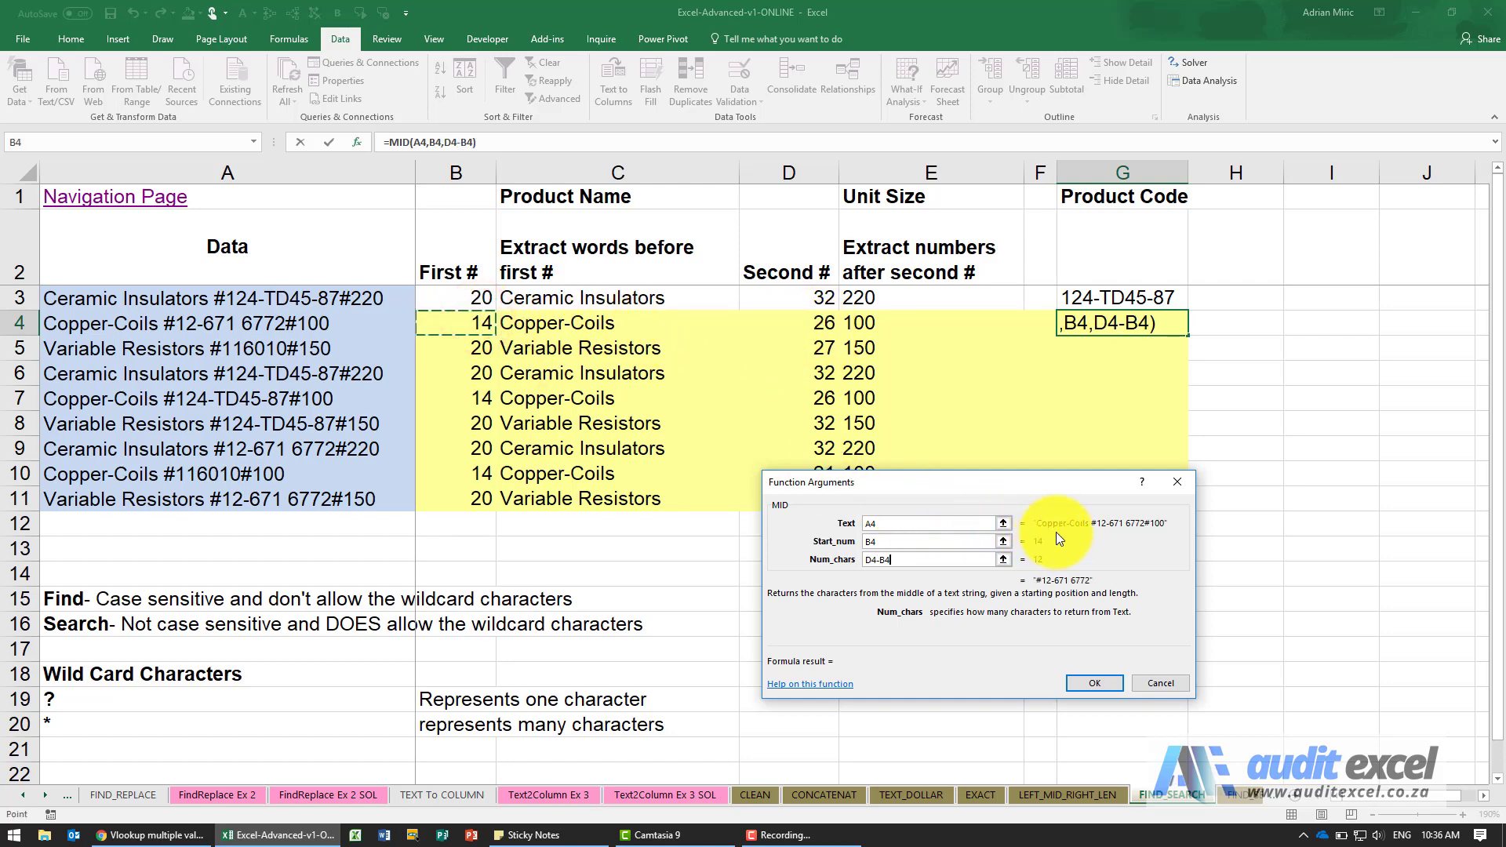
mouse_move(1037, 584)
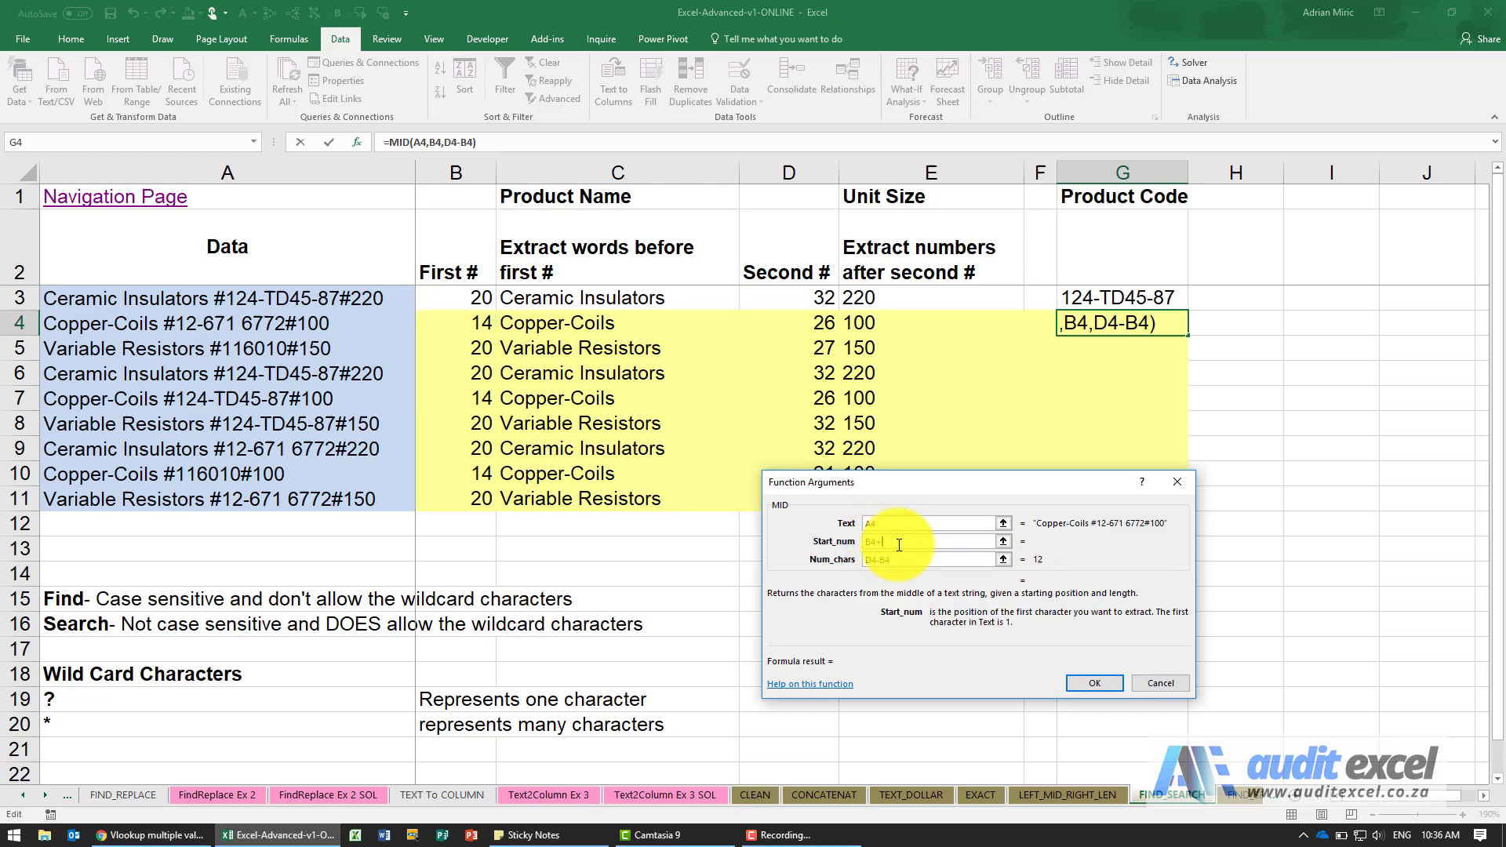
type("+1")
left_click(930, 559)
type("-1")
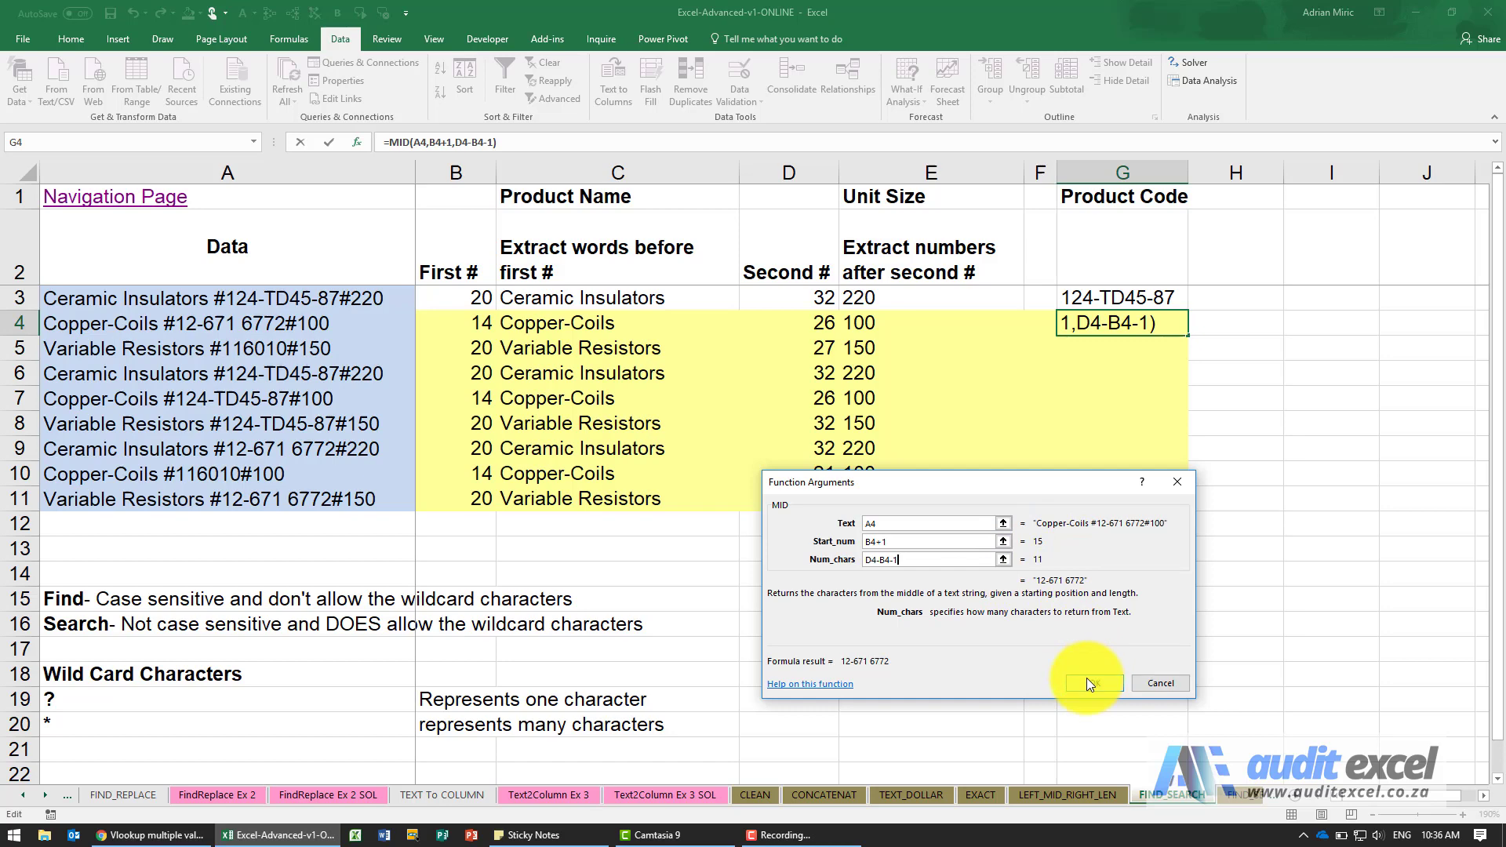
Confirm the MID product-code formula and copy it from G4 down to G11
left_click(1090, 682)
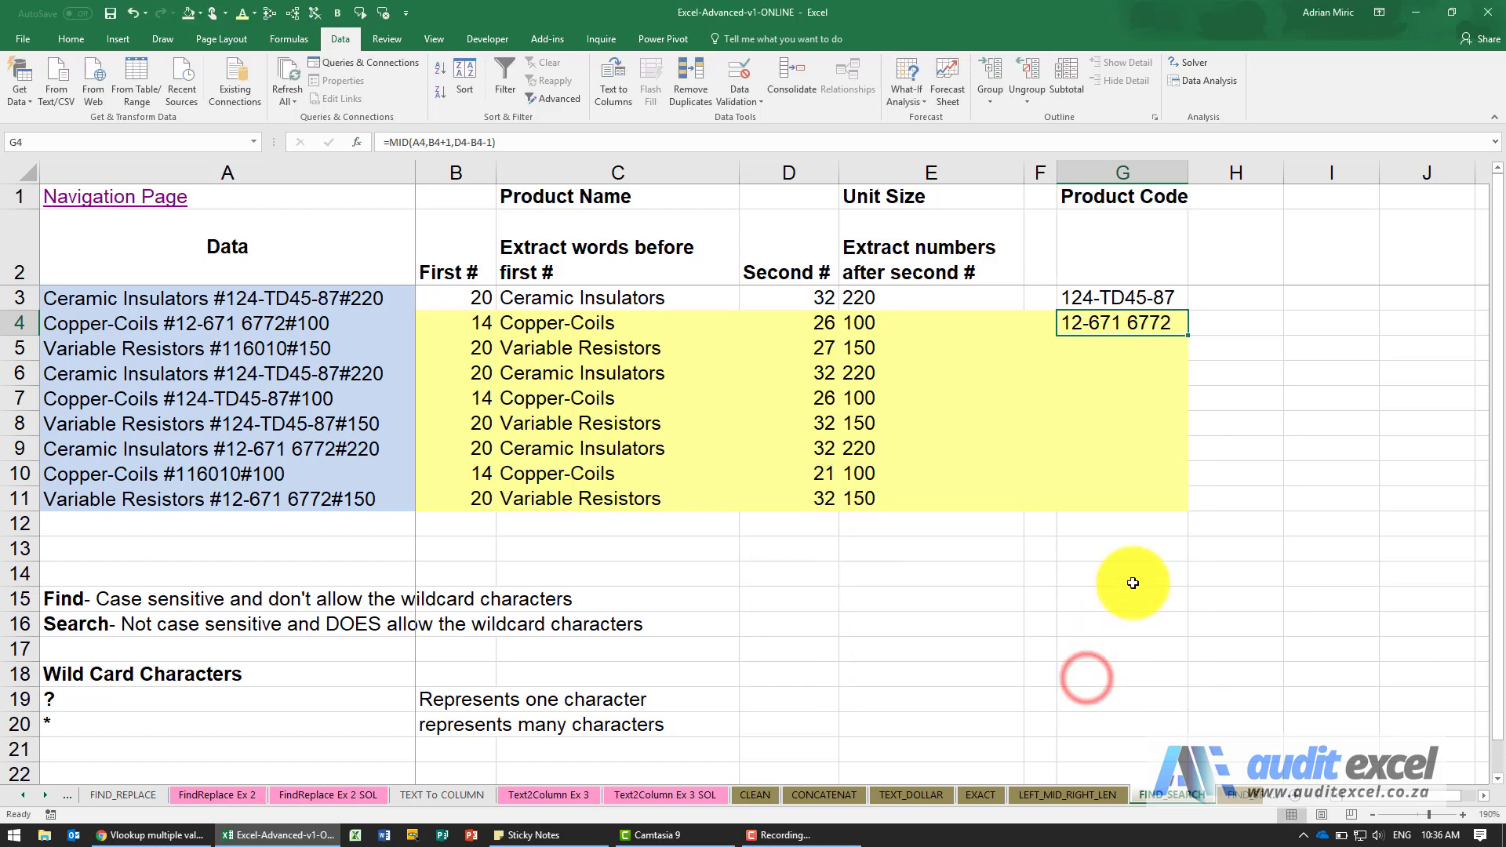
left_click_drag(1186, 335, 1172, 461)
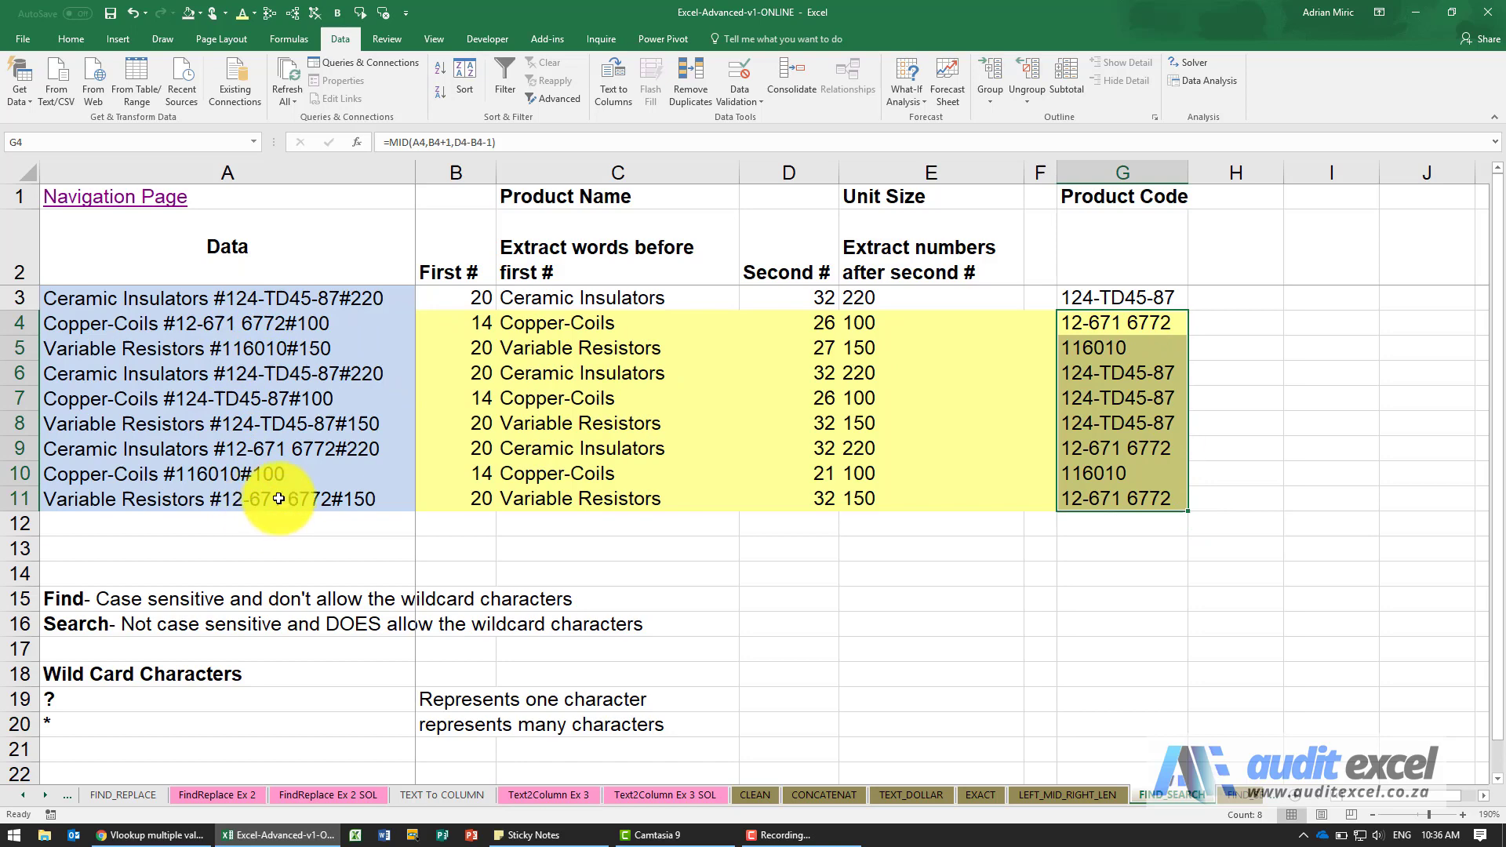
left_click(455, 323)
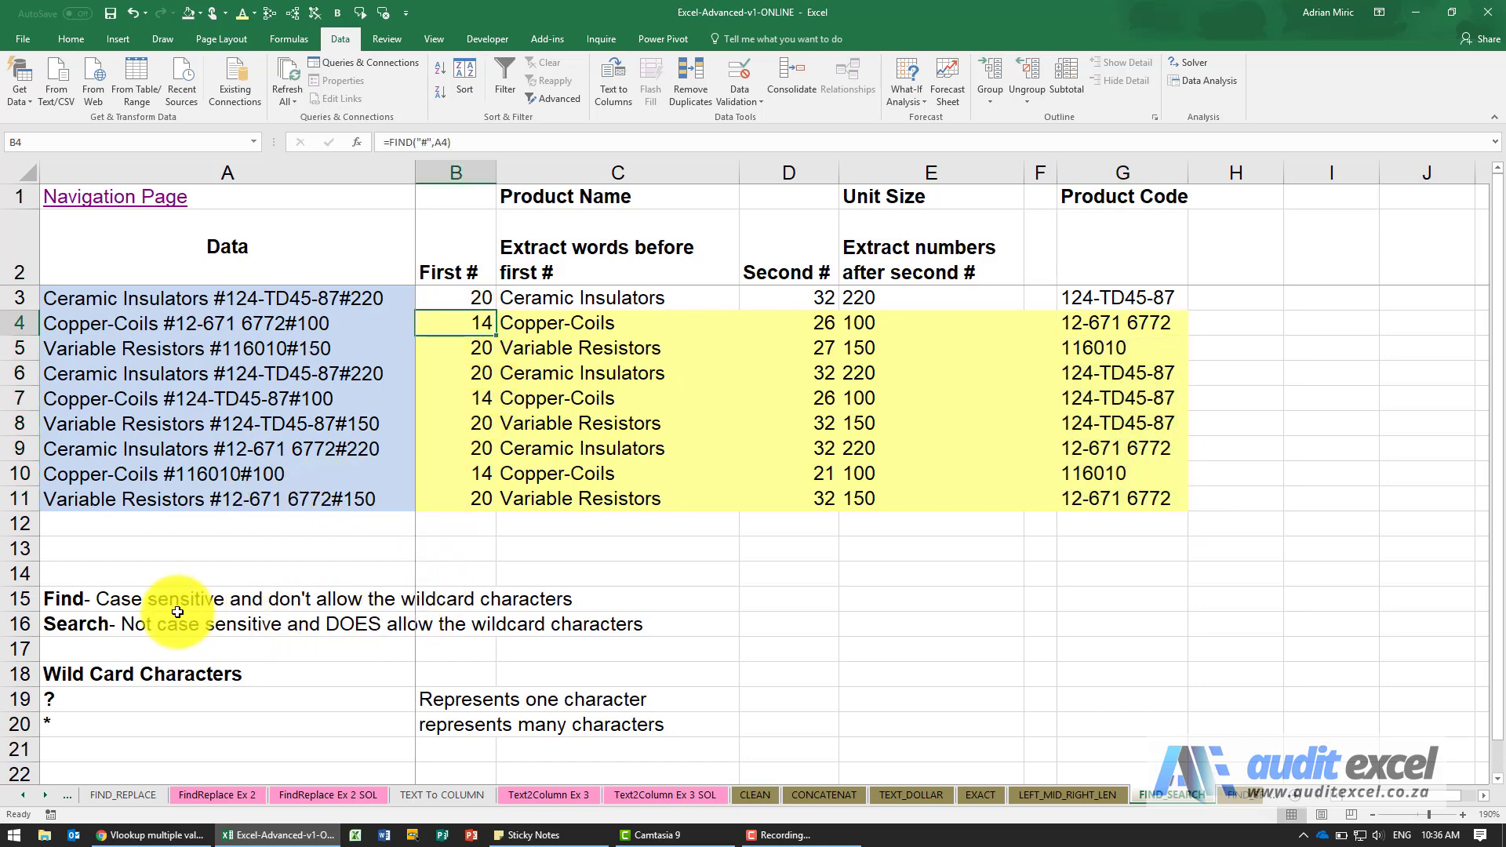
left_click(182, 622)
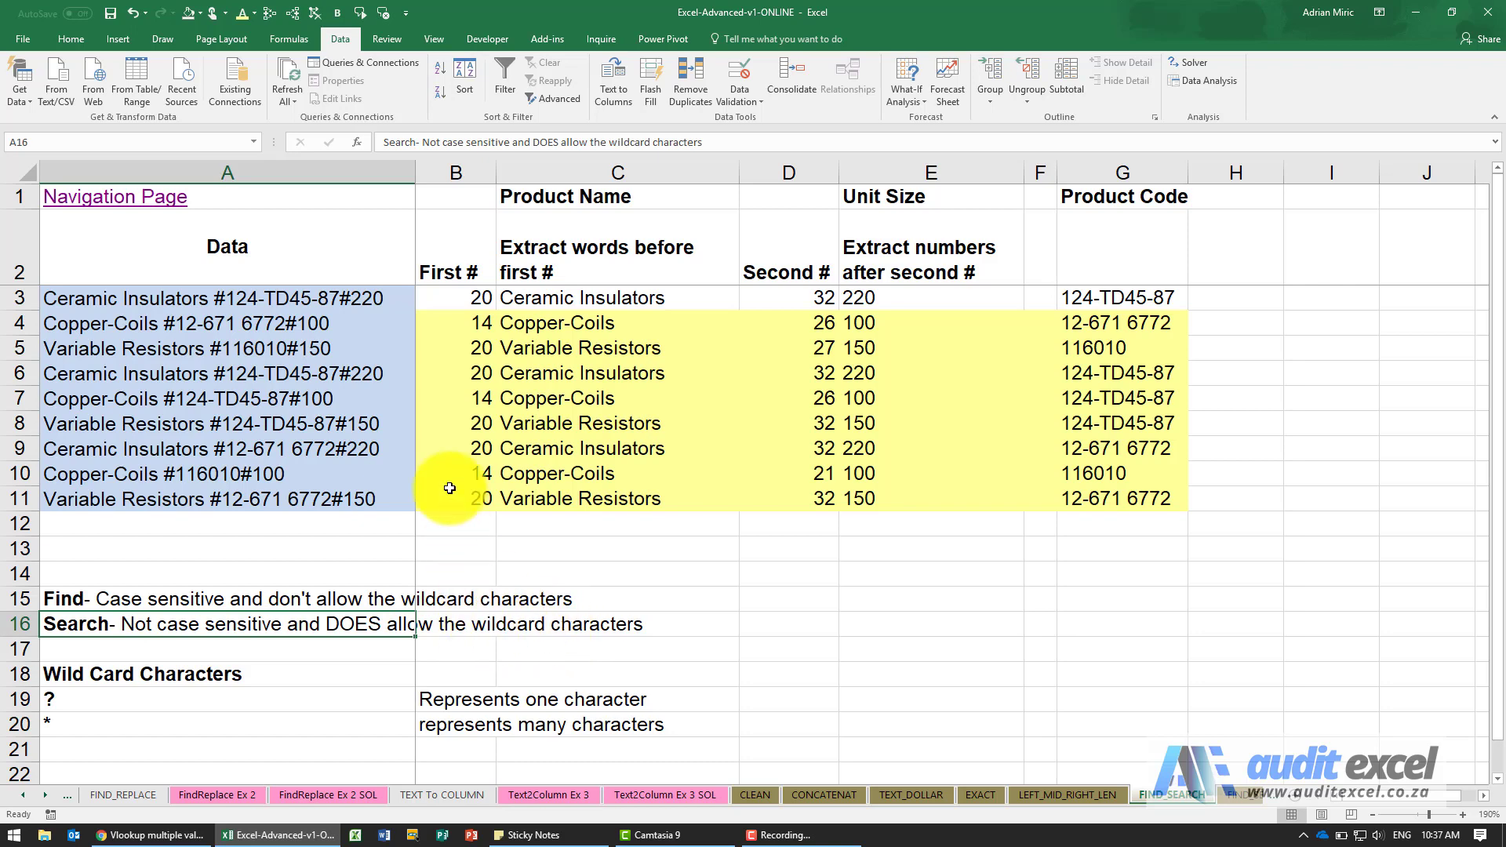
left_click(455, 323)
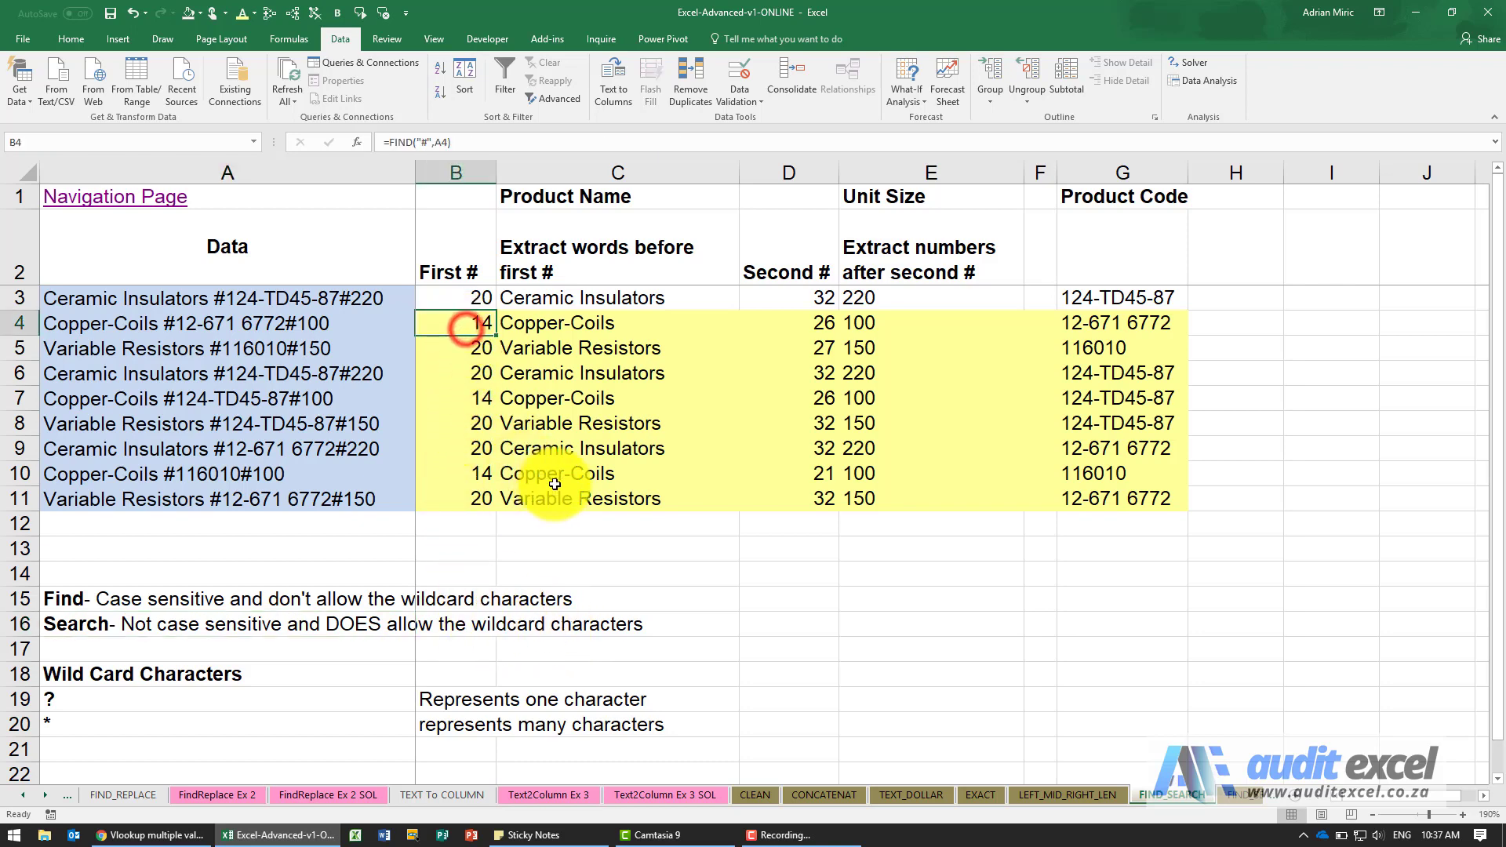